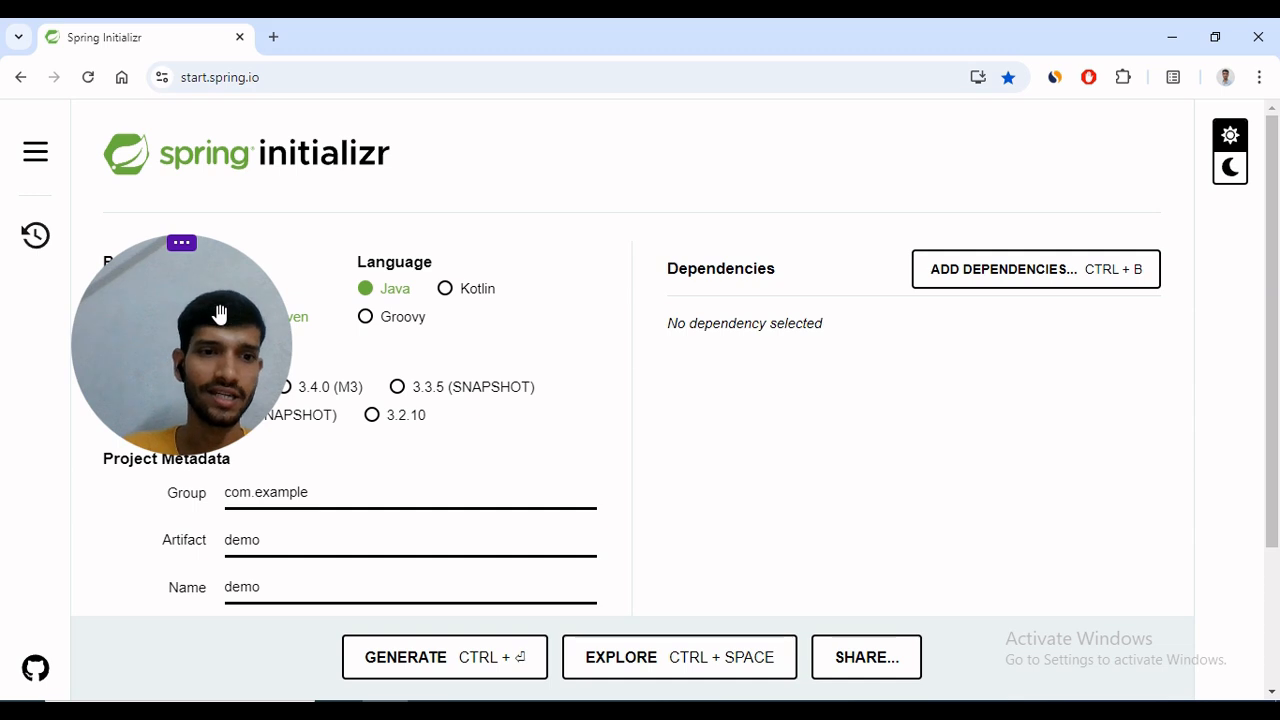
# Add Spring Web and Spring Data JPA dependencies to the exception project in Spring Initializr.
pyautogui.scroll(-3)
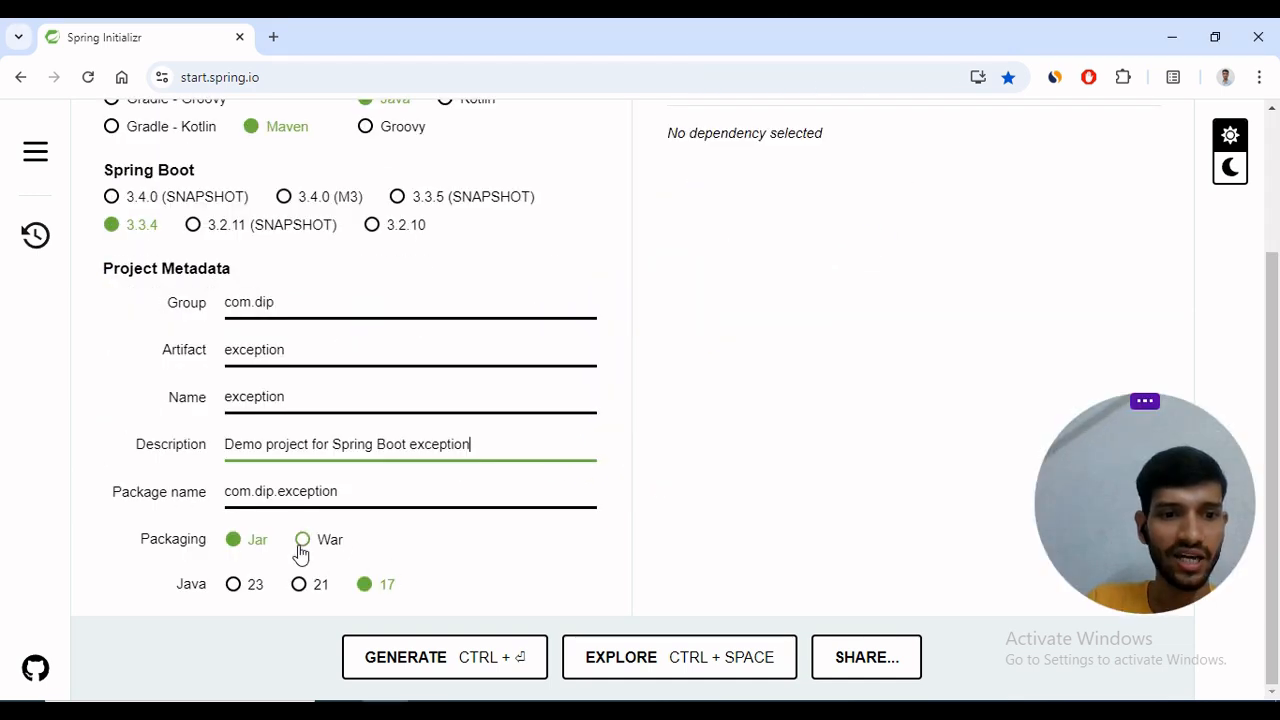
pyautogui.scroll(3)
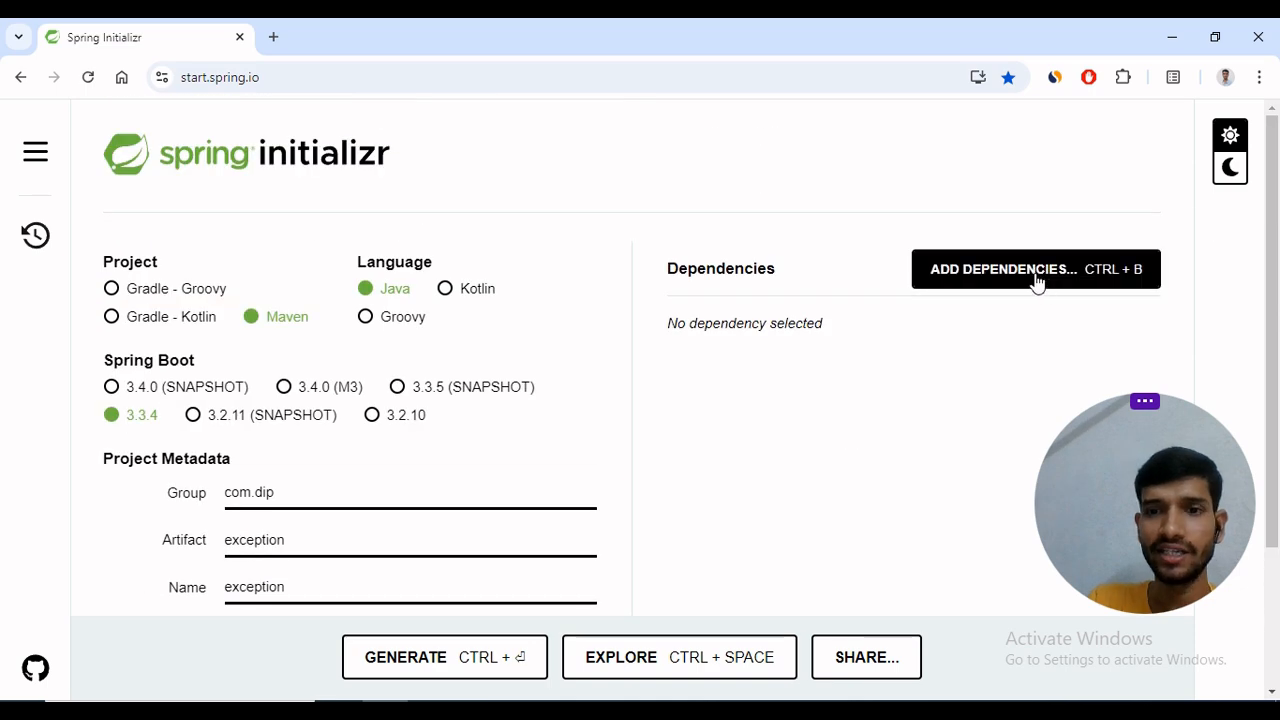
pyautogui.write('web')
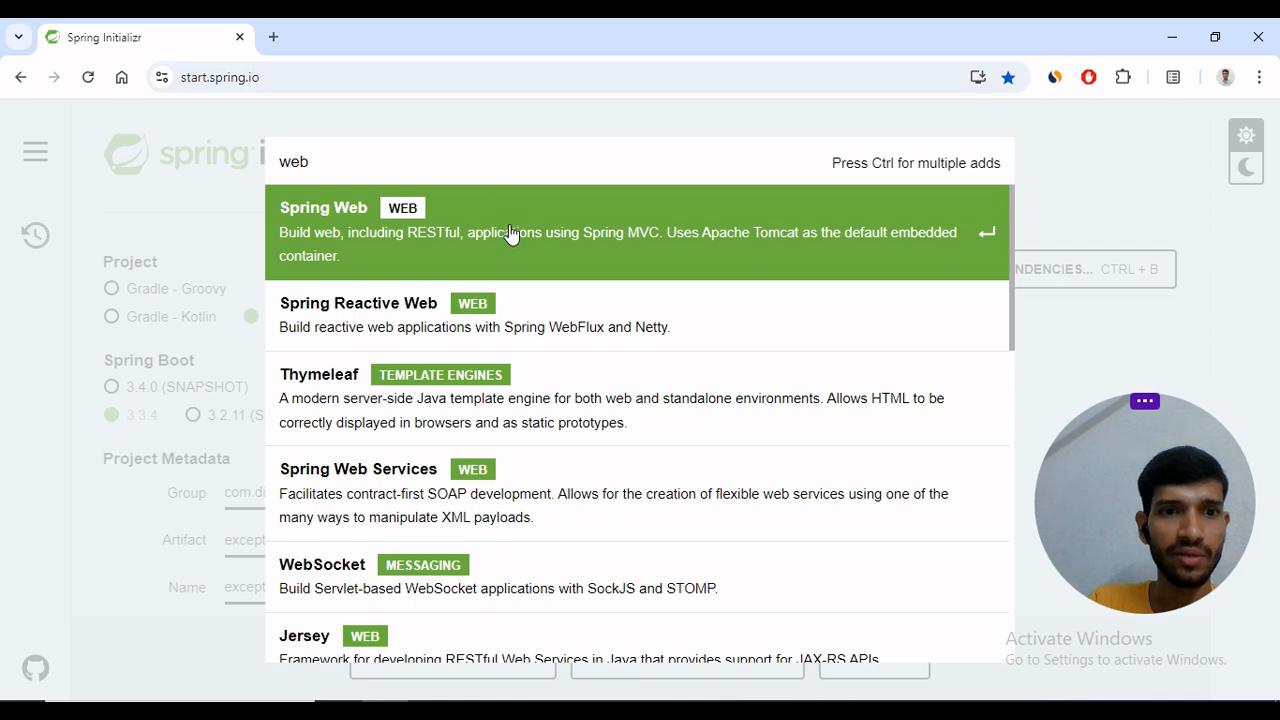
pyautogui.click(500, 230)
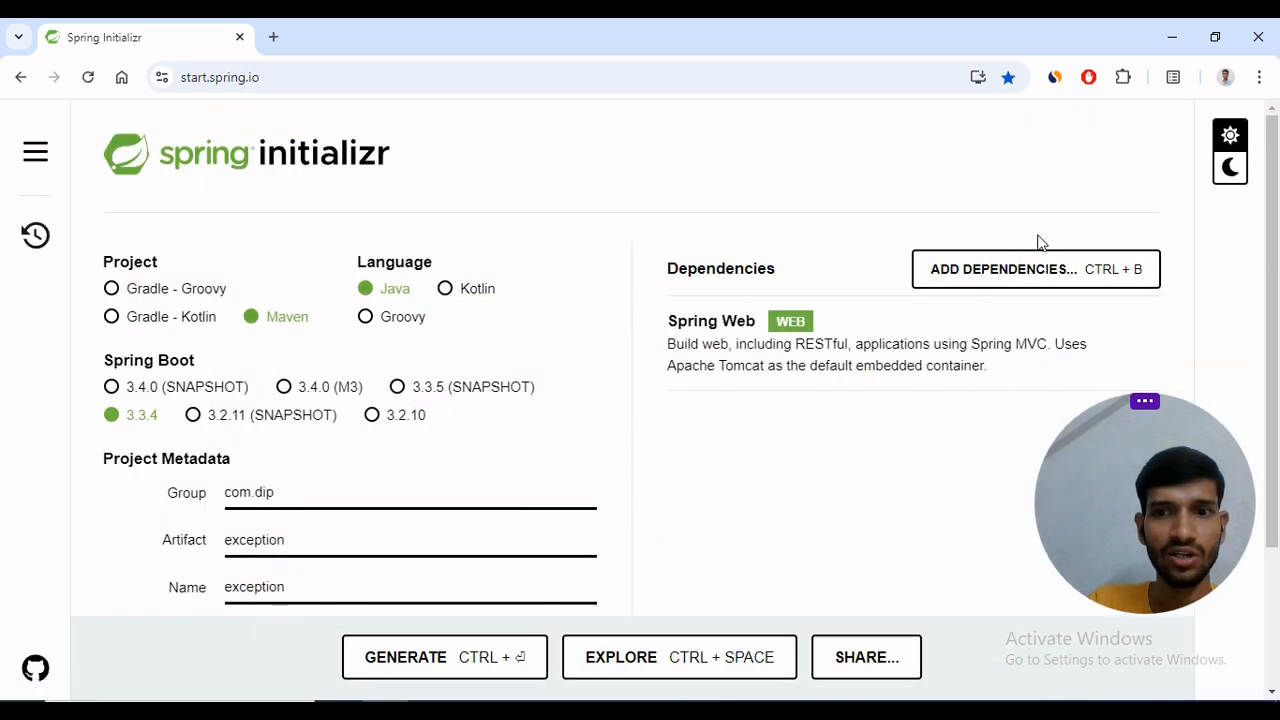
pyautogui.click(1036, 268)
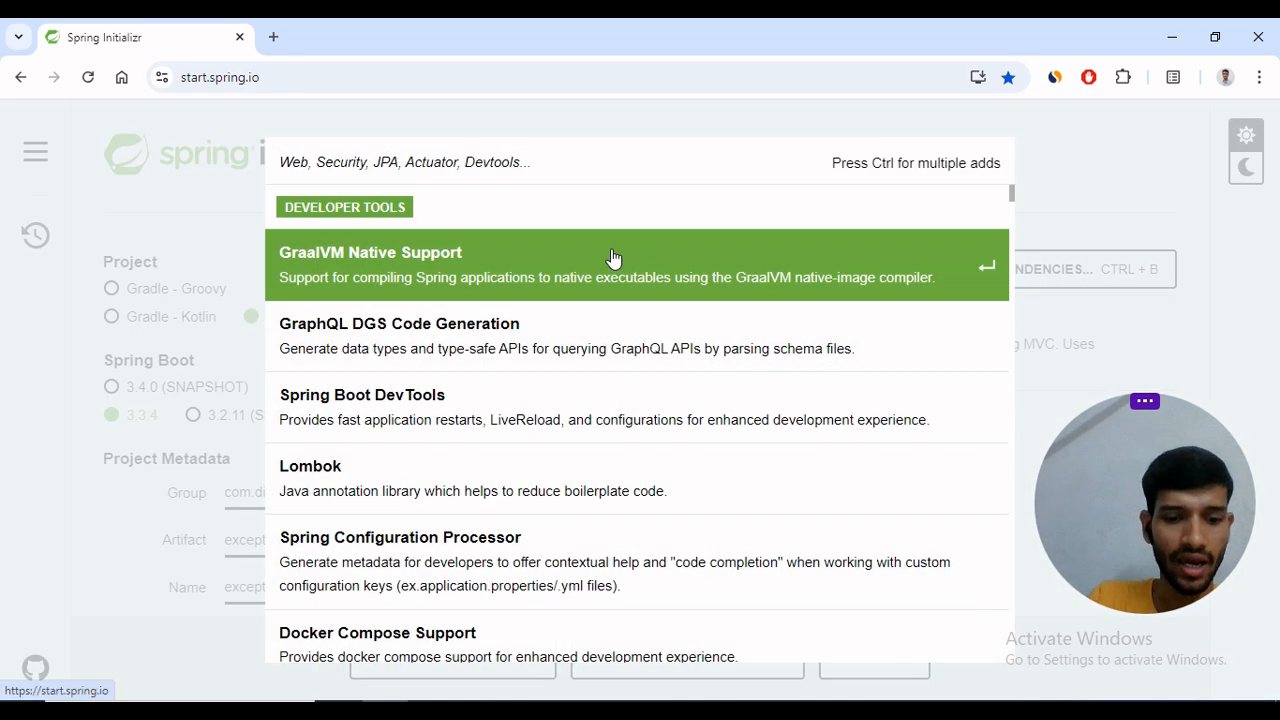
pyautogui.write('jpa')
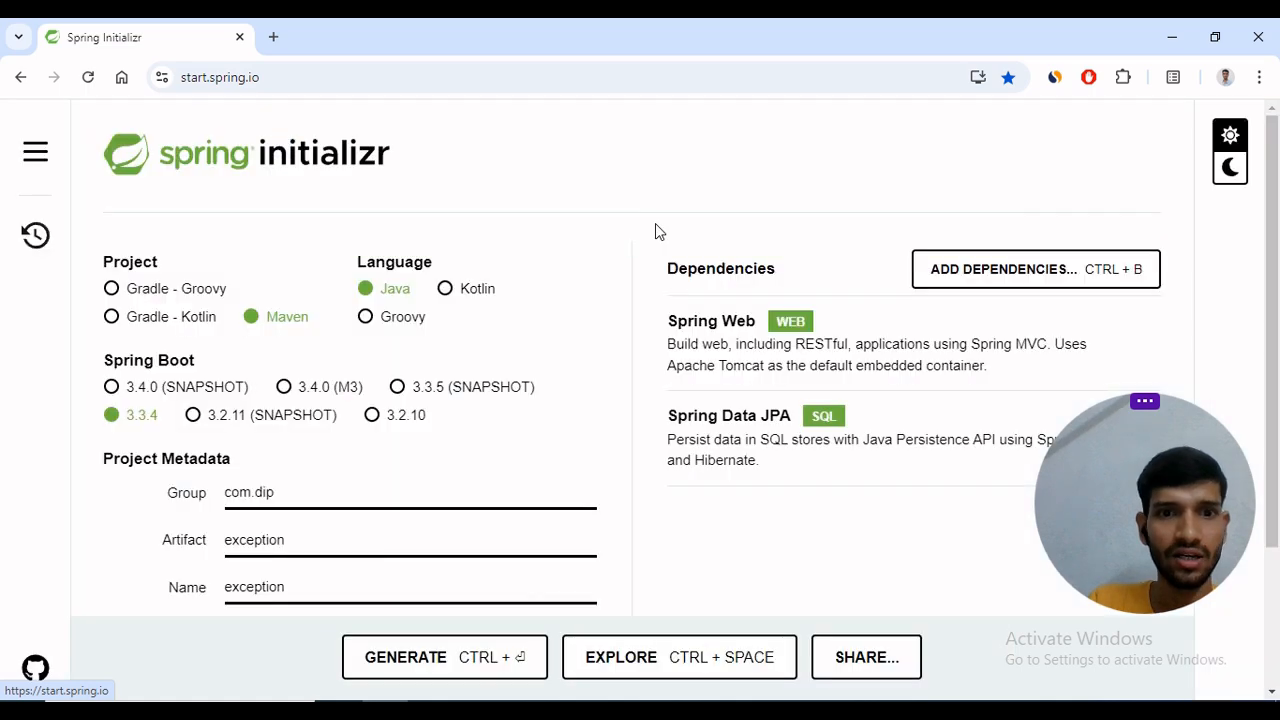
# Add MySQL Driver and Lombok dependencies and review the project configuration.
pyautogui.click(1036, 268)
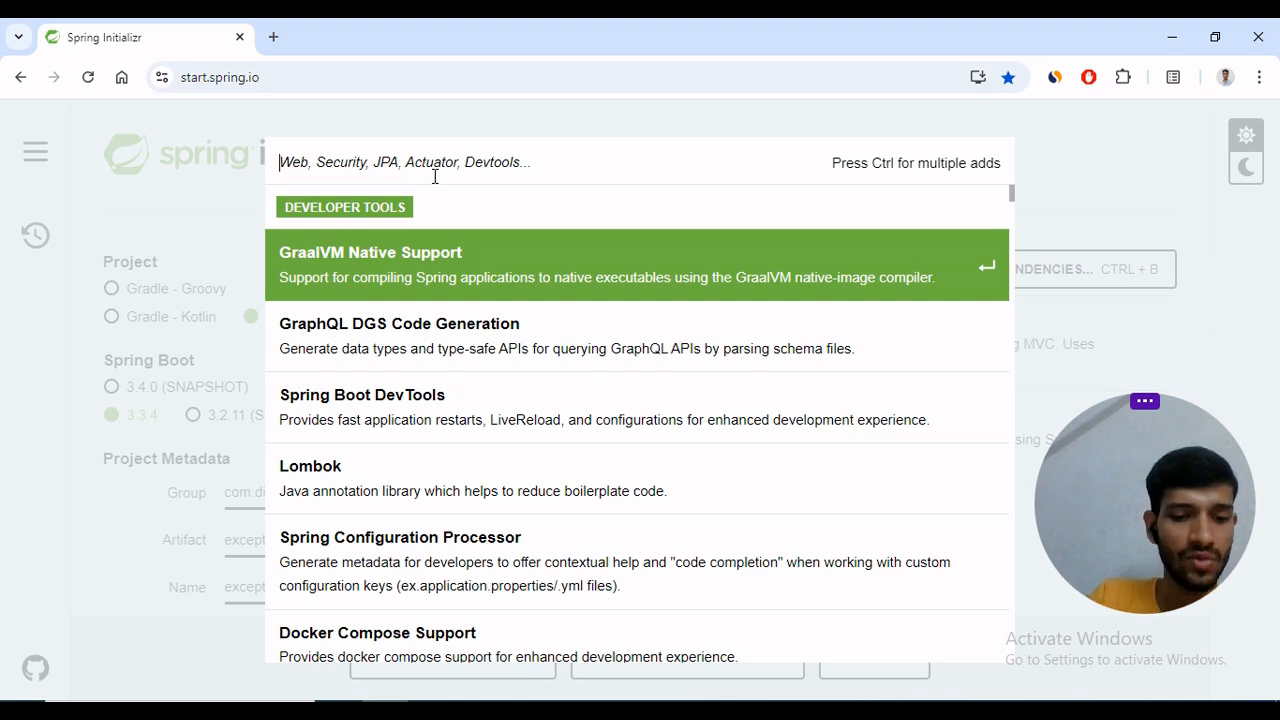
pyautogui.write('mysq')
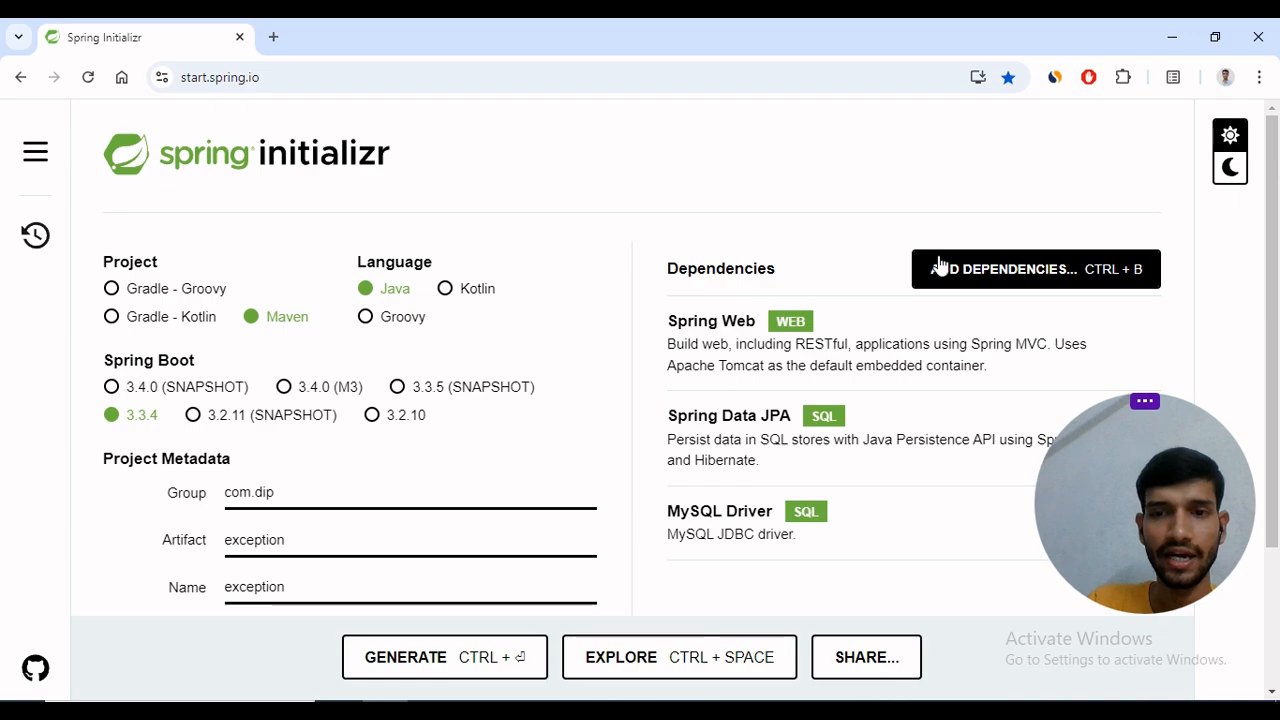
pyautogui.click(1036, 268)
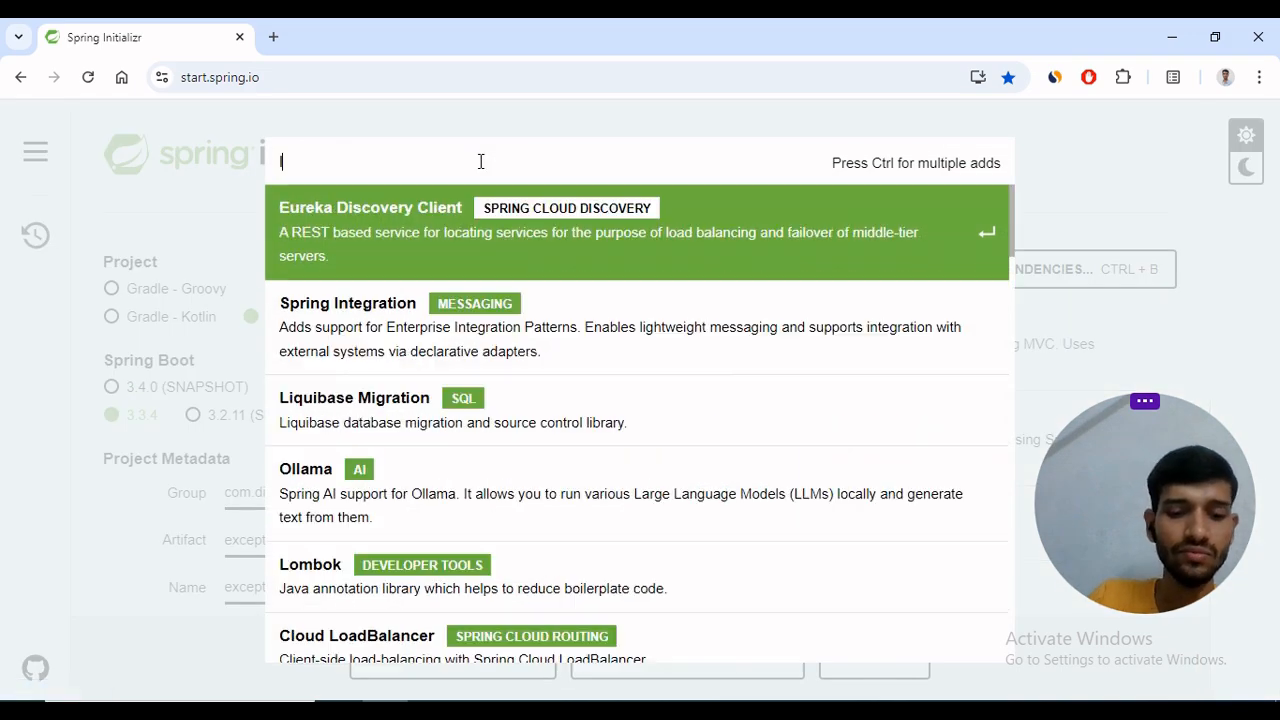
pyautogui.press('Escape')
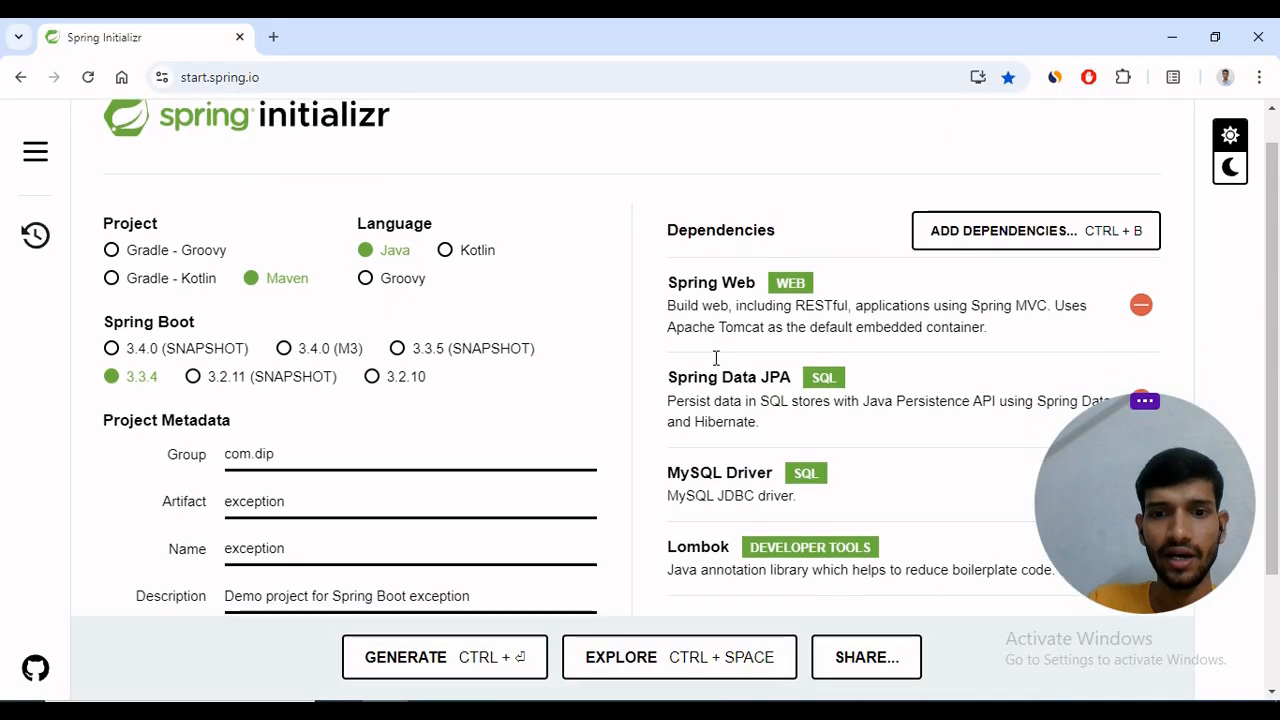
pyautogui.scroll(-3)
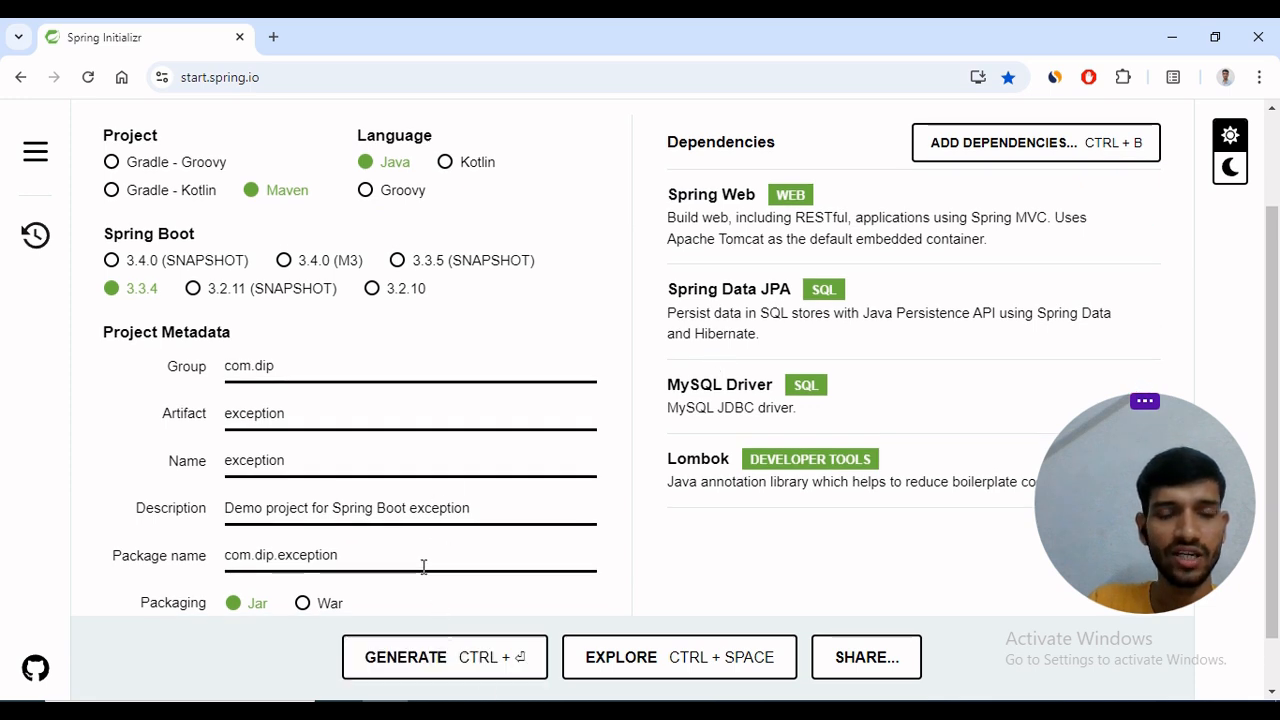
pyautogui.scroll(3)
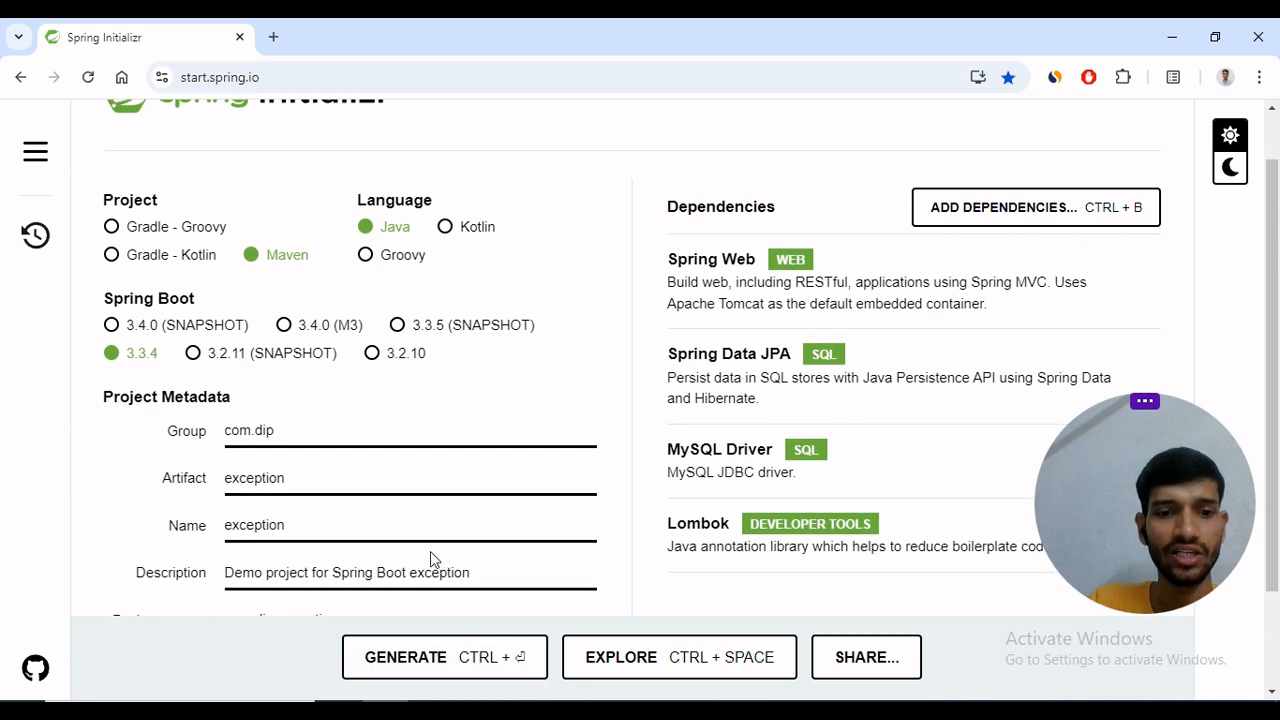
pyautogui.scroll(-3)
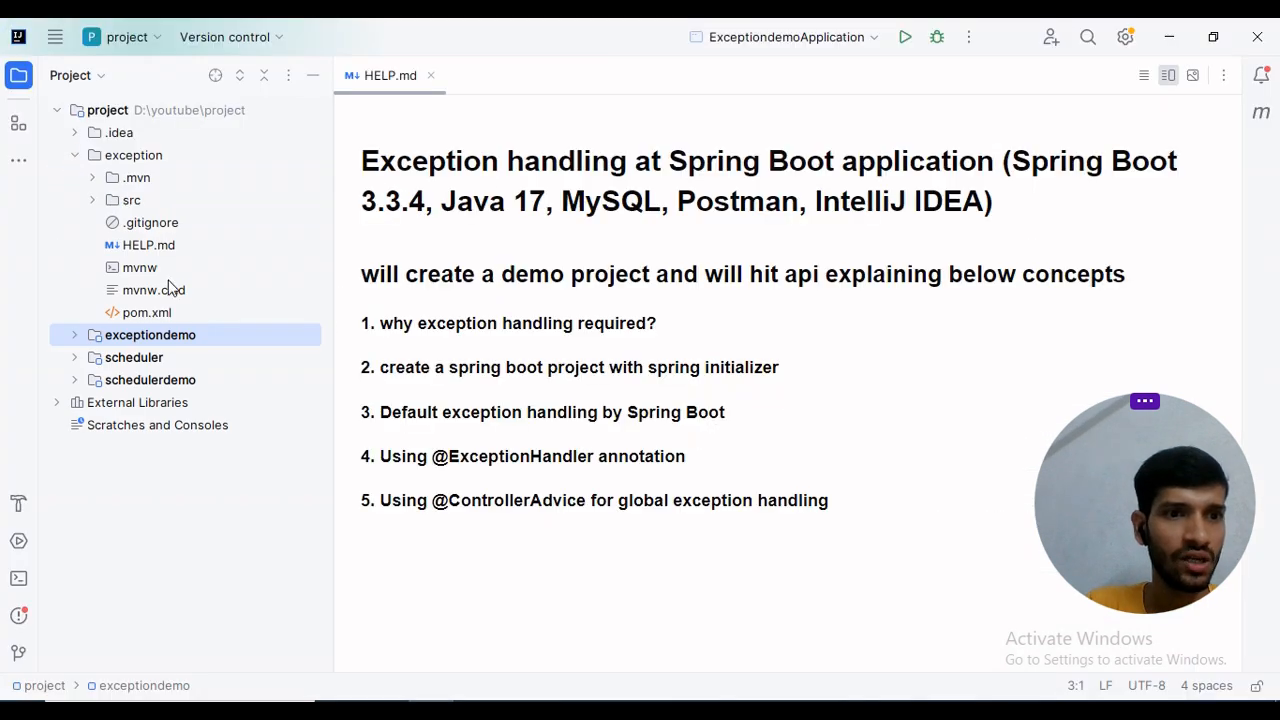
# Register the exception module's pom.xml as a Maven project and expand src.
pyautogui.click(148, 312)
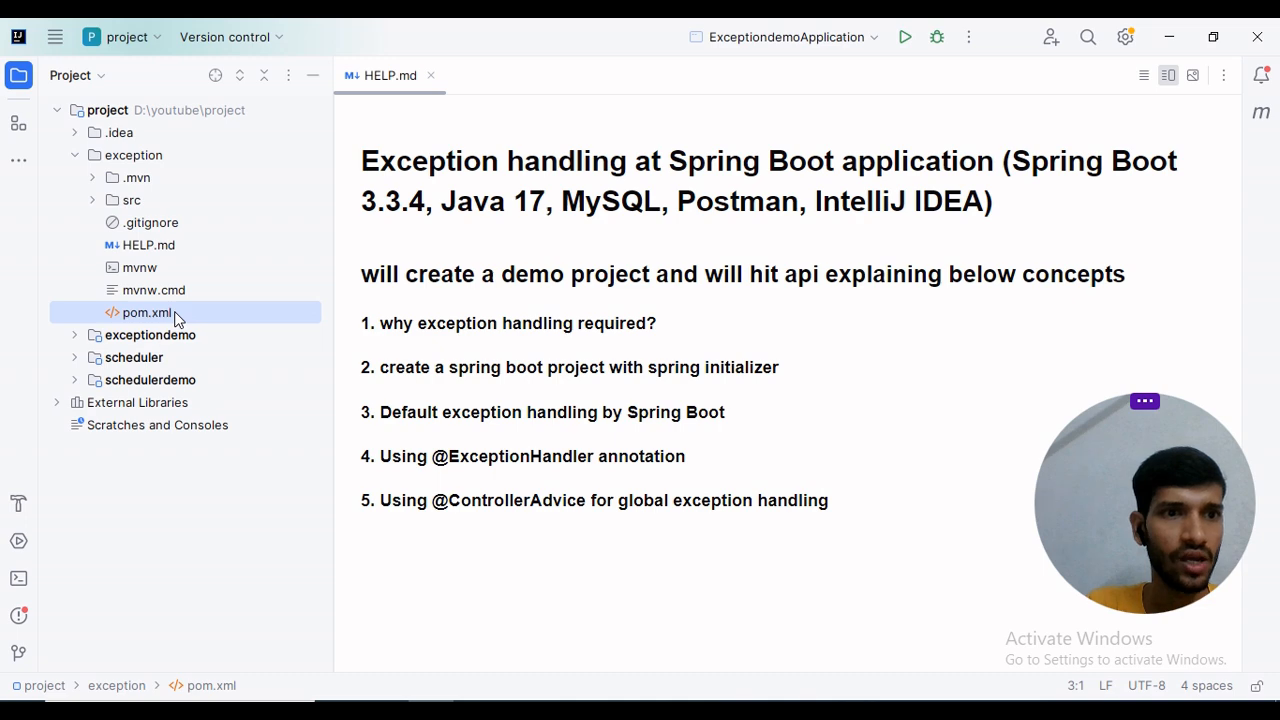
pyautogui.doubleClick(148, 312)
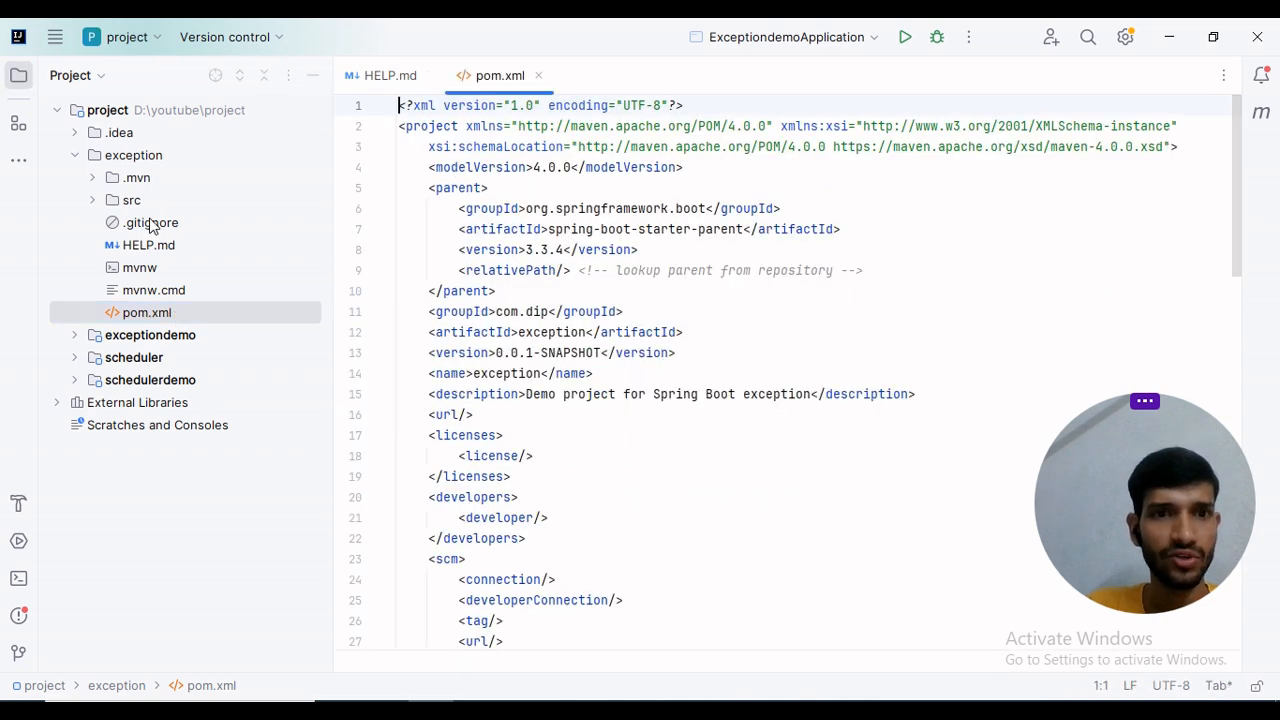
pyautogui.click(132, 200)
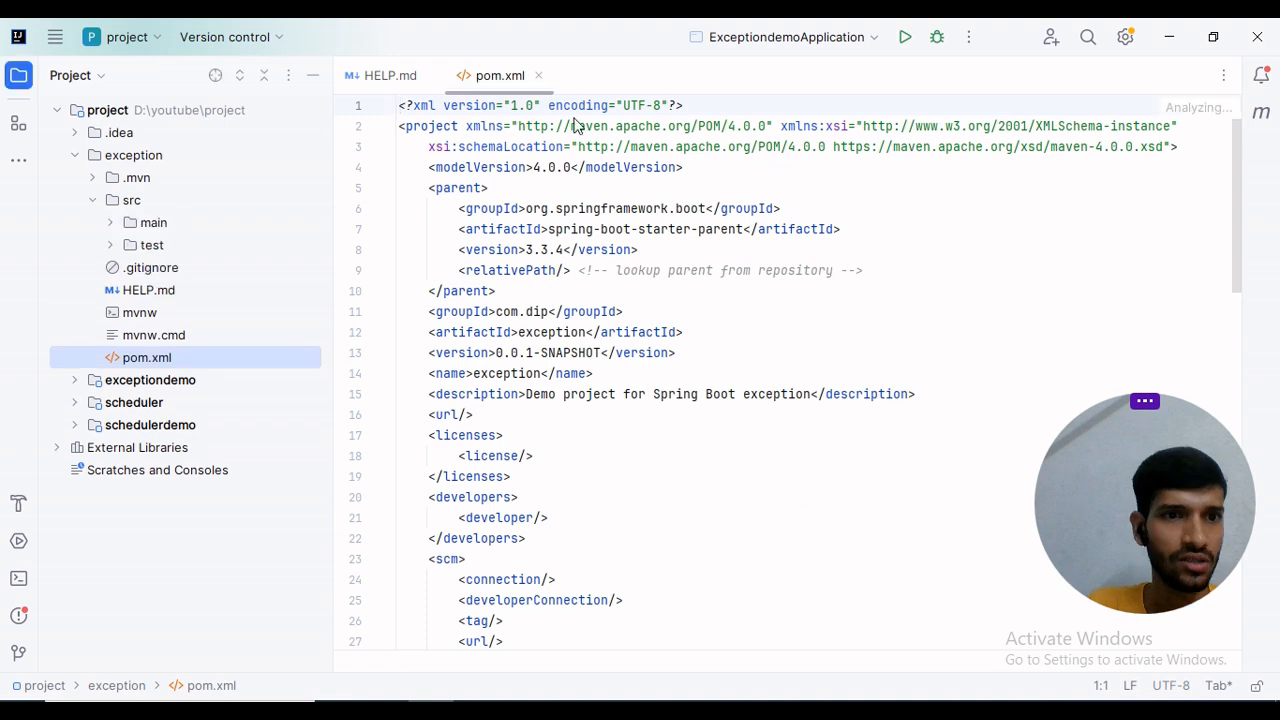
pyautogui.click(684, 126)
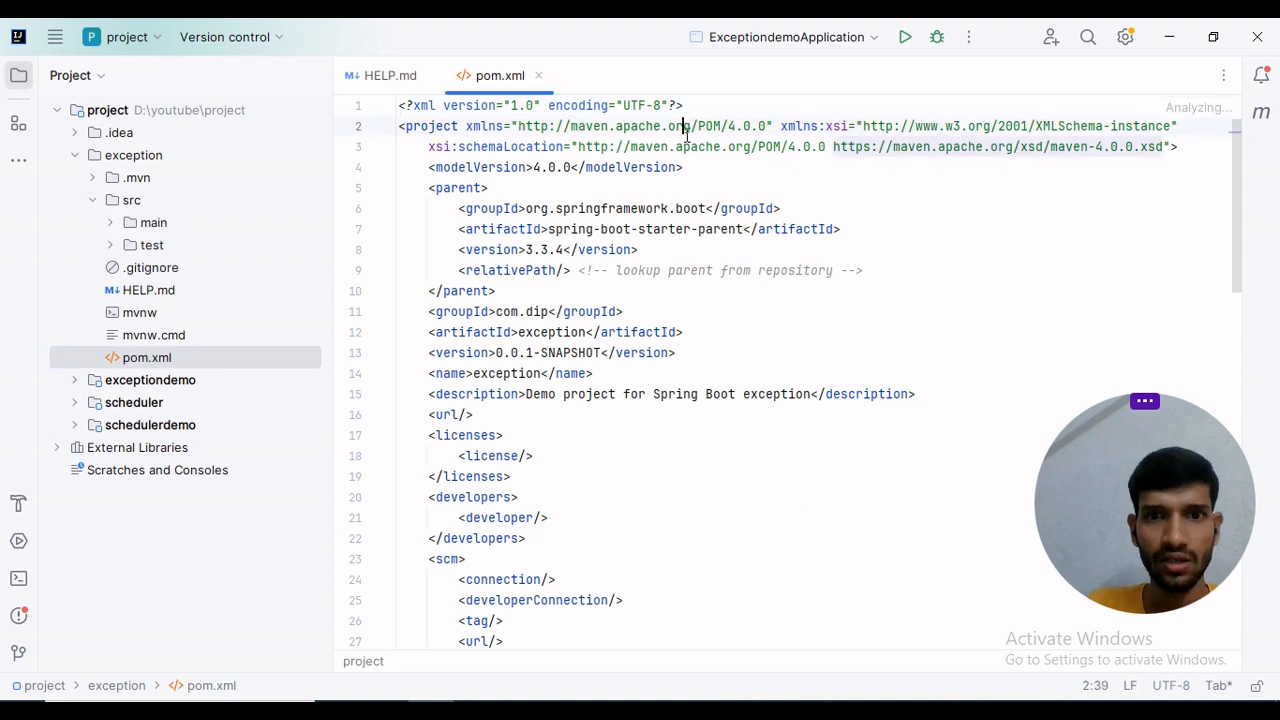
pyautogui.rightClick(684, 126)
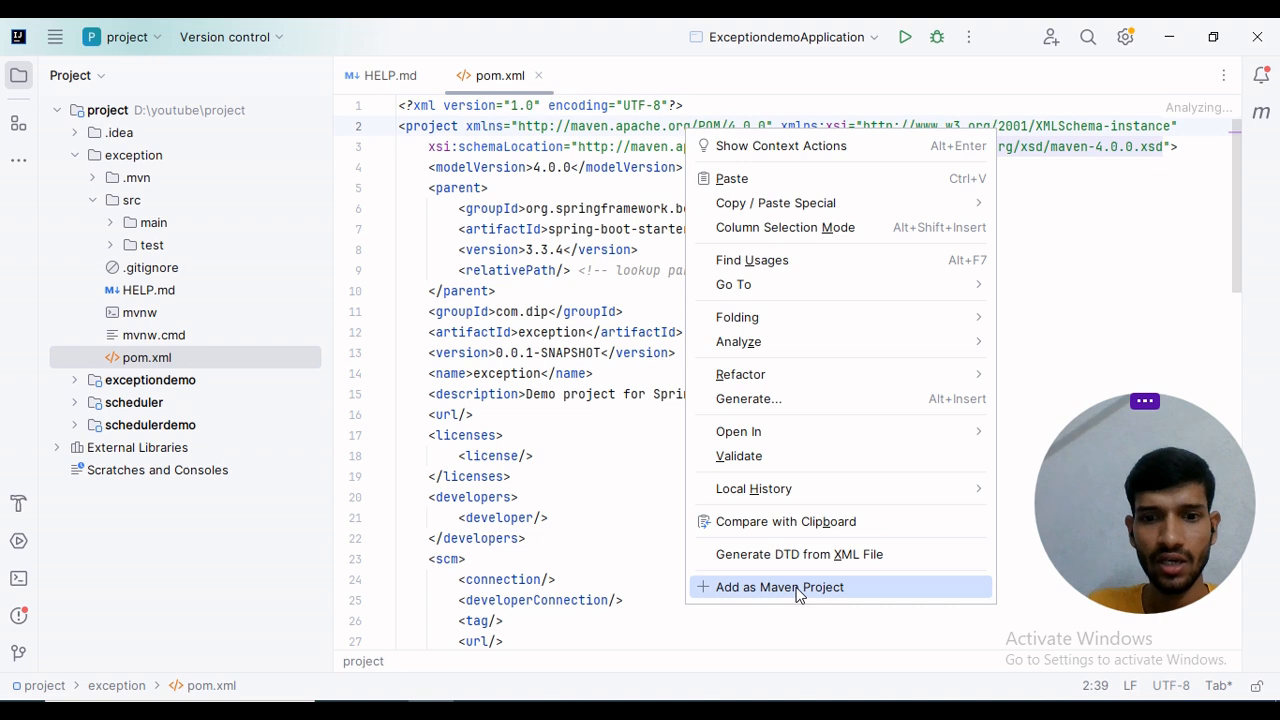
pyautogui.click(780, 588)
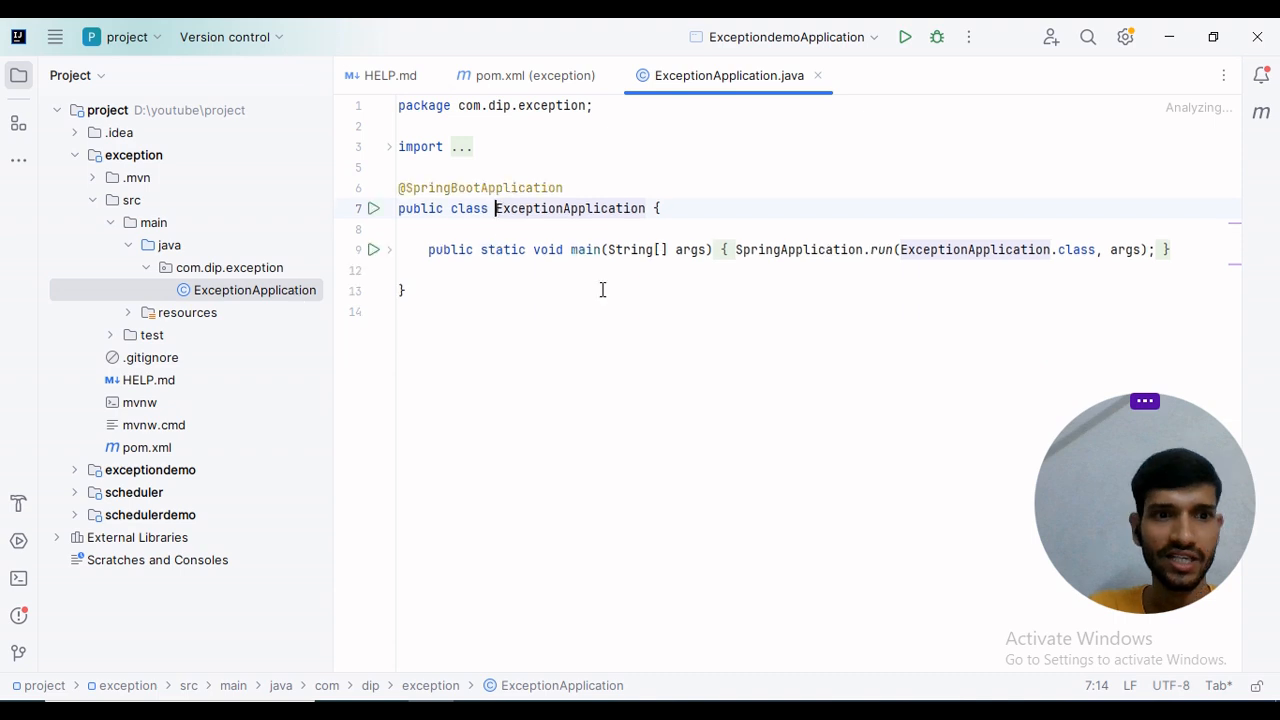
# Review the new controller, model, repository and service packages and start a new class in model.
pyautogui.click(230, 268)
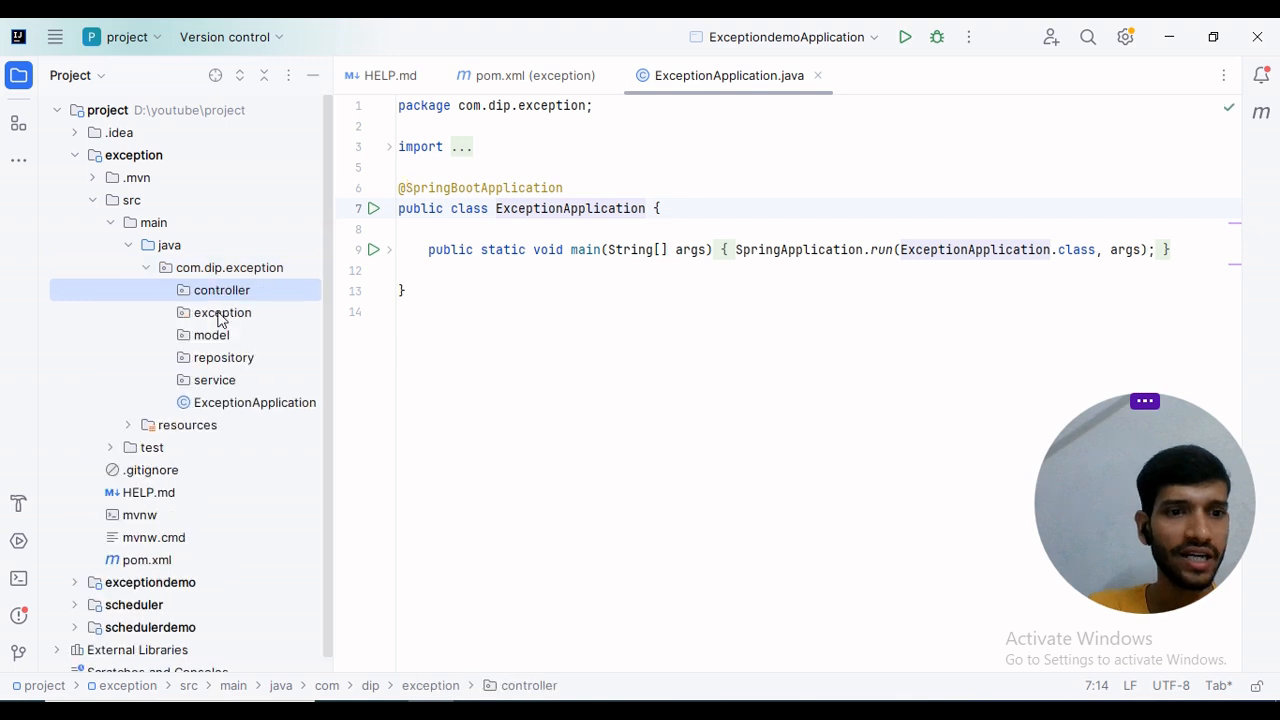
pyautogui.click(210, 336)
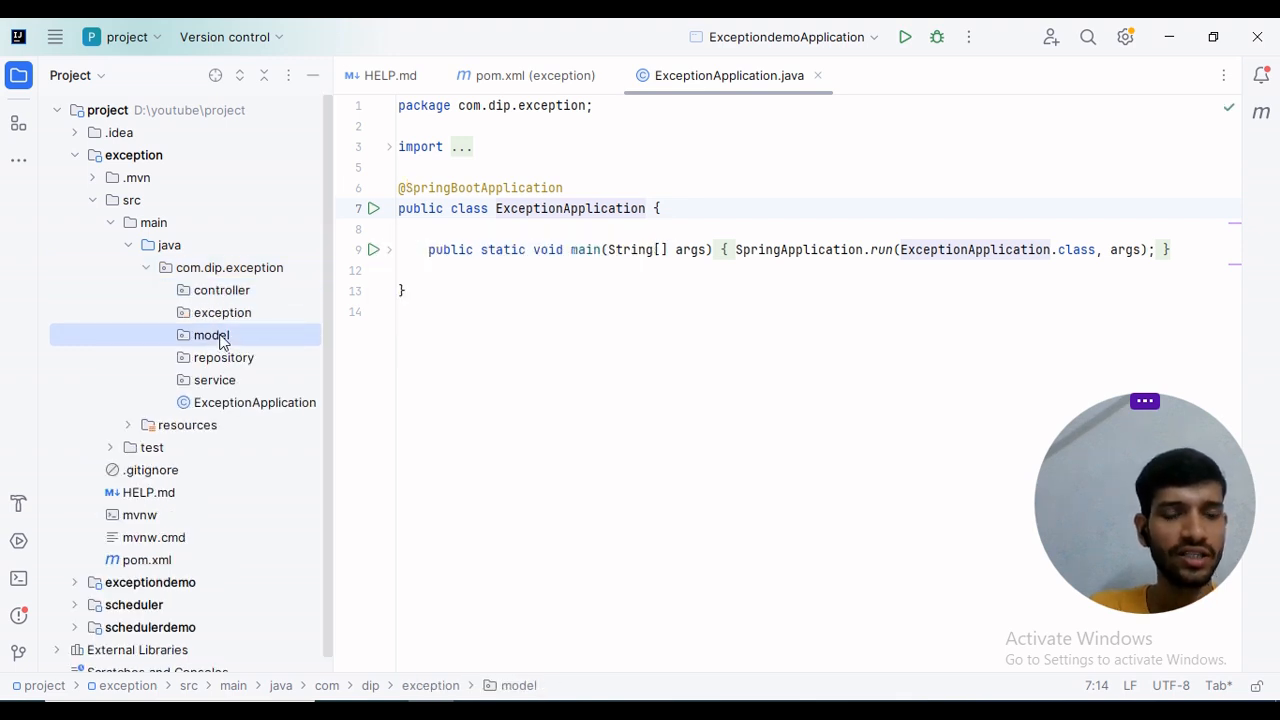
pyautogui.moveTo(222, 358)
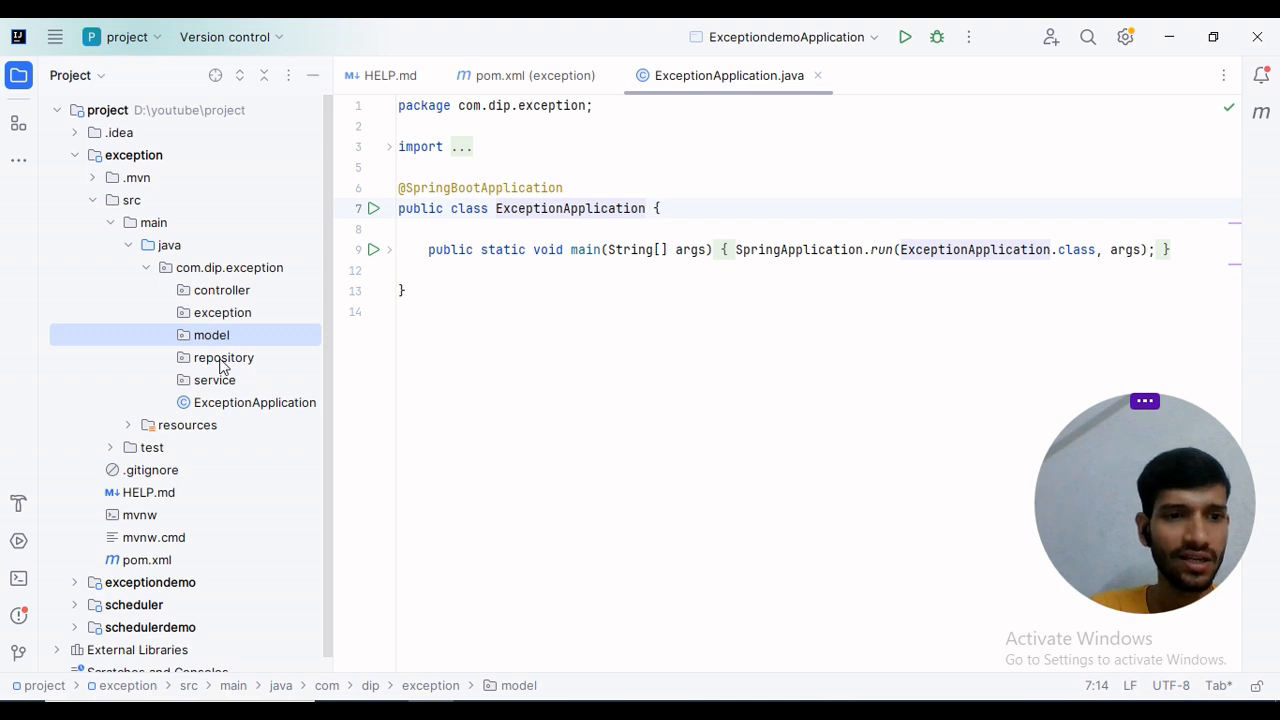
pyautogui.click(224, 356)
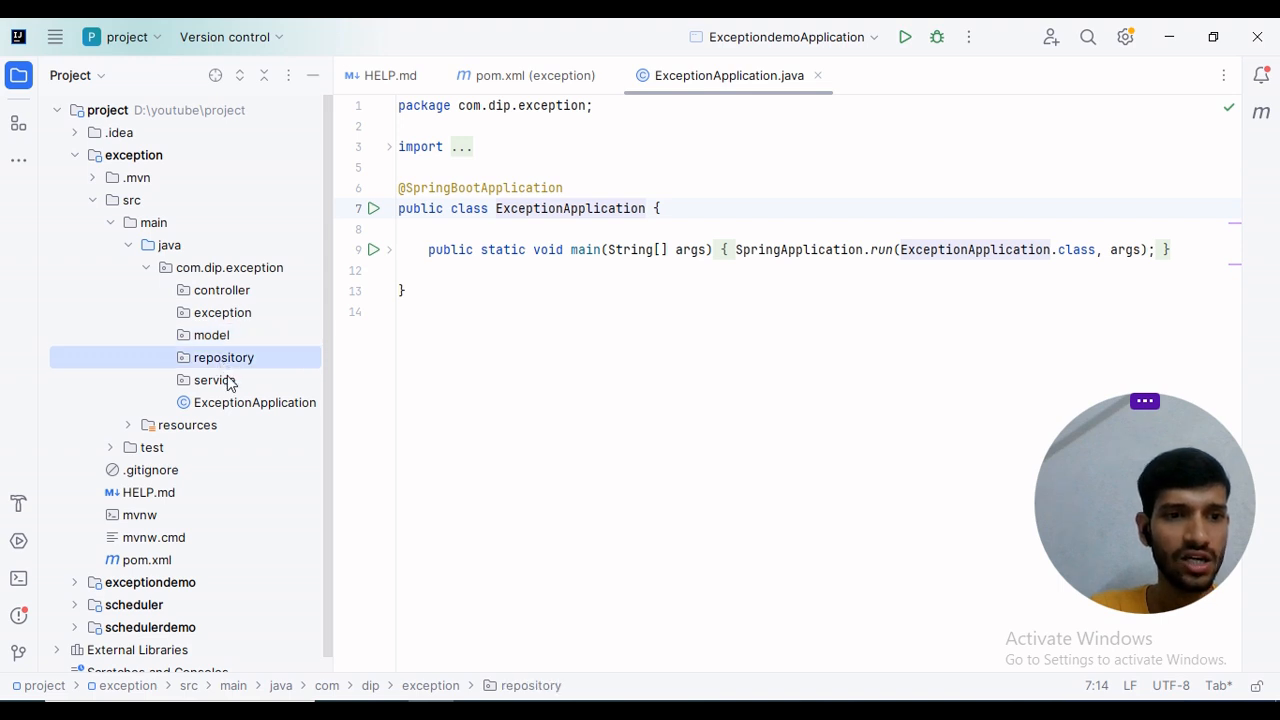
pyautogui.click(214, 380)
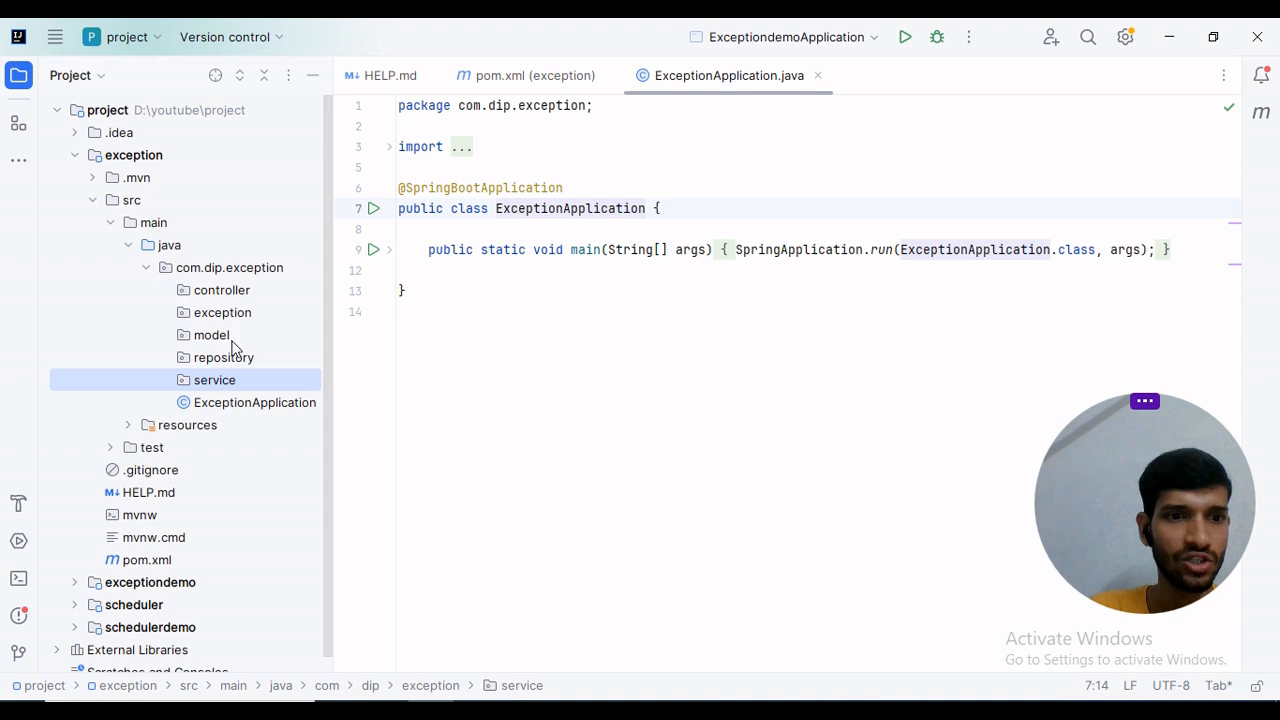
pyautogui.rightClick(212, 334)
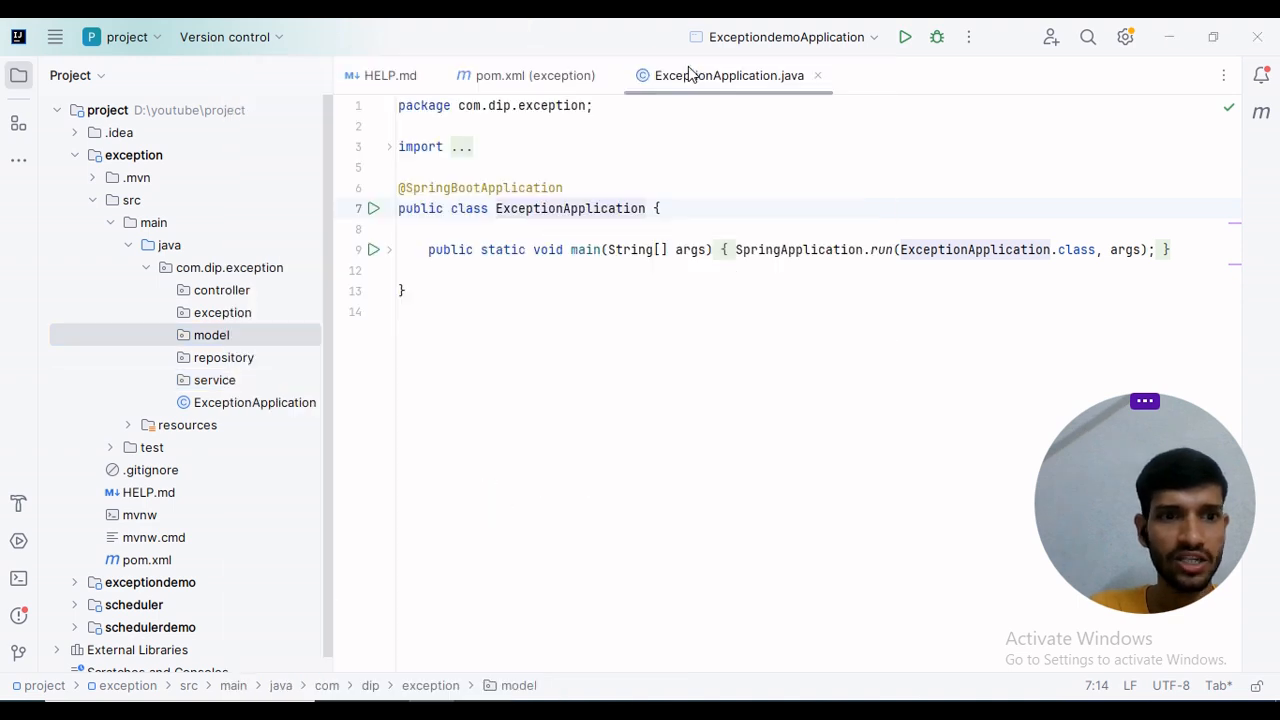
pyautogui.write('Cut')
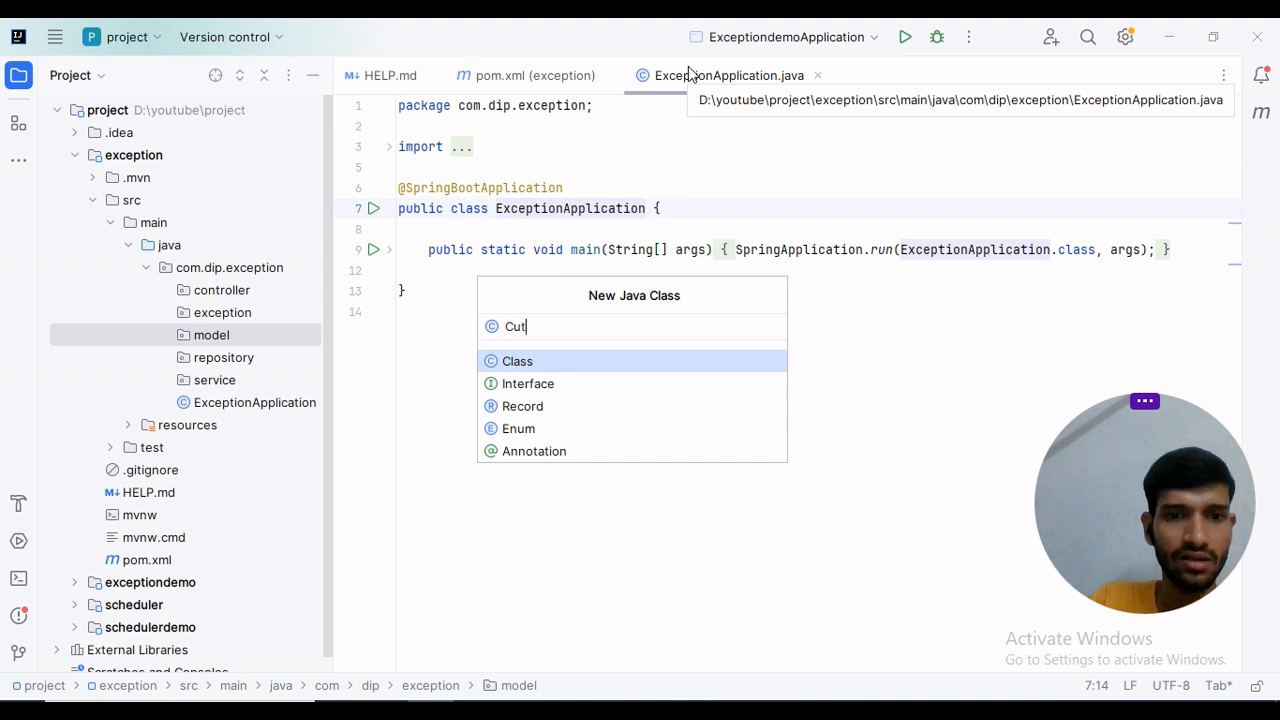
pyautogui.click(516, 360)
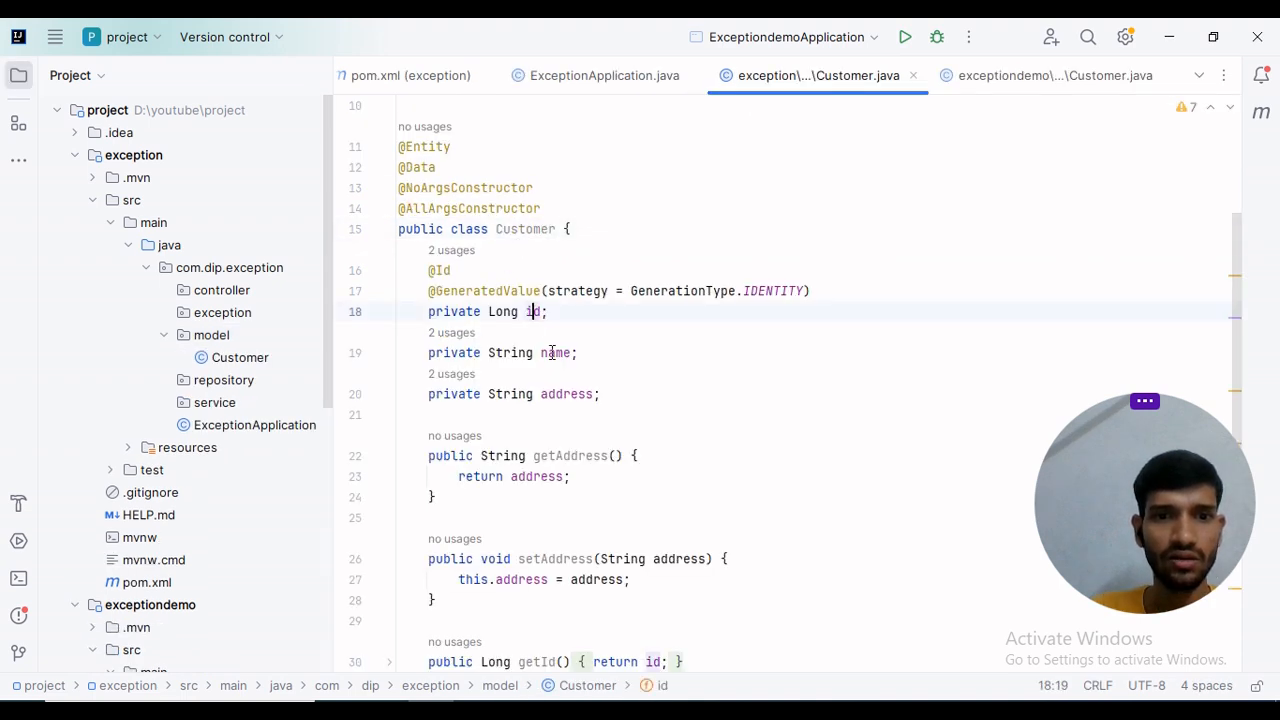
pyautogui.click(552, 392)
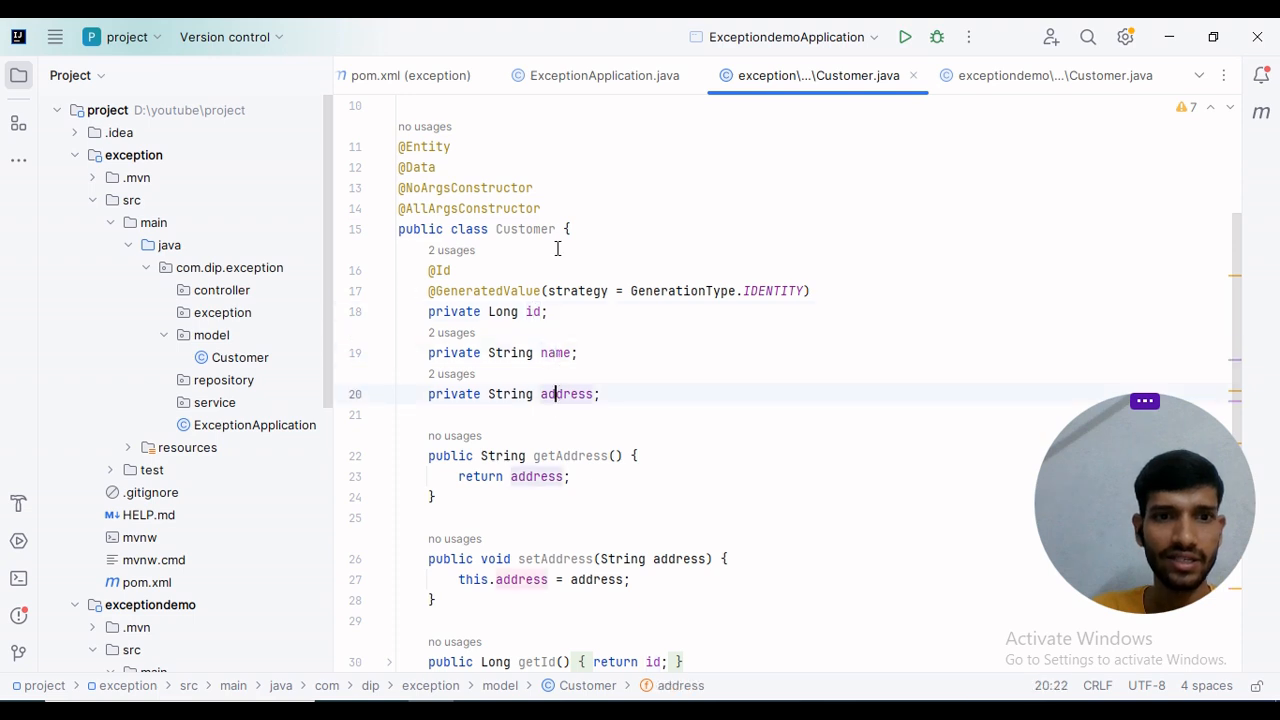
pyautogui.click(424, 146)
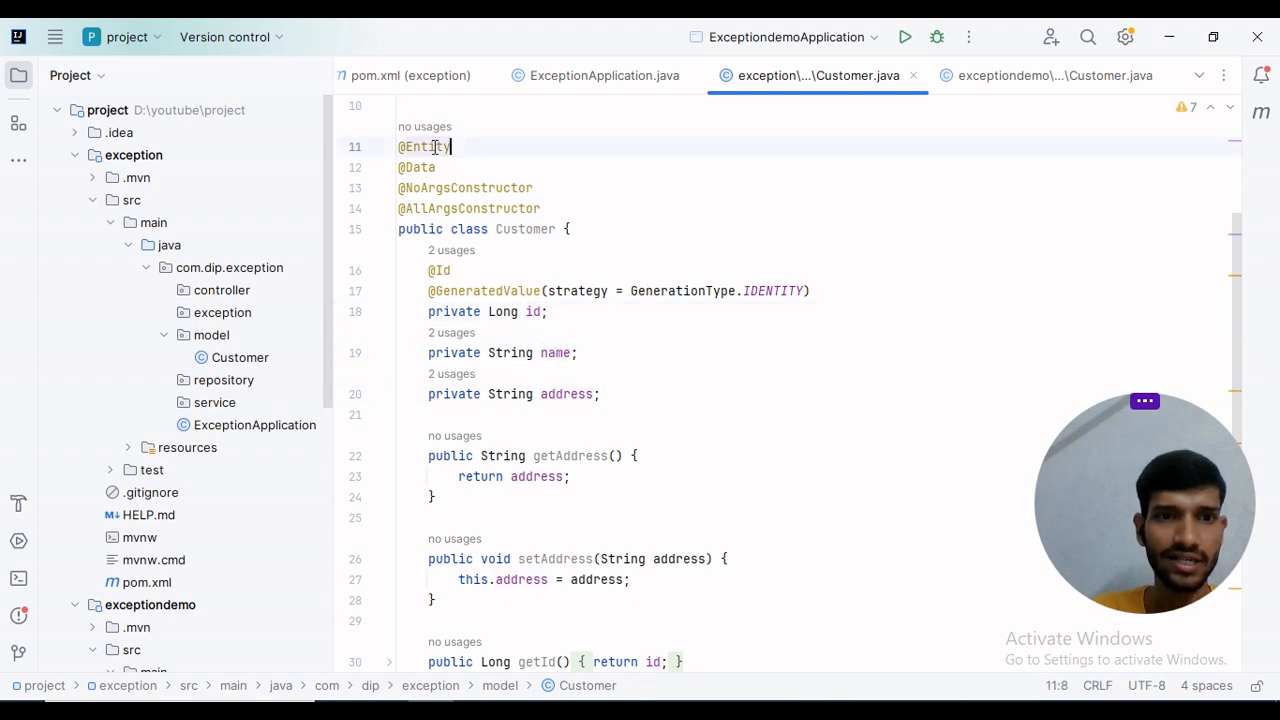
pyautogui.click(436, 168)
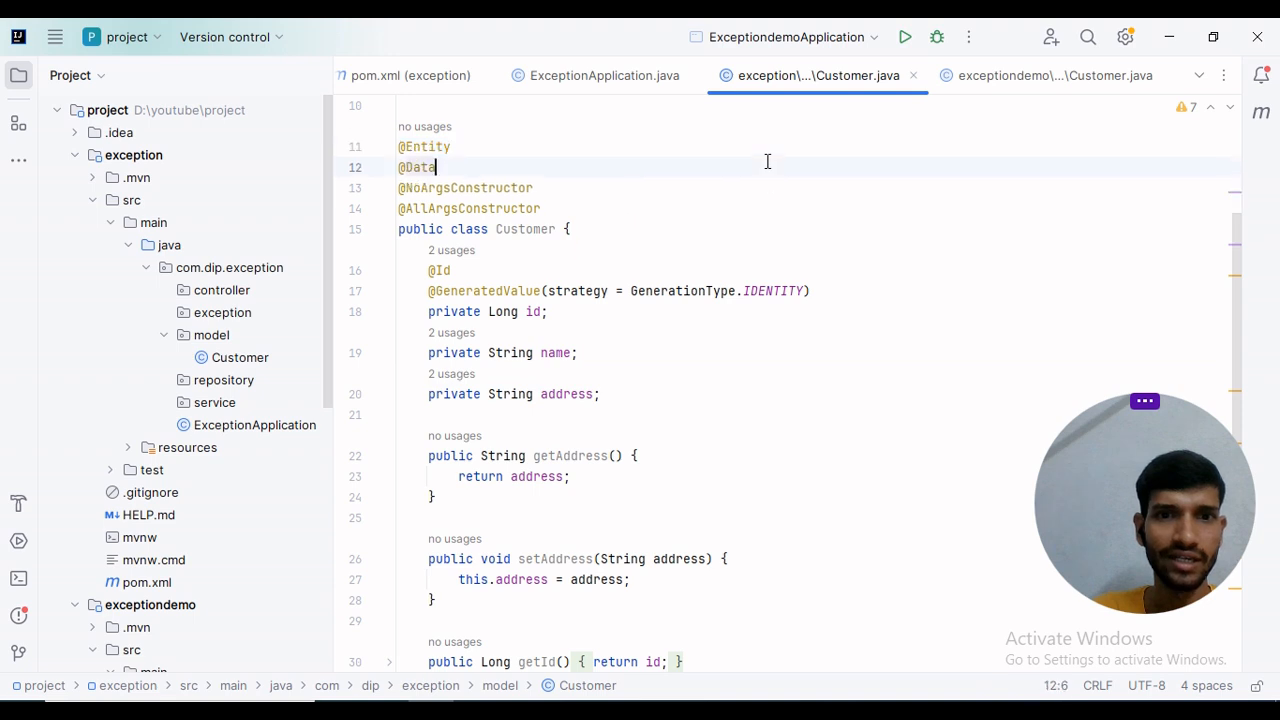
pyautogui.moveTo(404, 336)
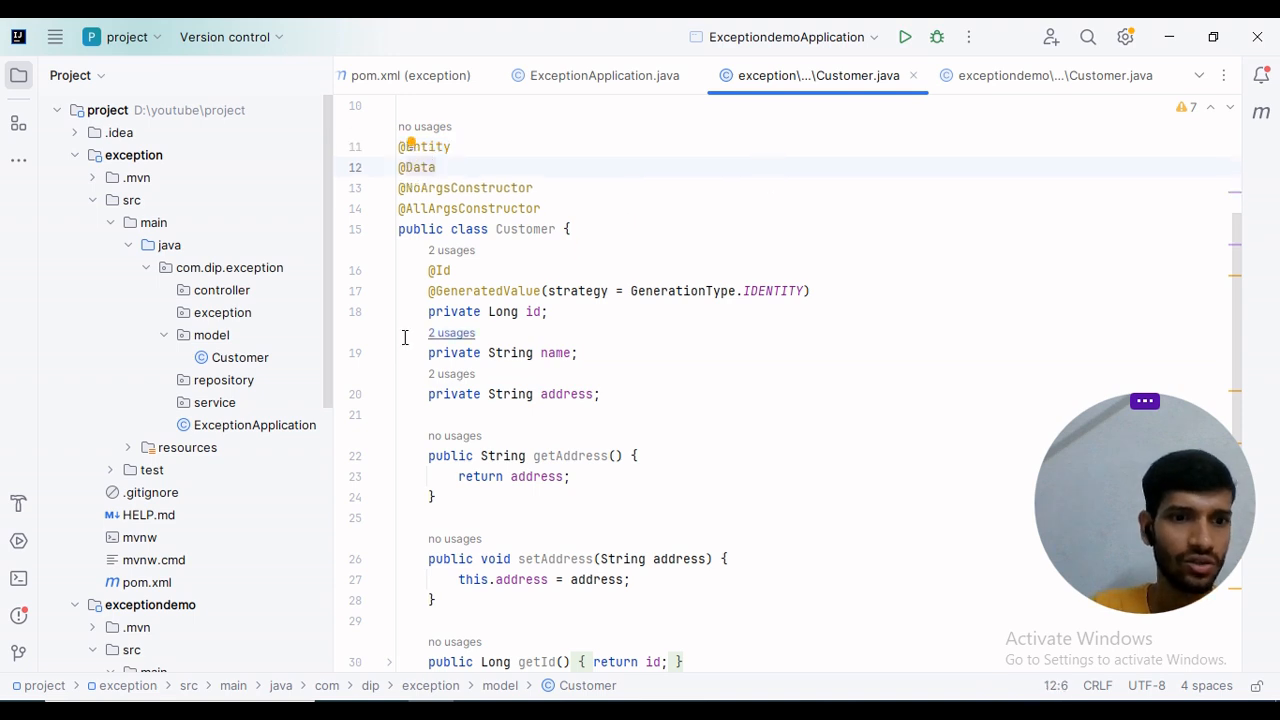
pyautogui.click(224, 380)
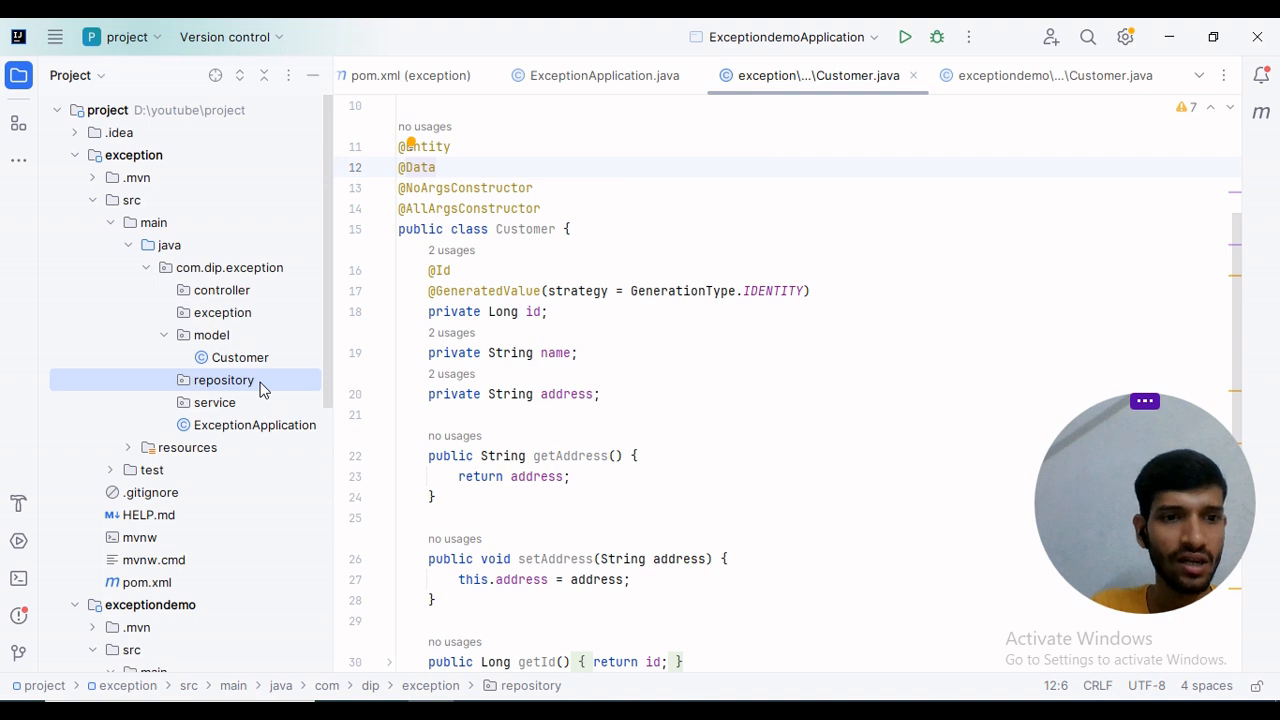
pyautogui.moveTo(504, 300)
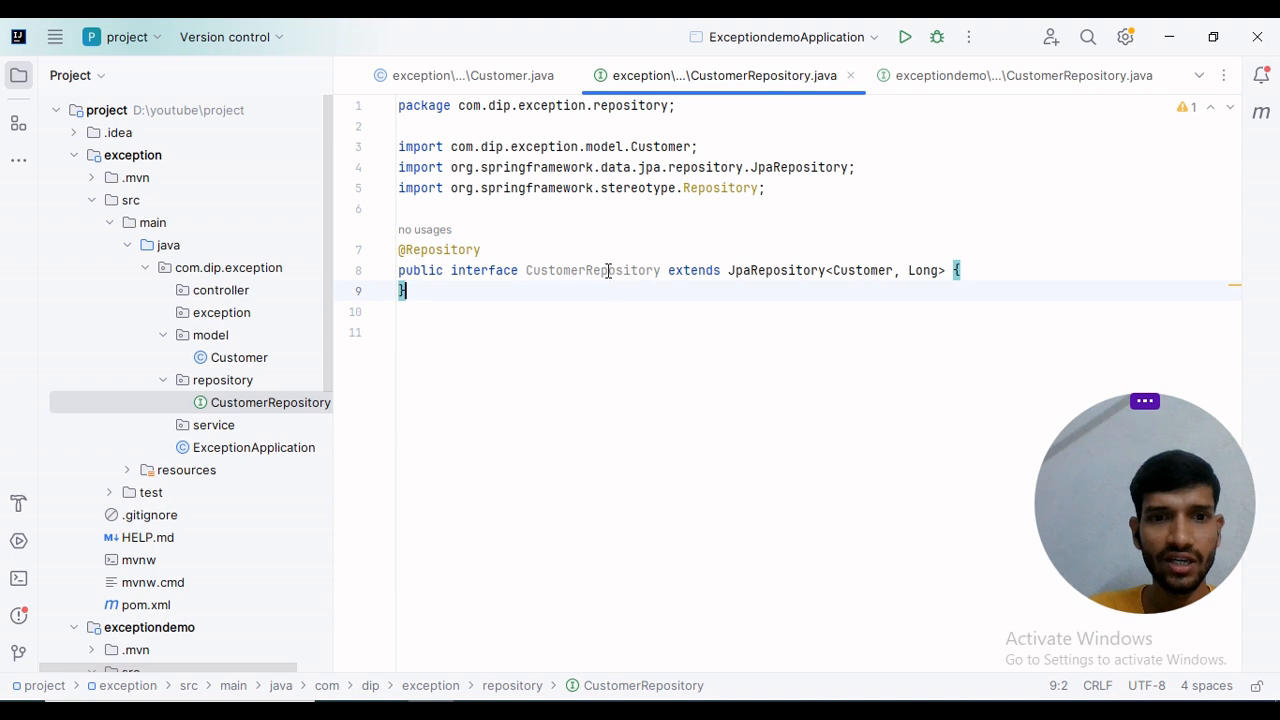
# Highlight CustomerRepository extending JpaRepository<Customer, Long>, then select the service package.
pyautogui.click(790, 270)
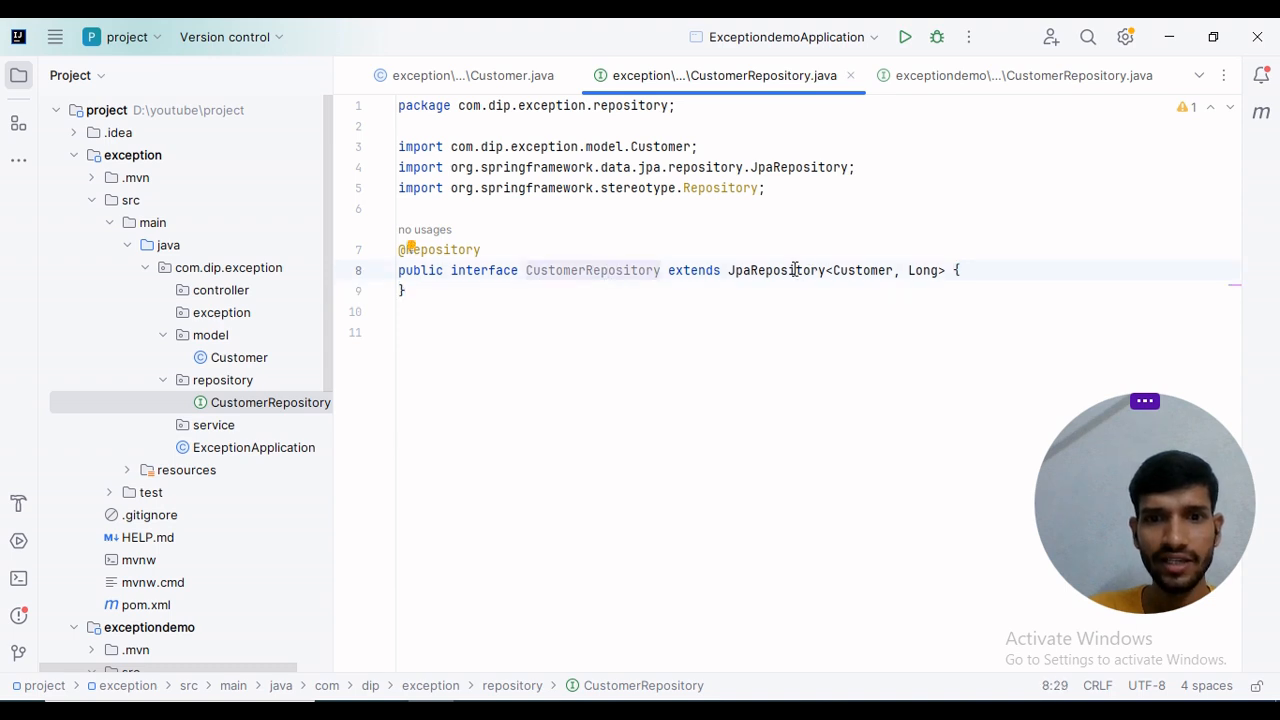
pyautogui.doubleClick(776, 270)
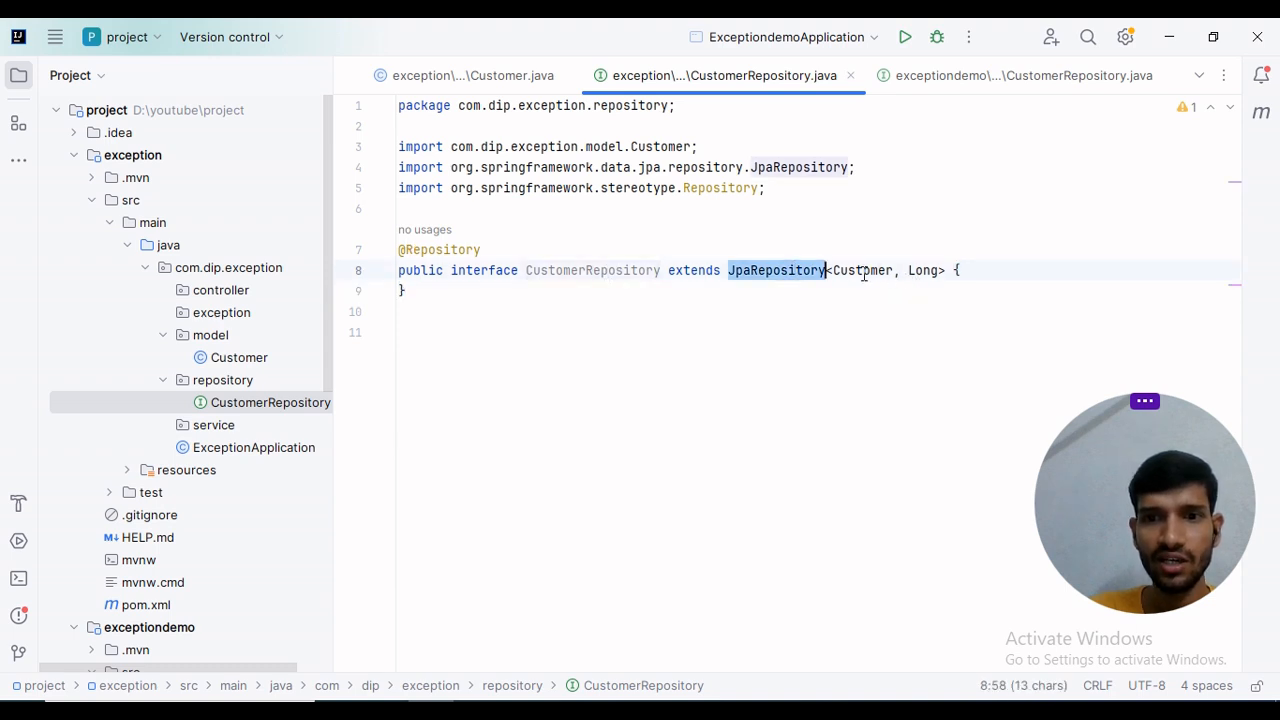
pyautogui.doubleClick(862, 270)
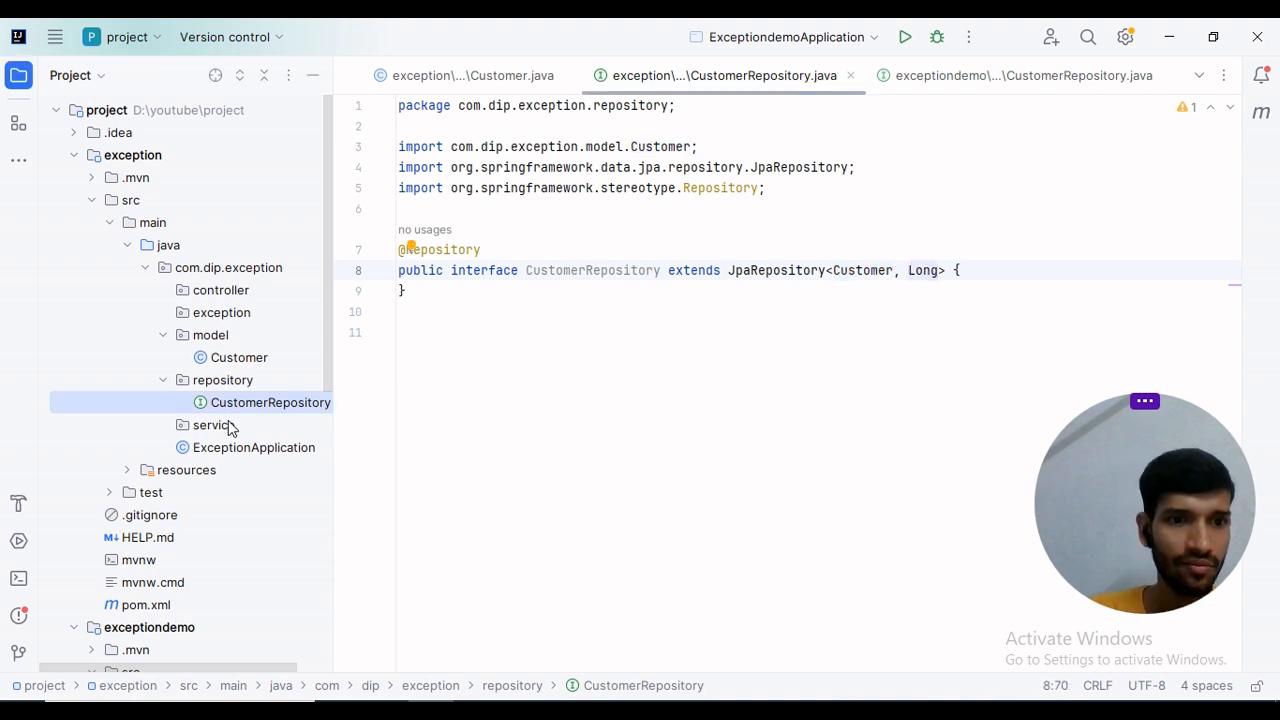
pyautogui.click(212, 424)
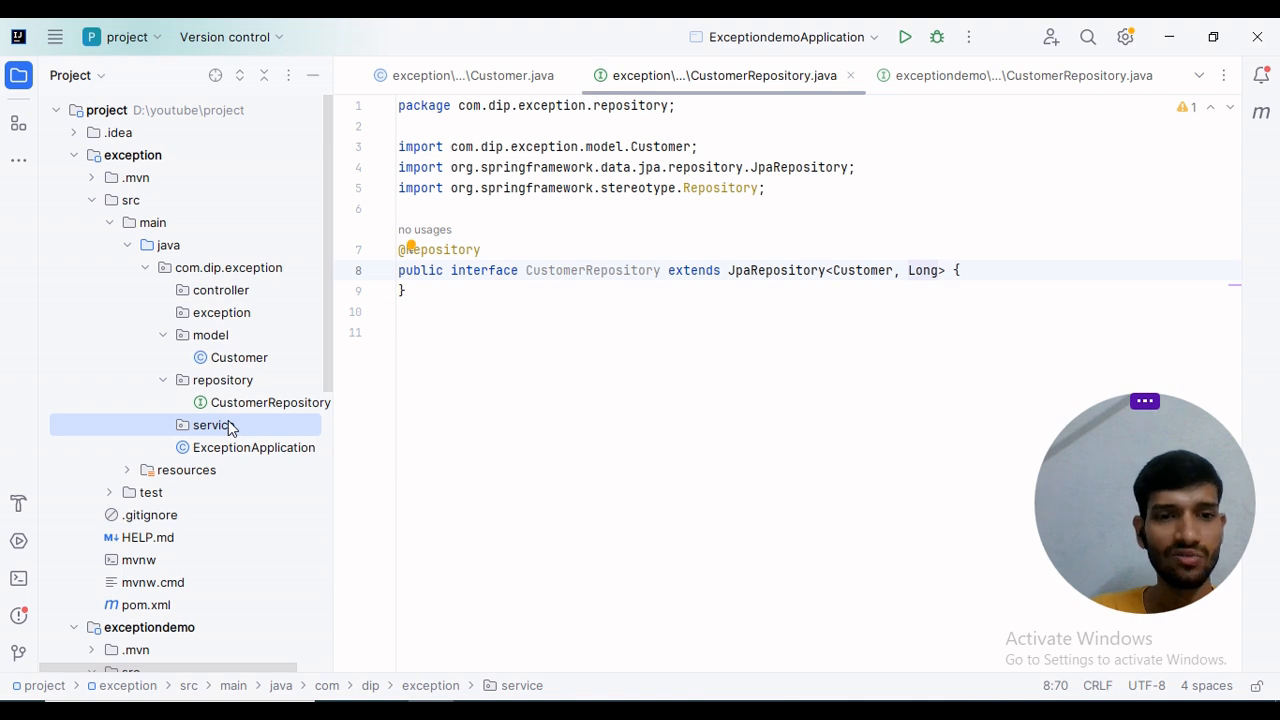
# Review the CustomerService interface's getCustomer and updateCustomer method declarations.
pyautogui.rightClick(212, 424)
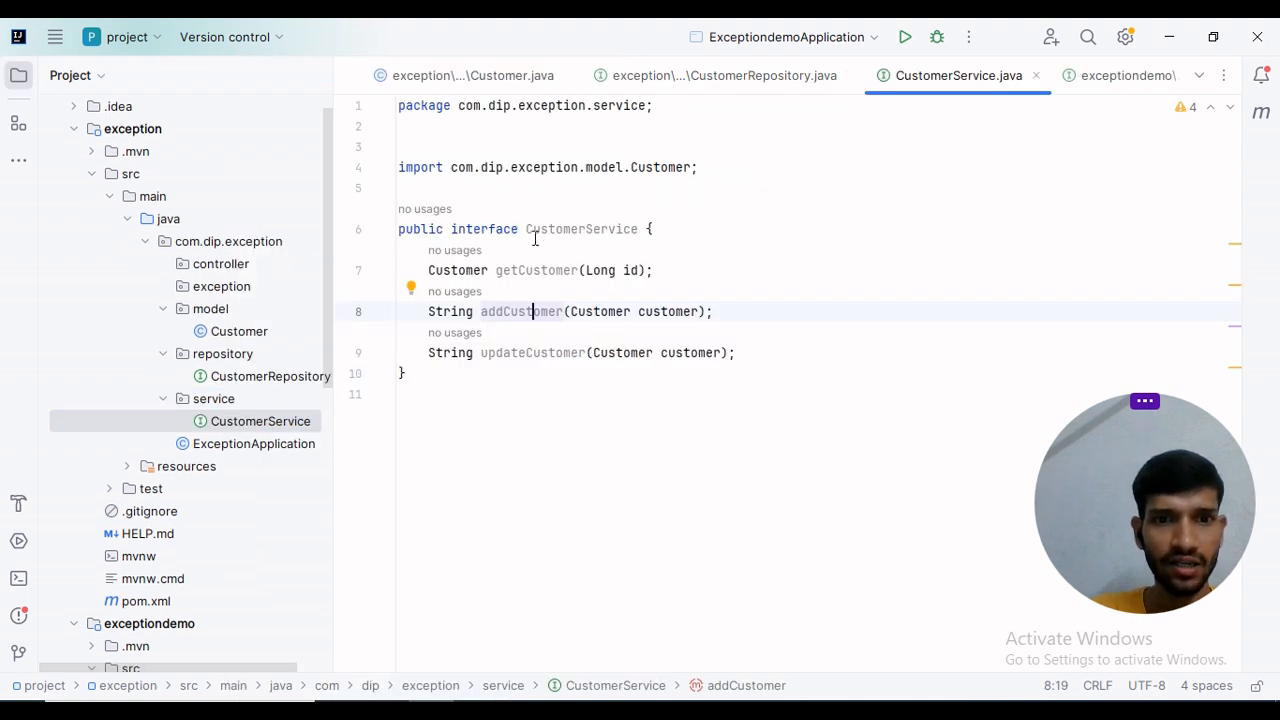
pyautogui.click(536, 228)
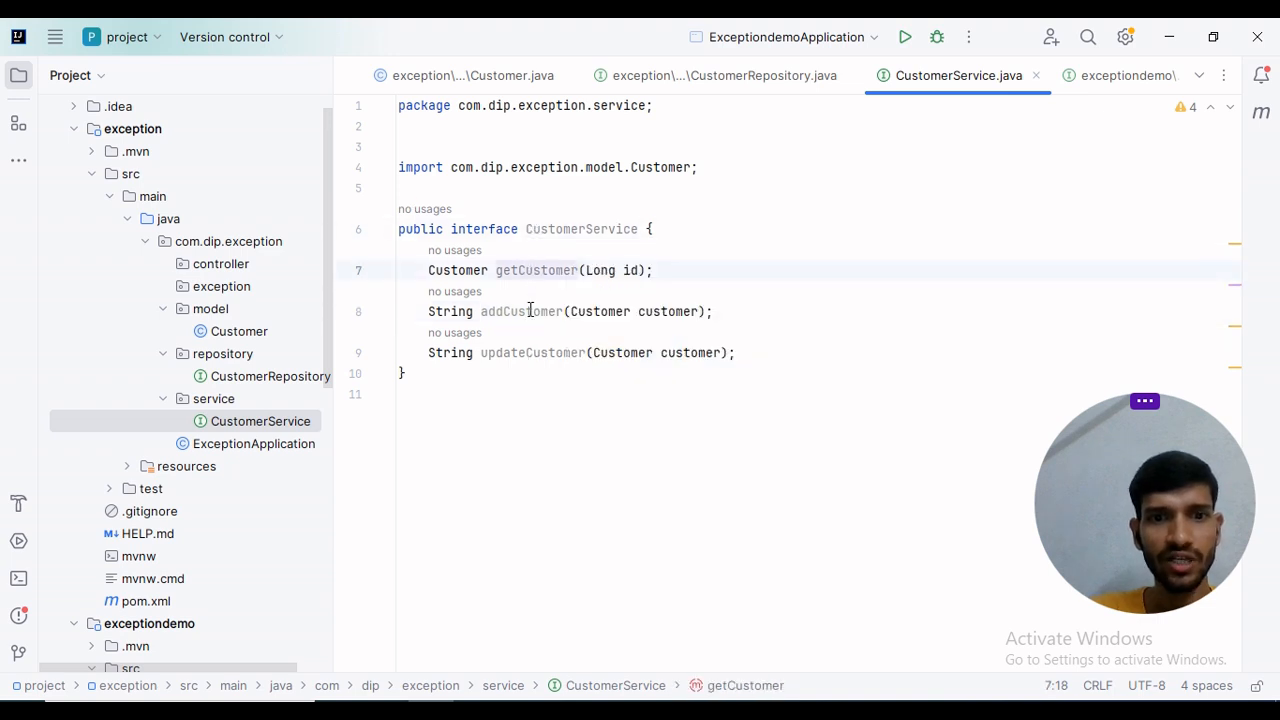
pyautogui.click(536, 352)
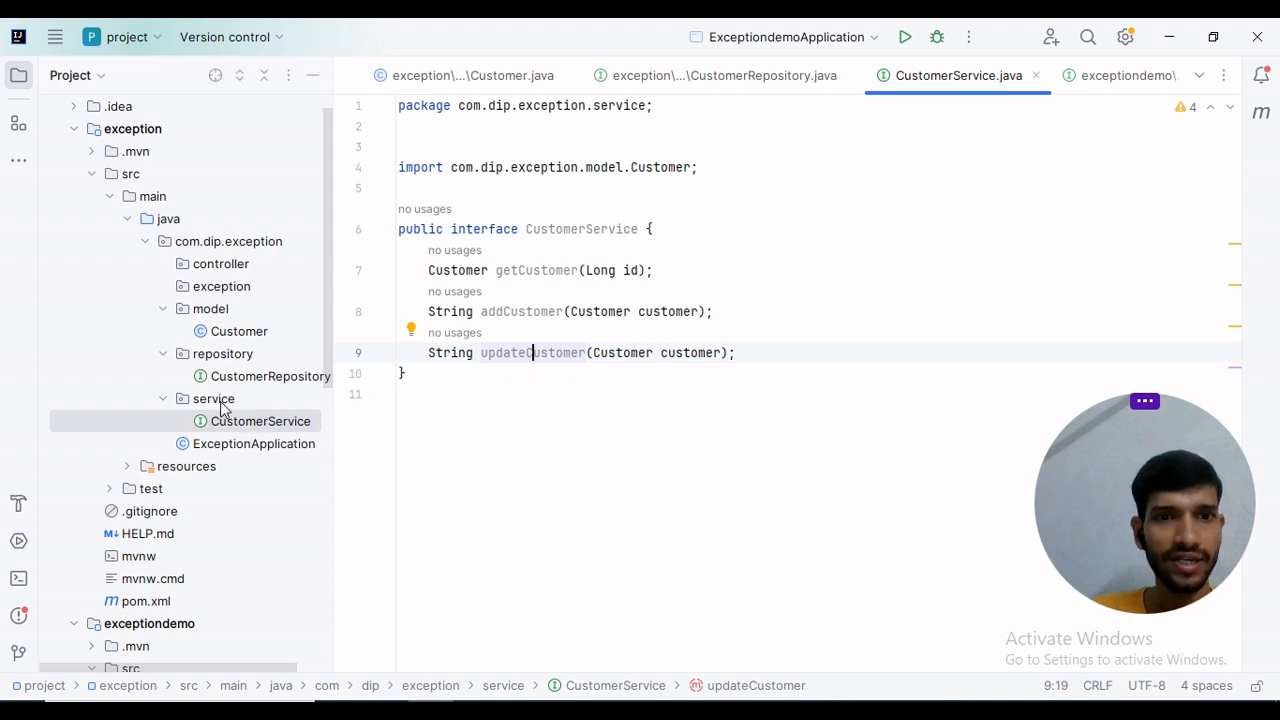
pyautogui.moveTo(520, 264)
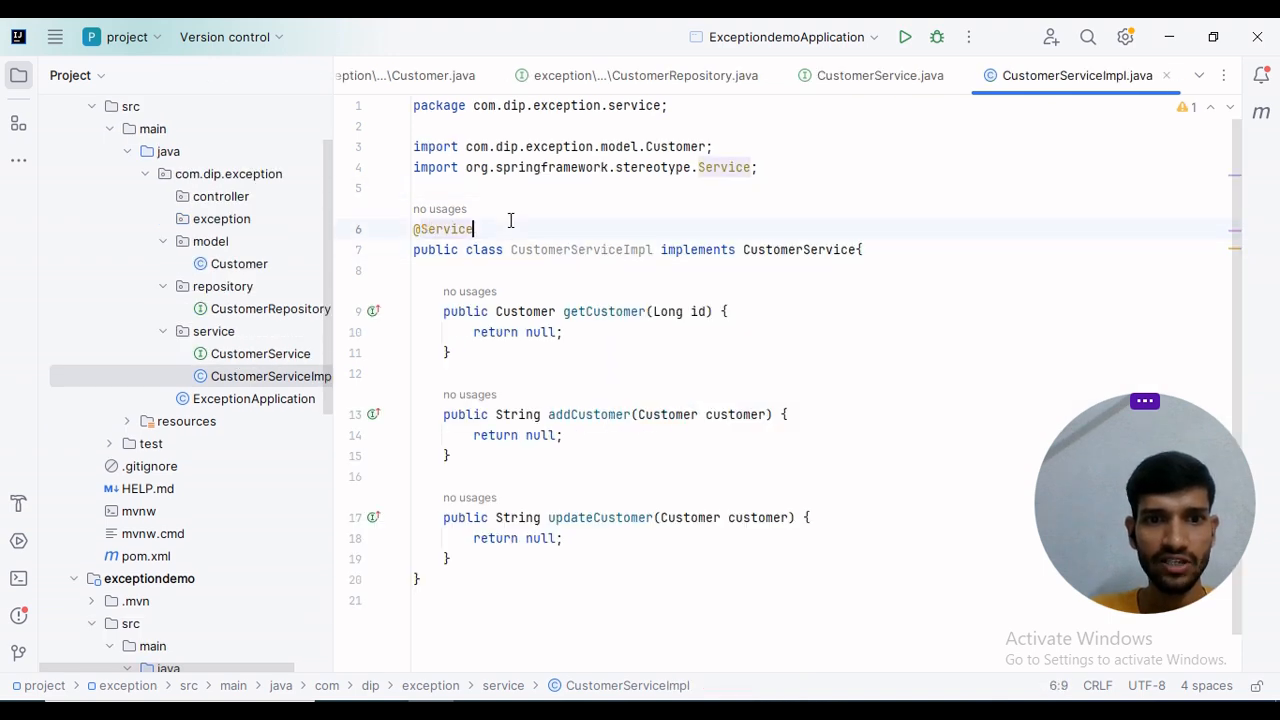
pyautogui.click(528, 312)
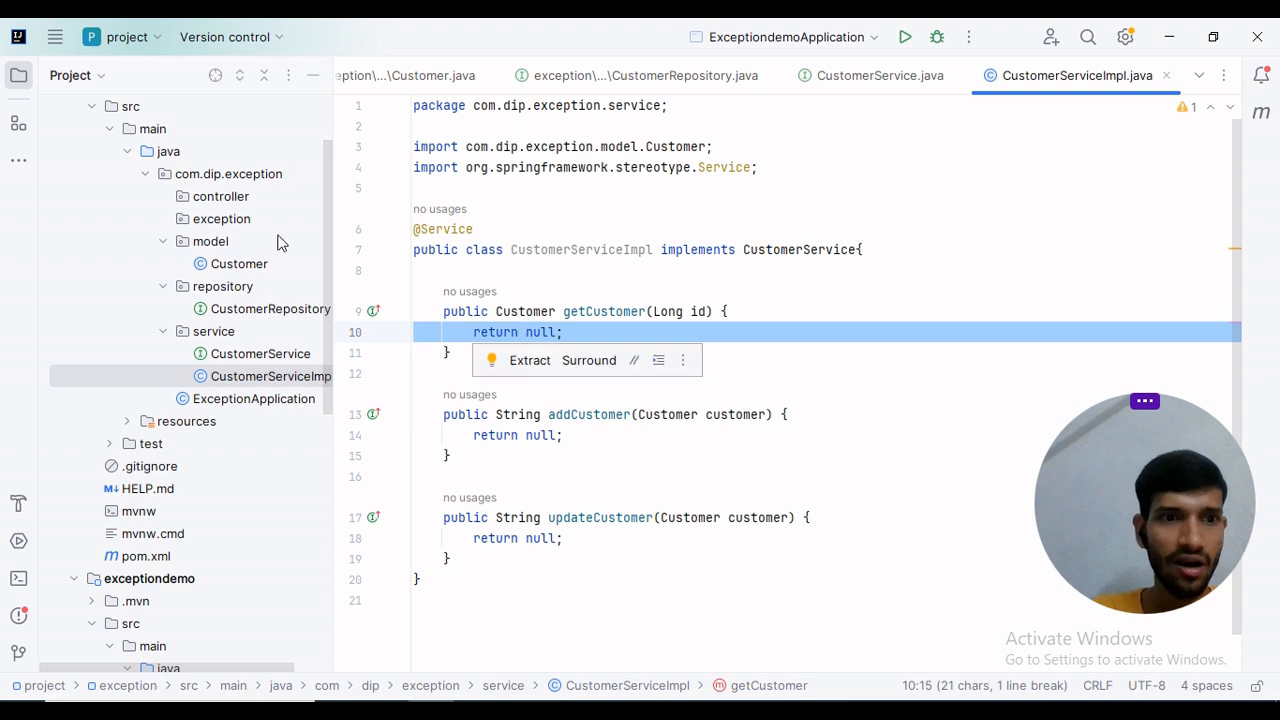
pyautogui.moveTo(210, 222)
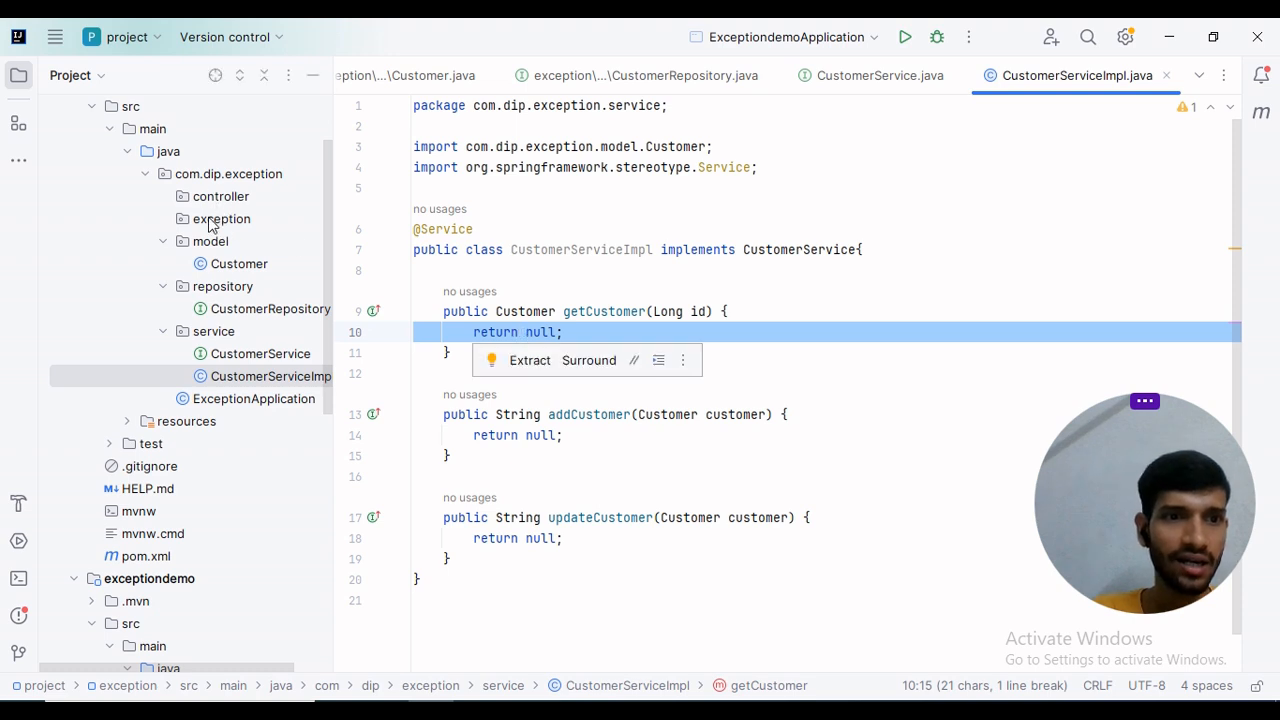
pyautogui.click(220, 218)
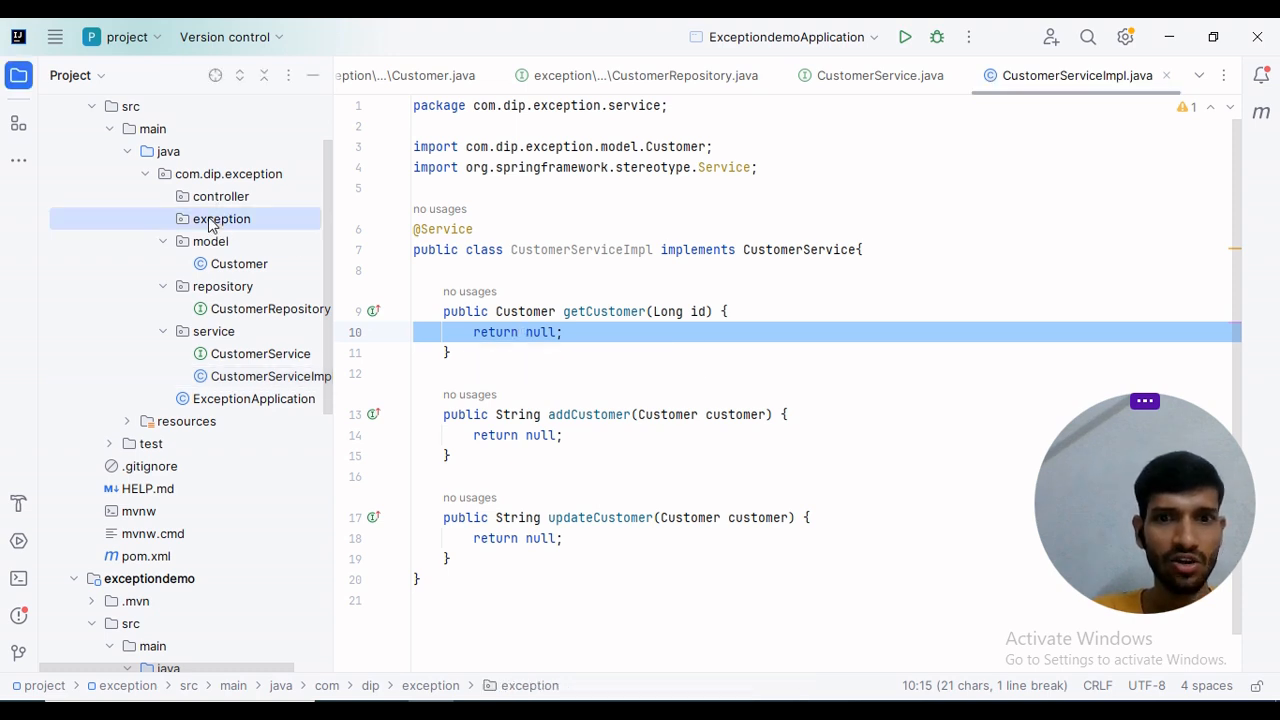
# View the CustomerAlreadyExistsException source, then switch to the implemented CustomerServiceImpl.
pyautogui.click(760, 76)
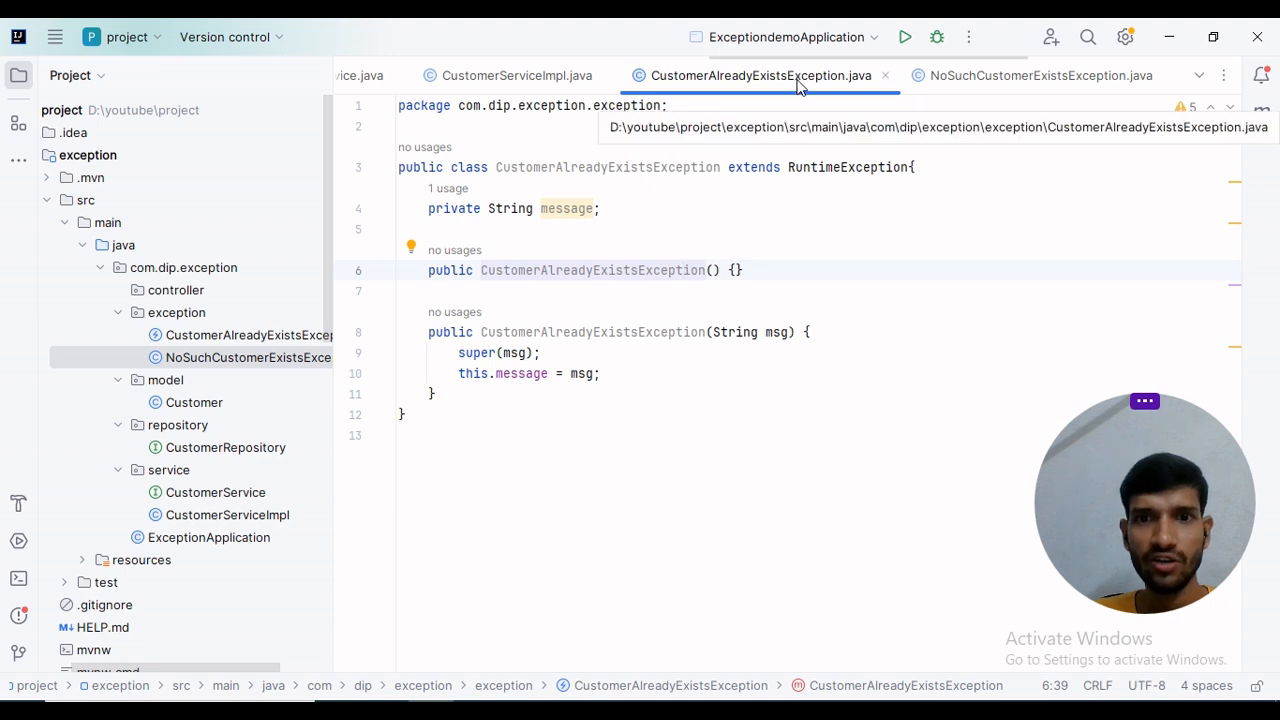
pyautogui.click(400, 228)
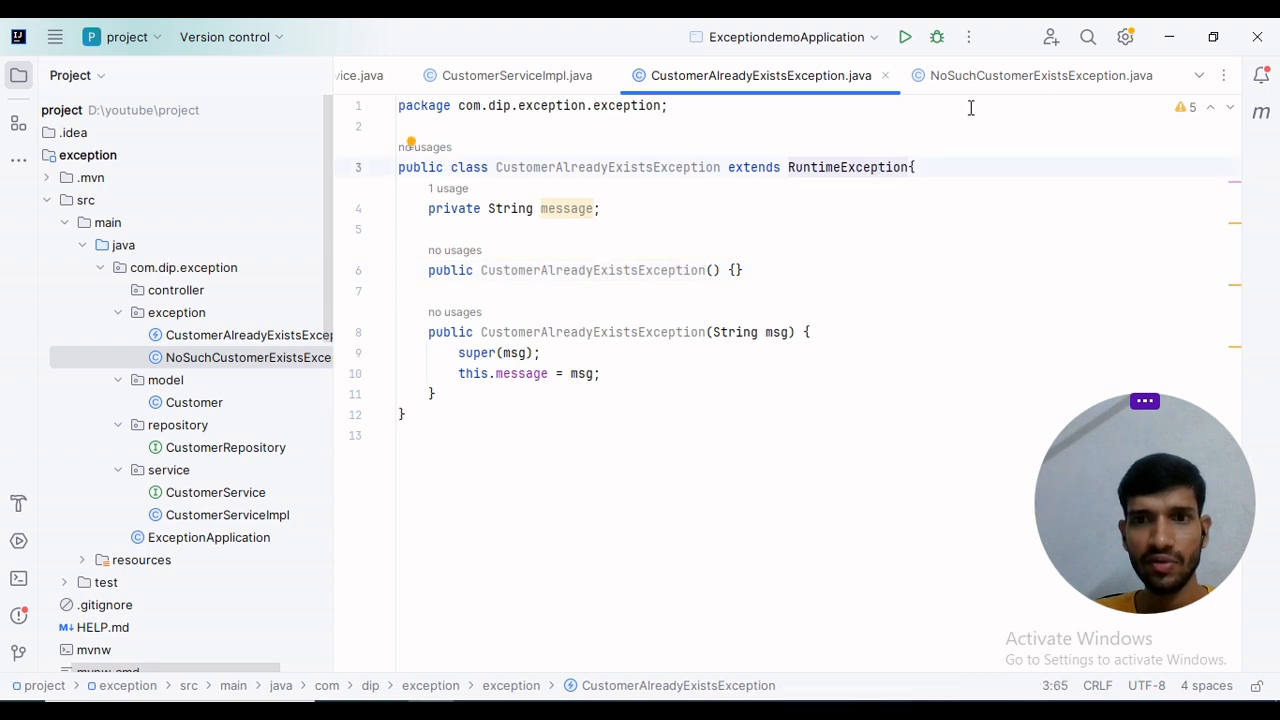
pyautogui.click(1040, 76)
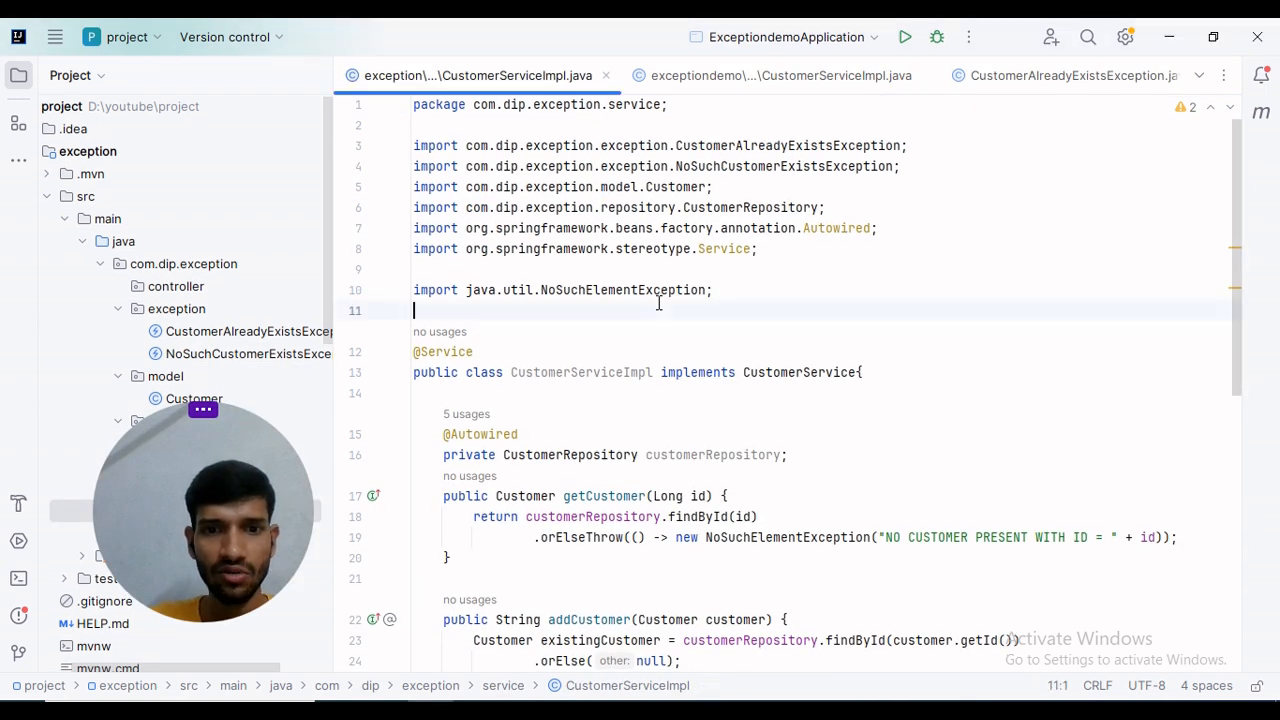
# Review getCustomer and addCustomer with the findById lookup and CustomerAlreadyExistsException throw.
pyautogui.scroll(-3)
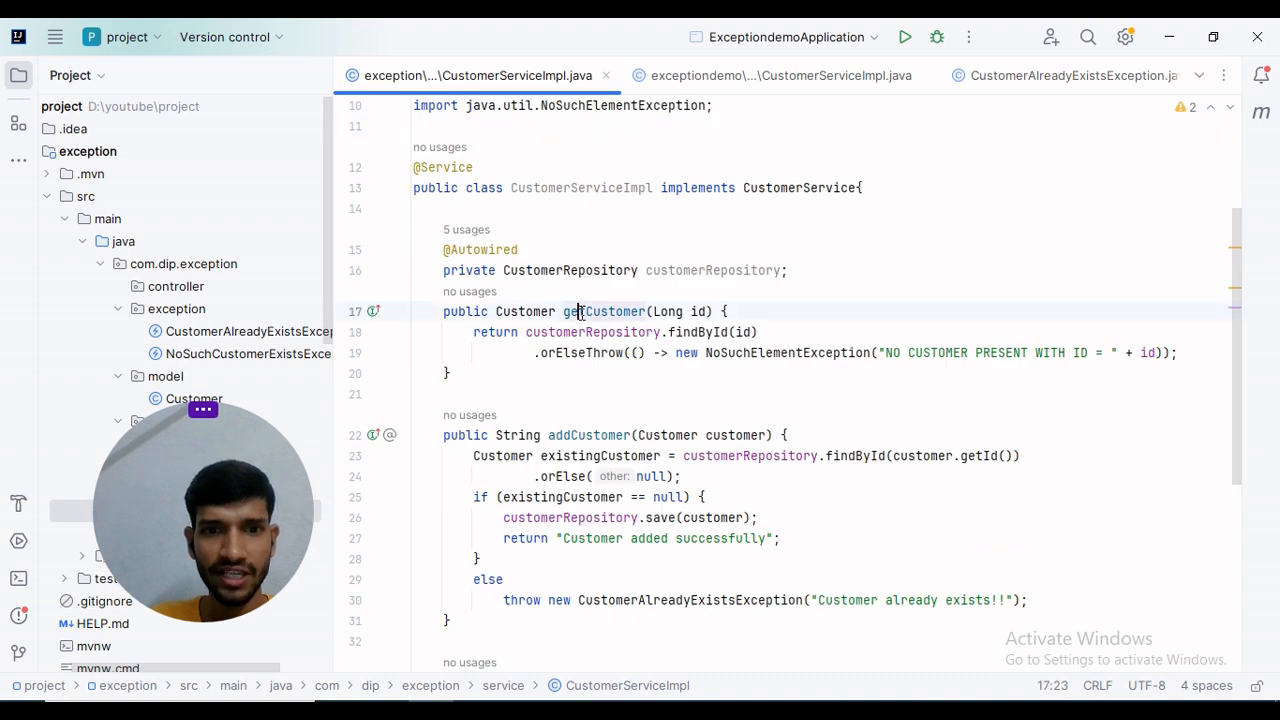
pyautogui.doubleClick(590, 332)
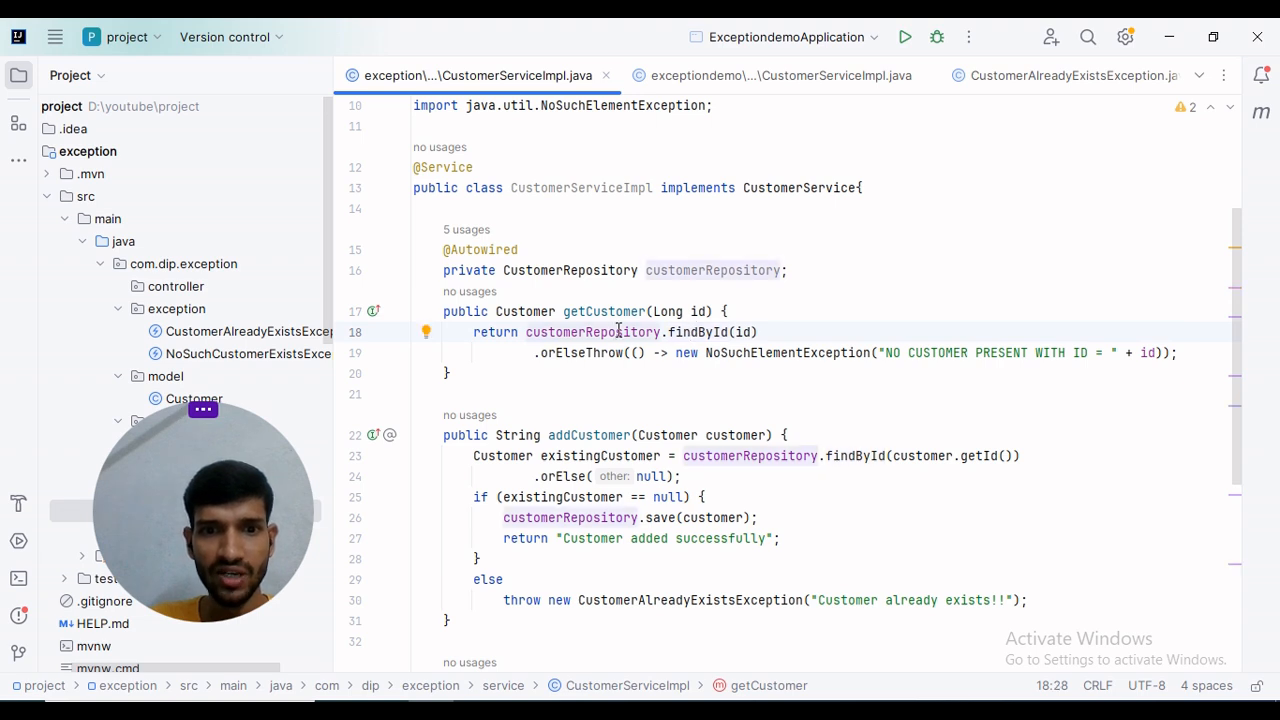
pyautogui.doubleClick(570, 270)
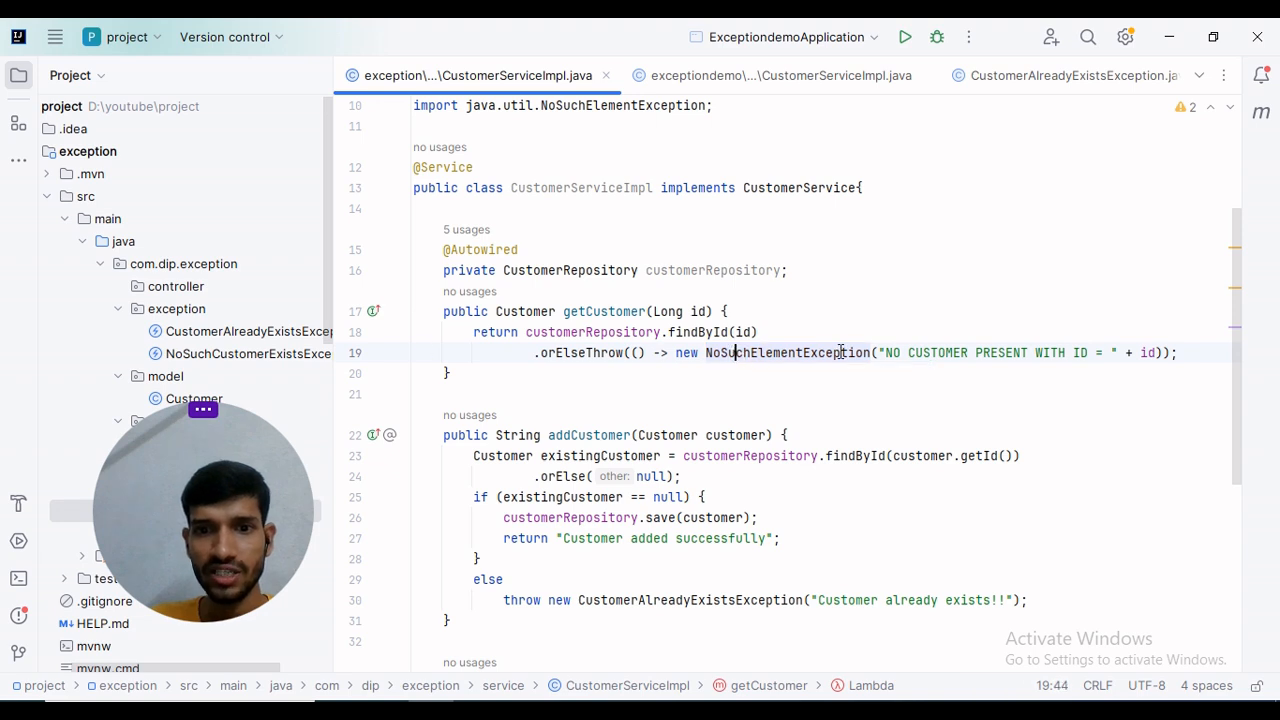
pyautogui.scroll(3)
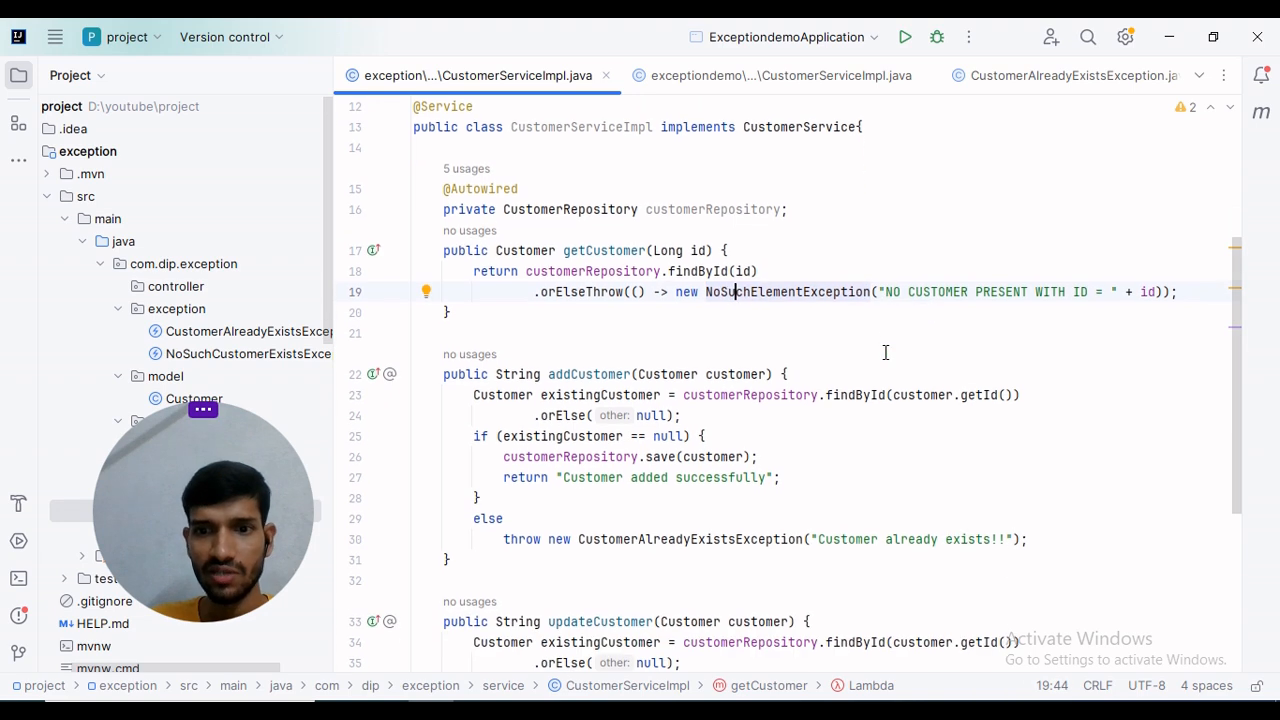
pyautogui.click(584, 374)
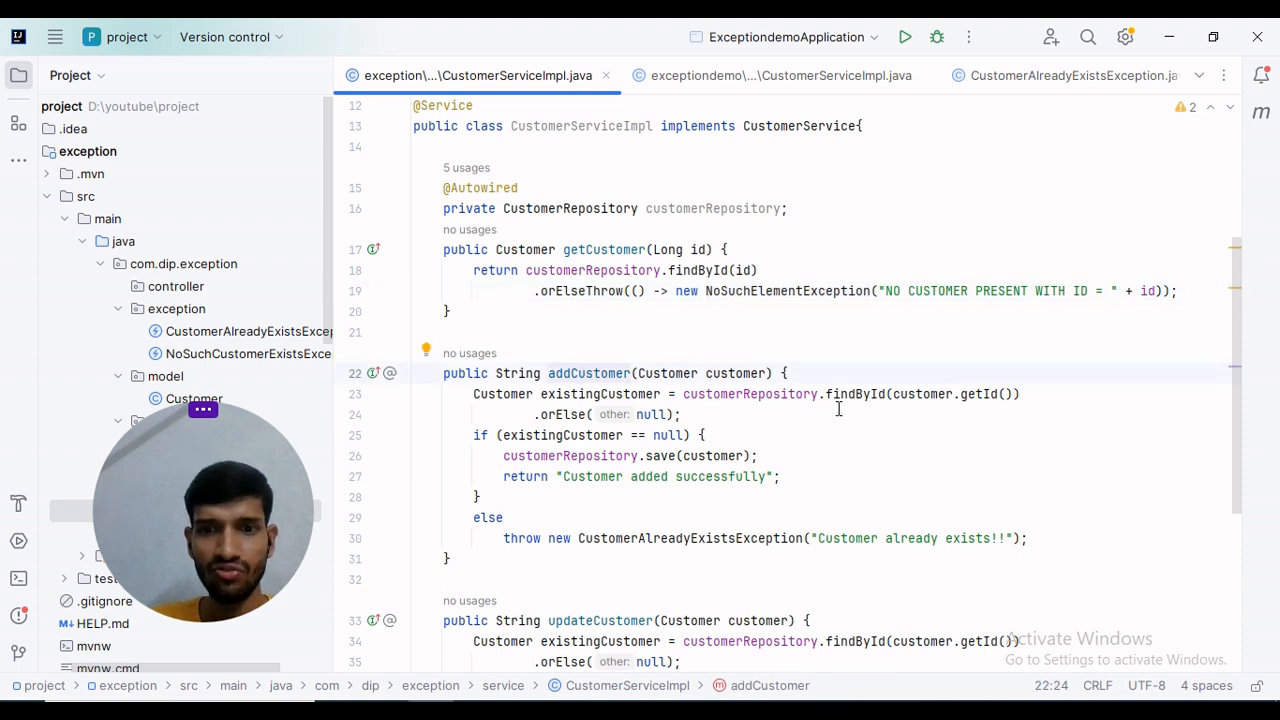
pyautogui.doubleClick(854, 392)
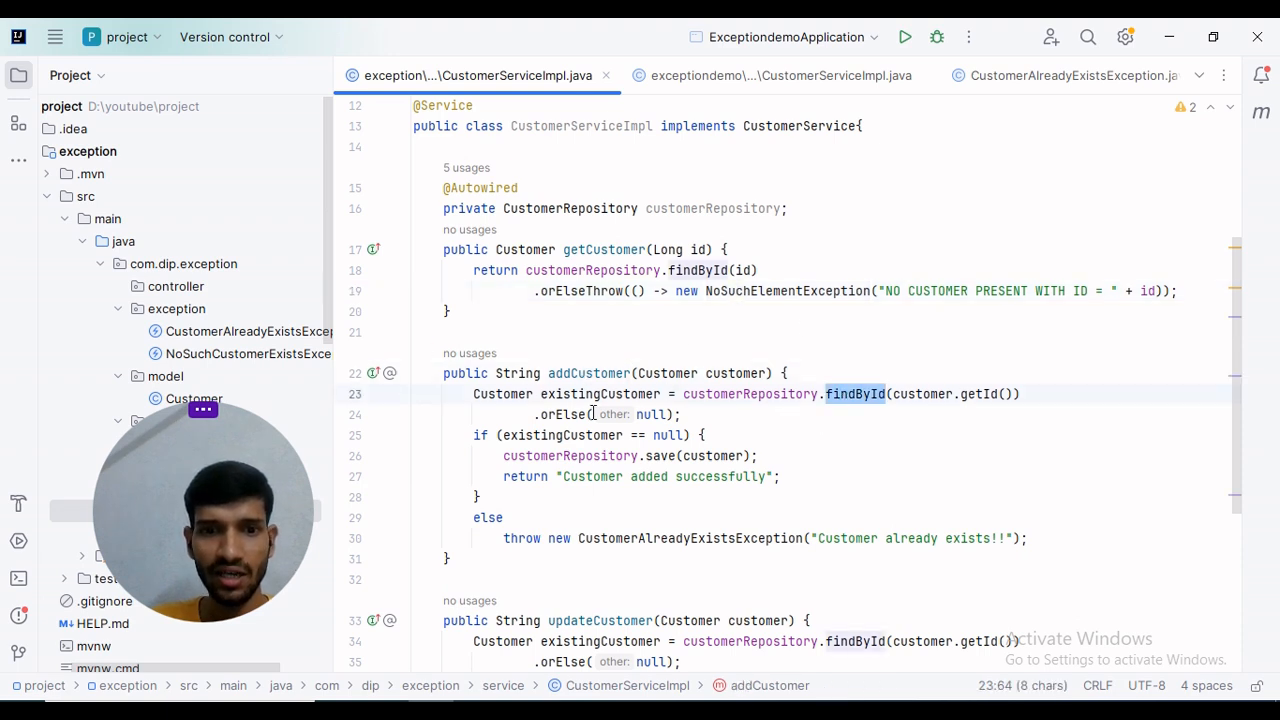
pyautogui.doubleClick(600, 392)
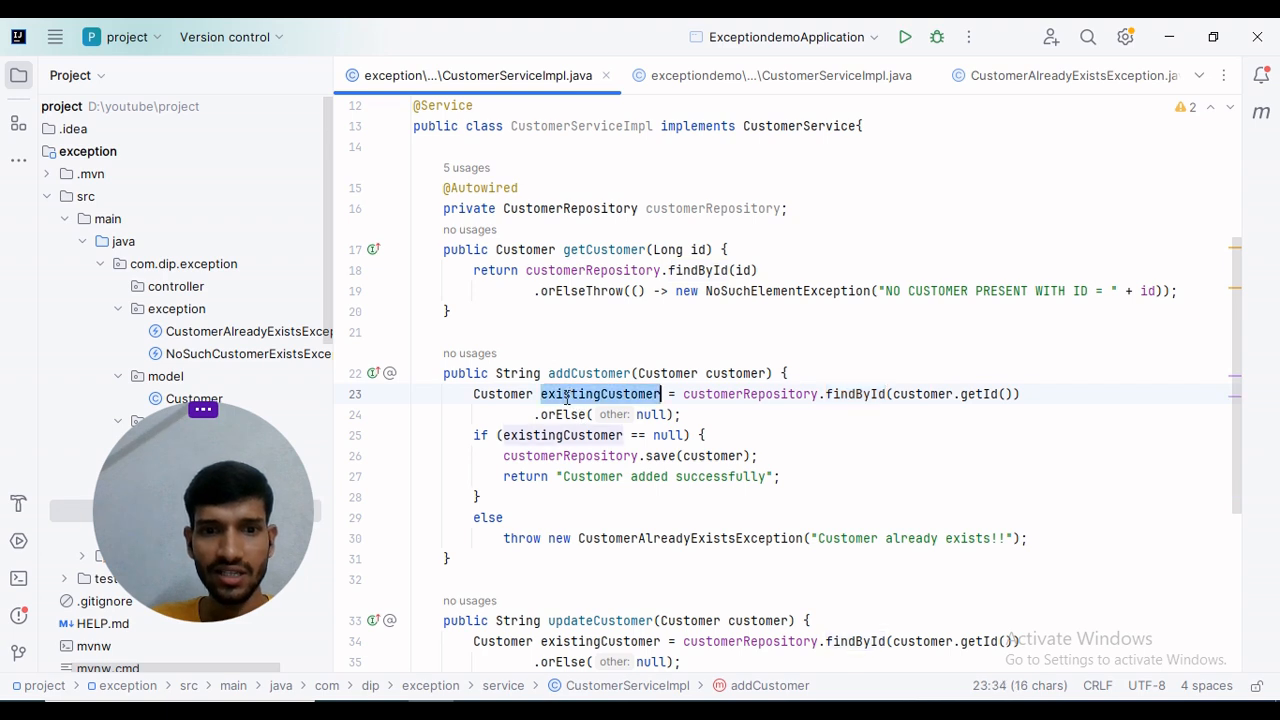
pyautogui.moveTo(584, 508)
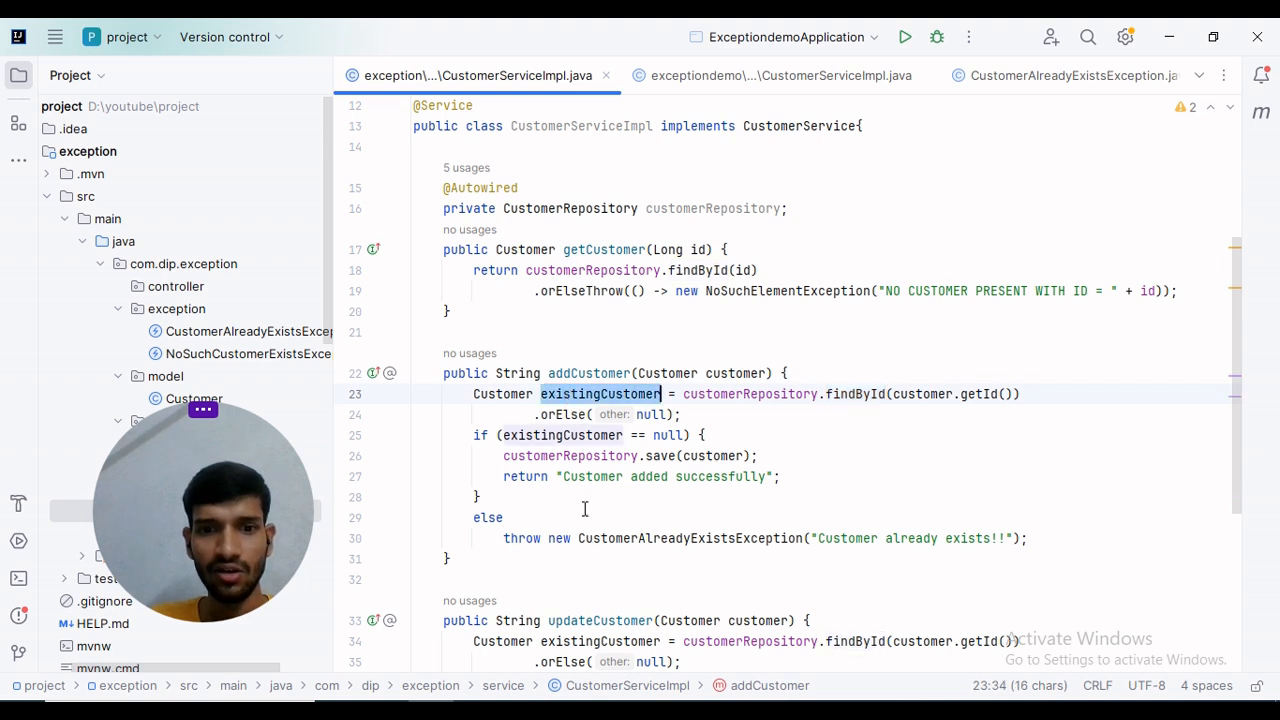
pyautogui.doubleClick(688, 538)
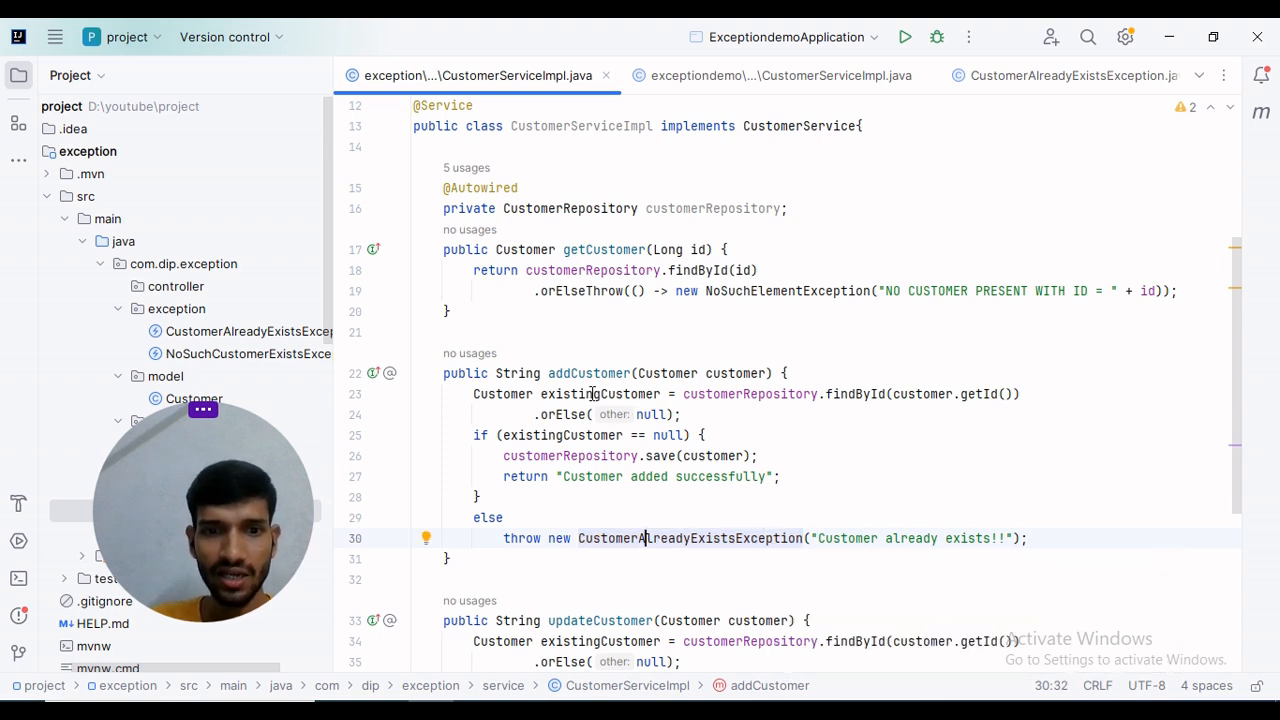
pyautogui.click(590, 392)
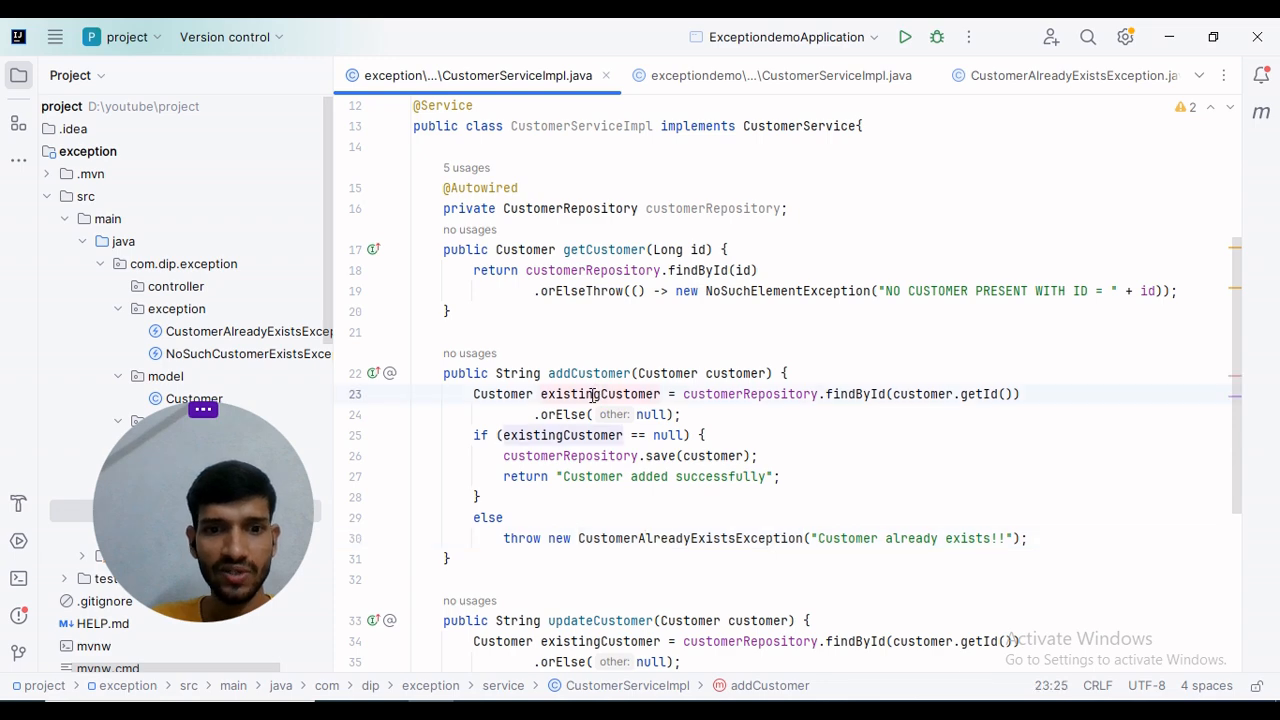
# Review updateCustomer throwing NoSuchCustomerExistsException("No Such Customer exists!!") and expand the controller package.
pyautogui.scroll(-3)
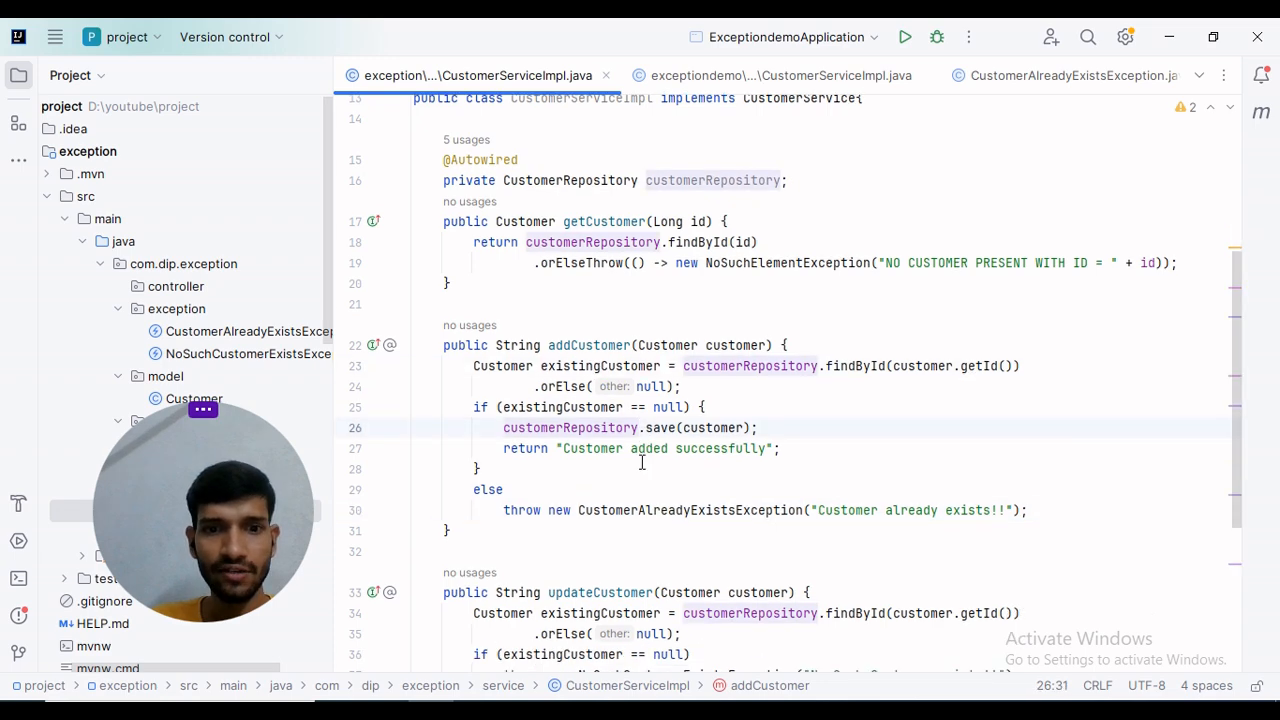
pyautogui.scroll(-3)
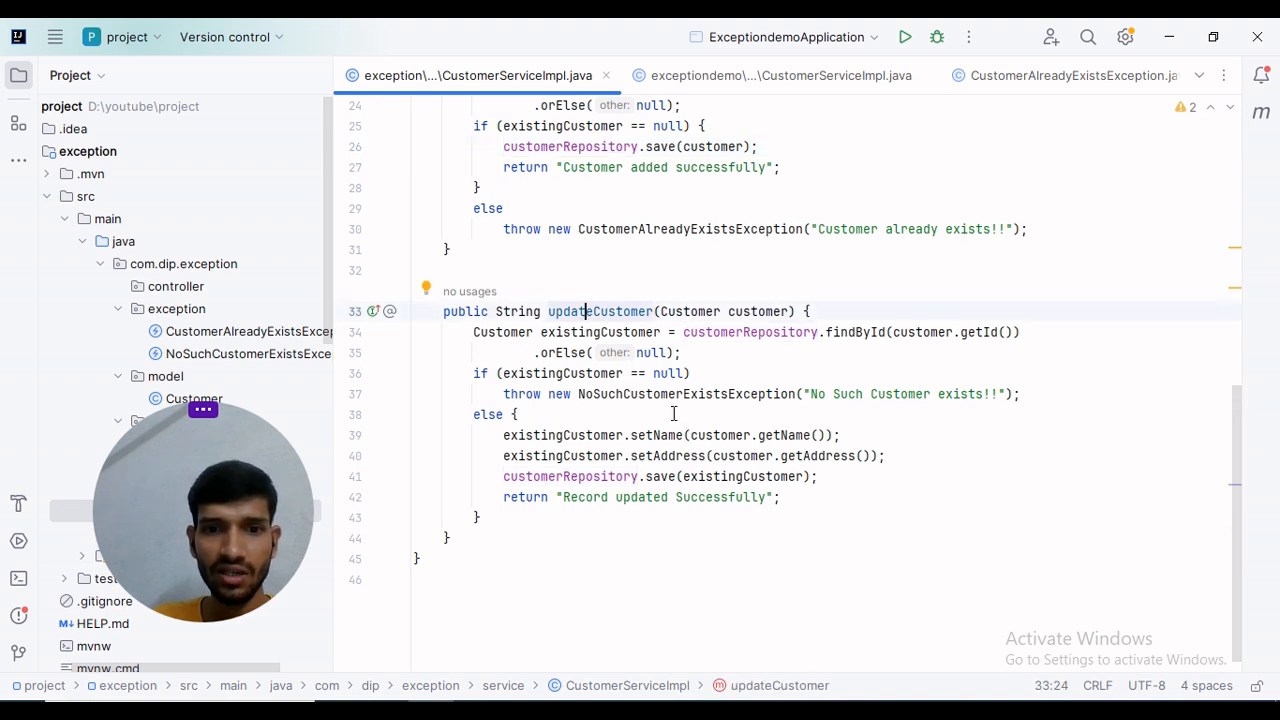
pyautogui.click(726, 392)
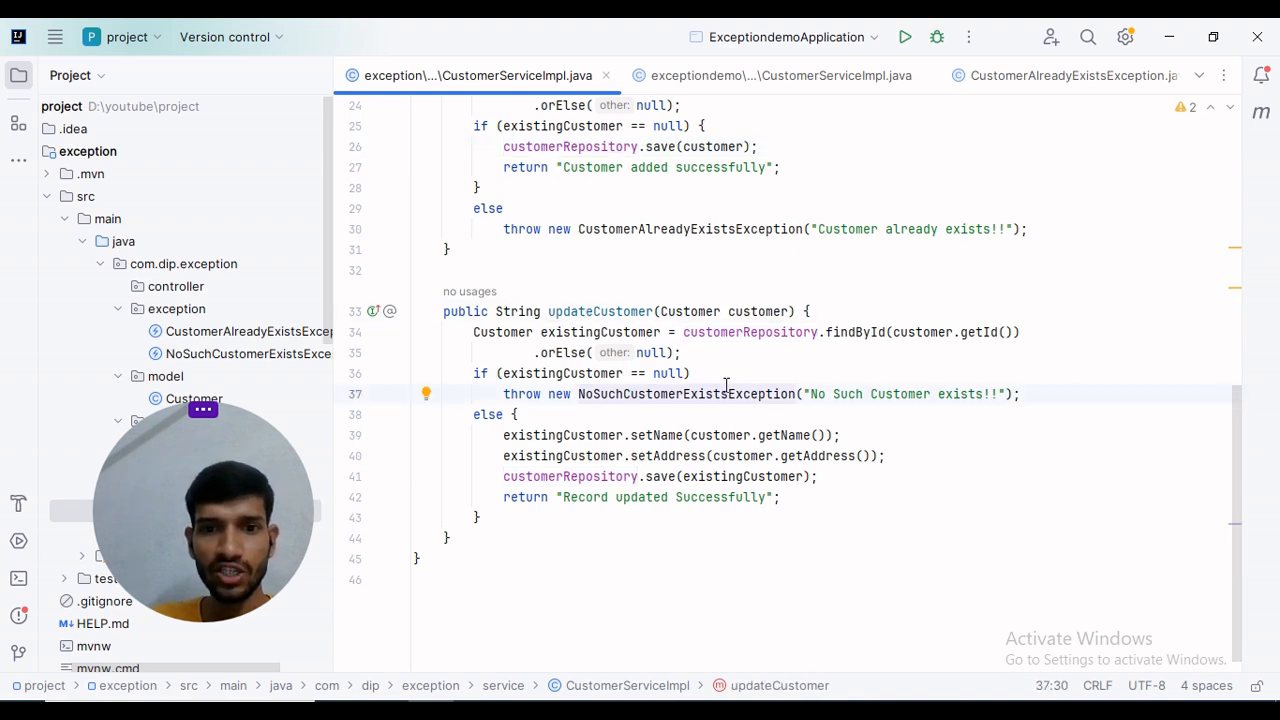
pyautogui.doubleClick(900, 392)
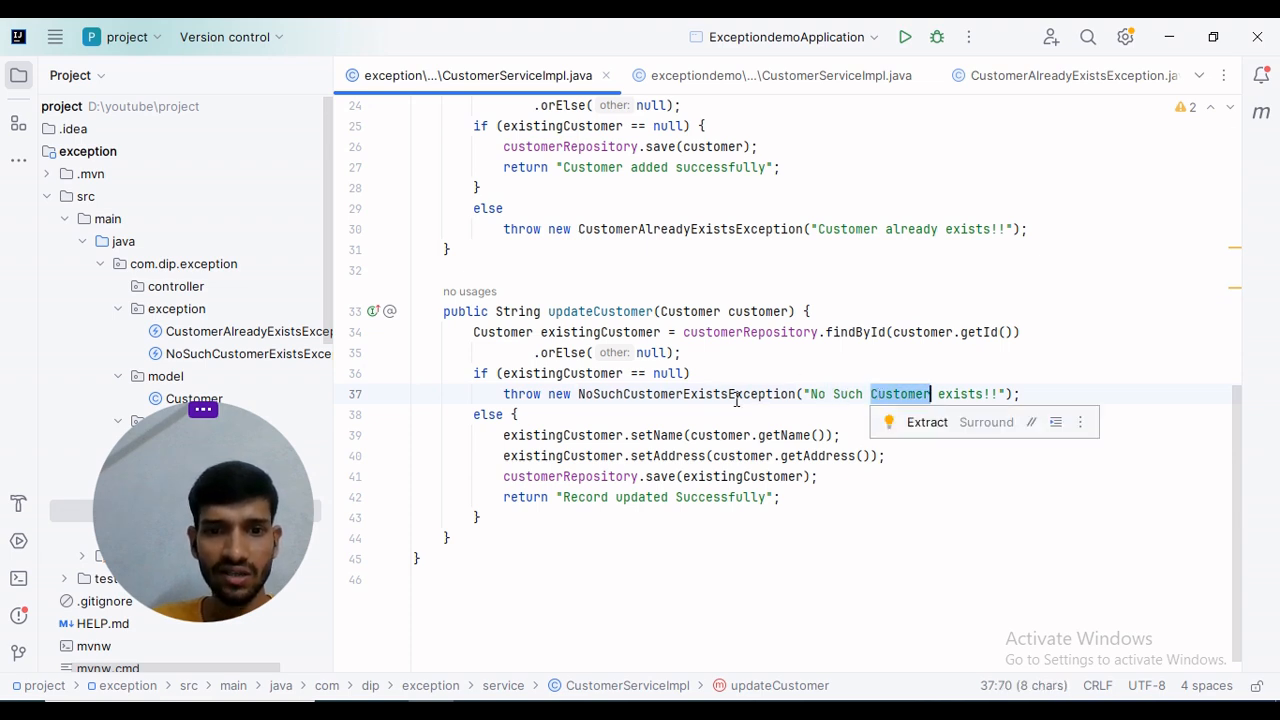
pyautogui.click(650, 496)
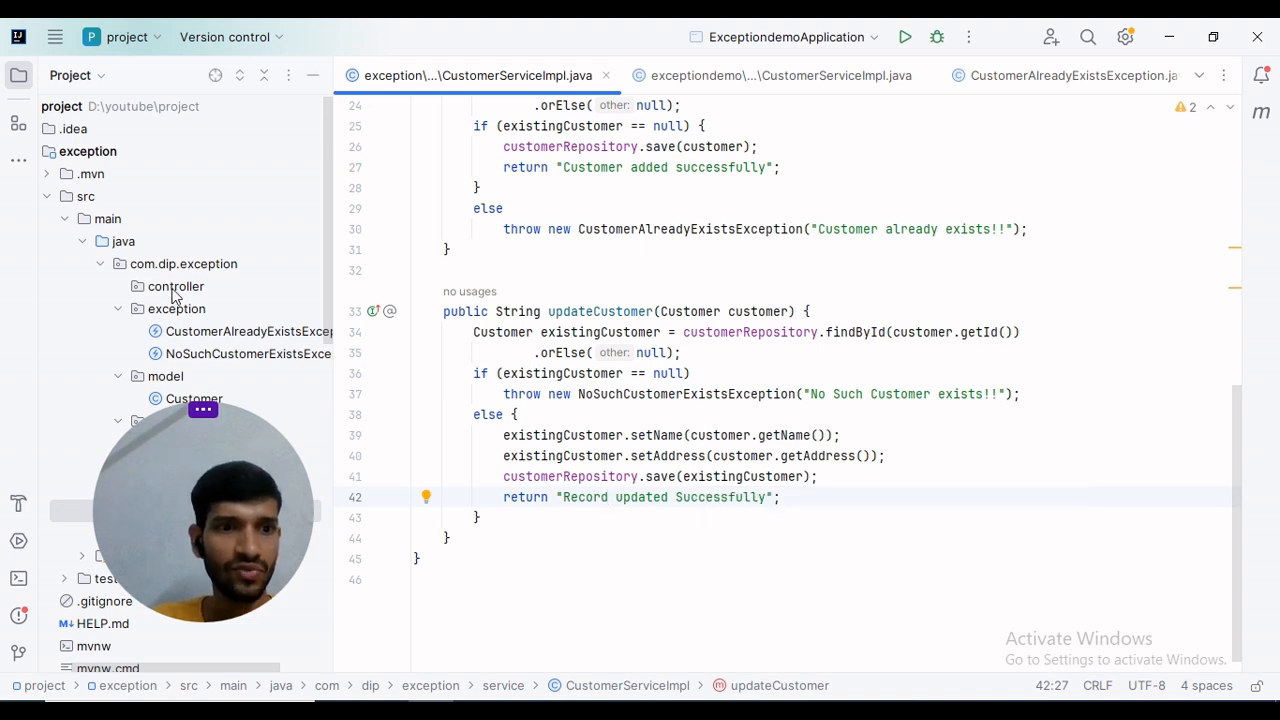
pyautogui.click(176, 286)
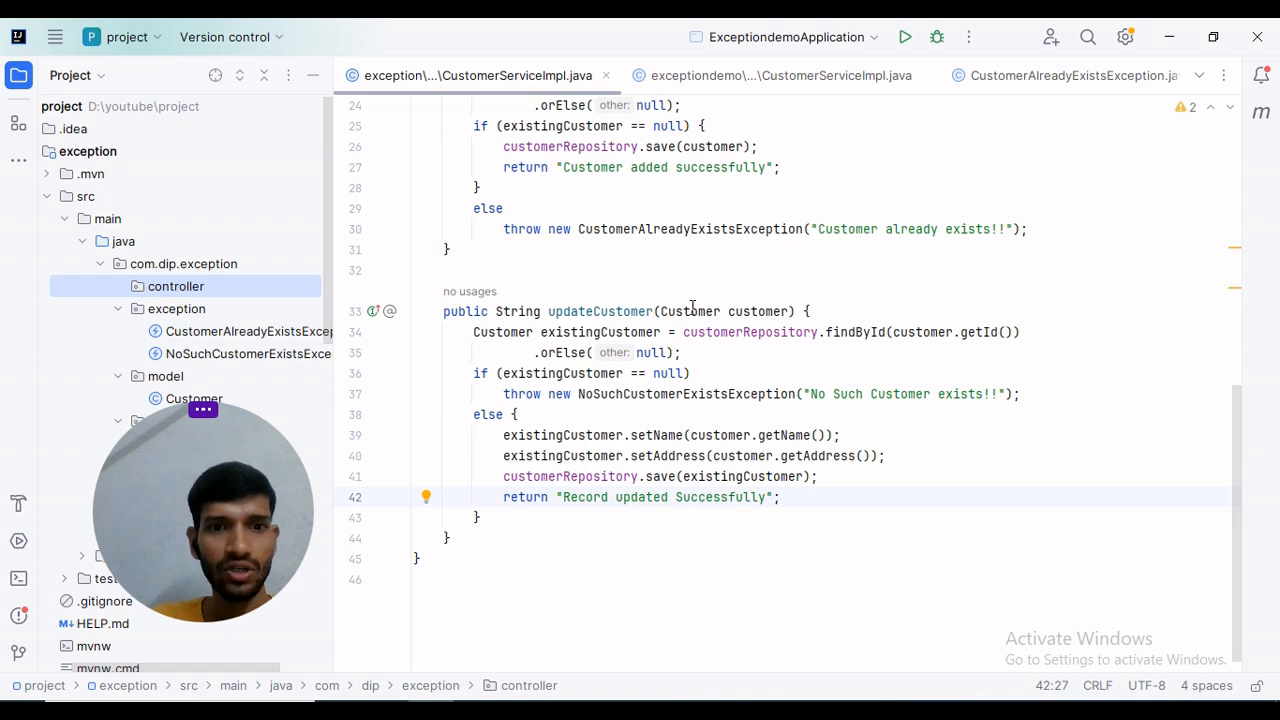
pyautogui.scroll(3)
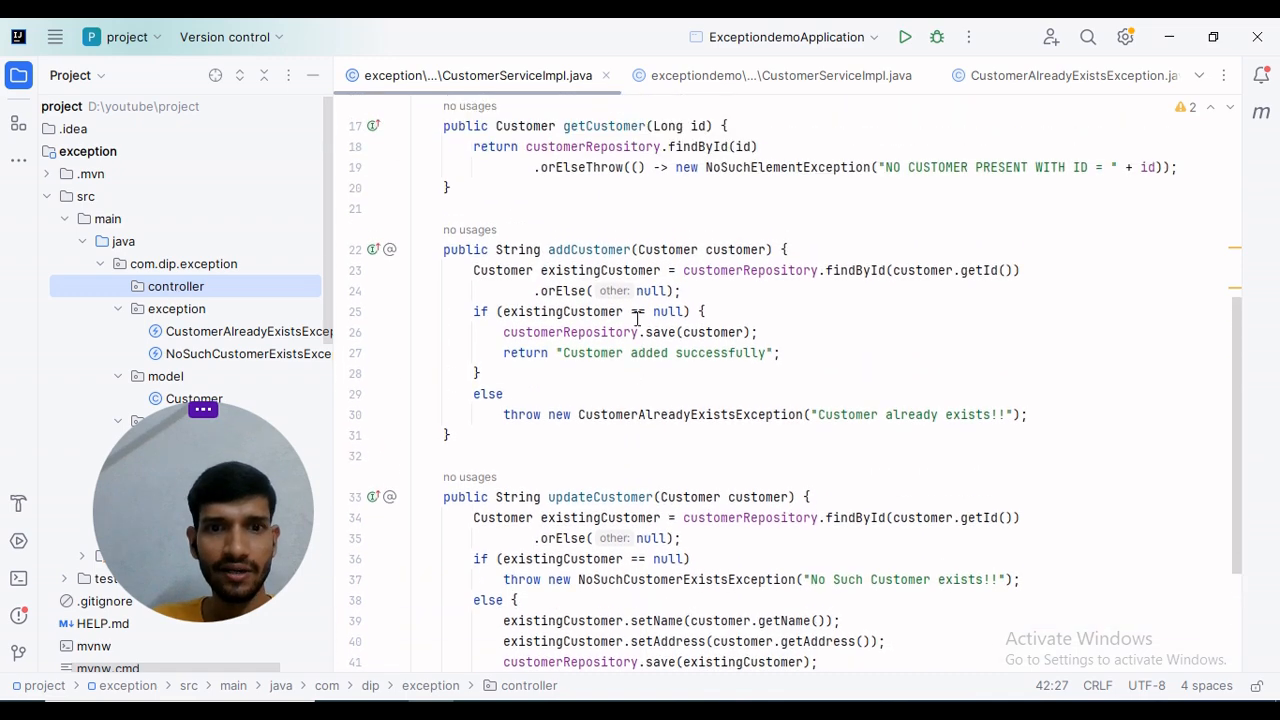
pyautogui.scroll(3)
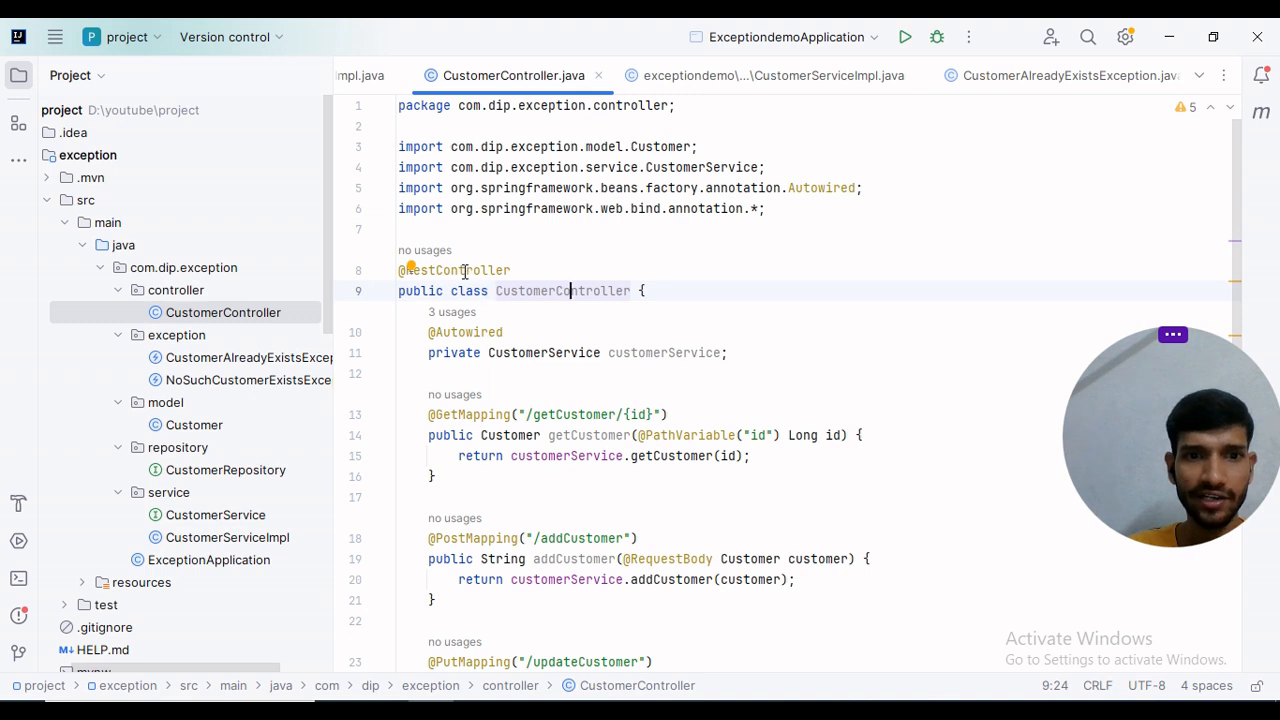
# Review the controller's customerService calls and expand resources to reach application.properties.
pyautogui.click(576, 414)
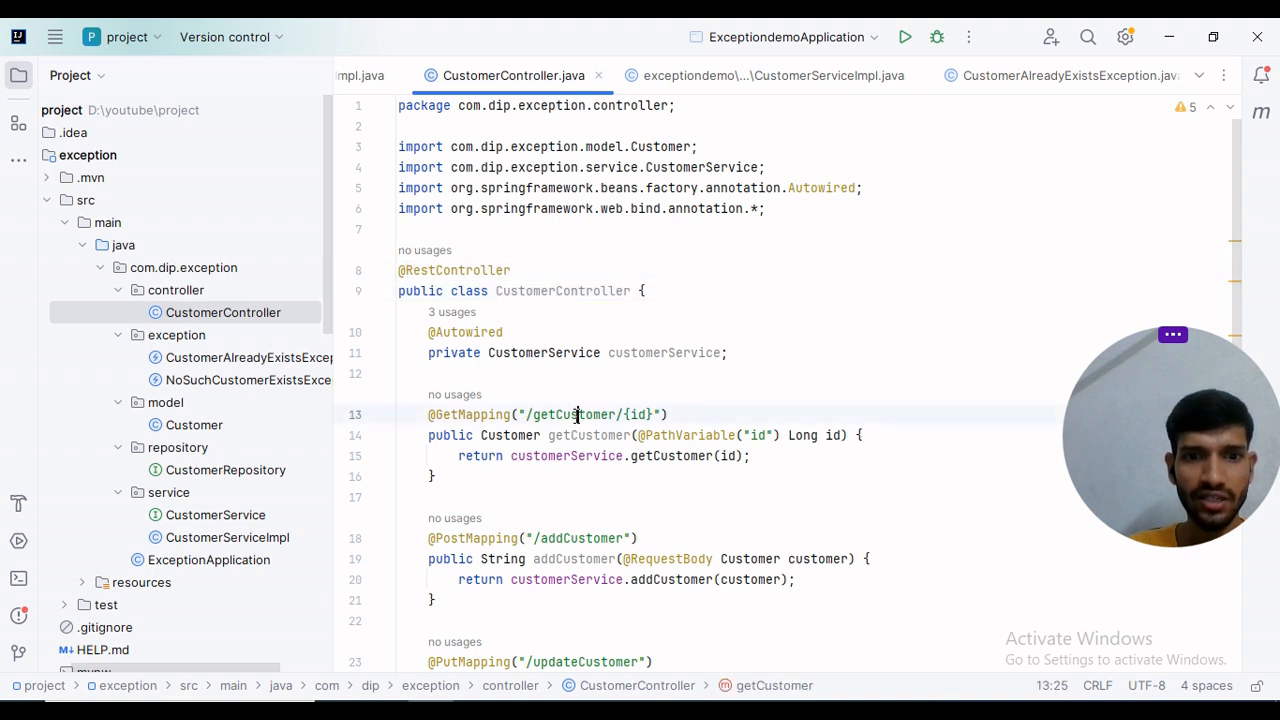
pyautogui.click(616, 456)
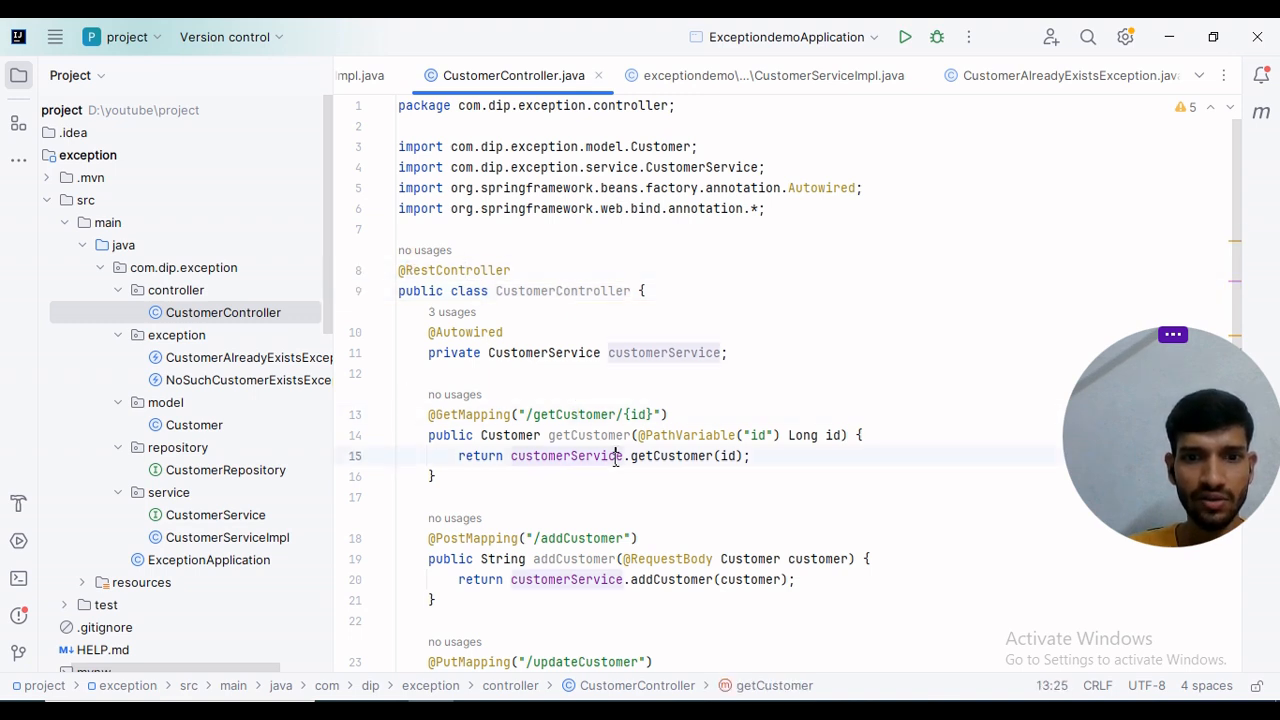
pyautogui.doubleClick(670, 456)
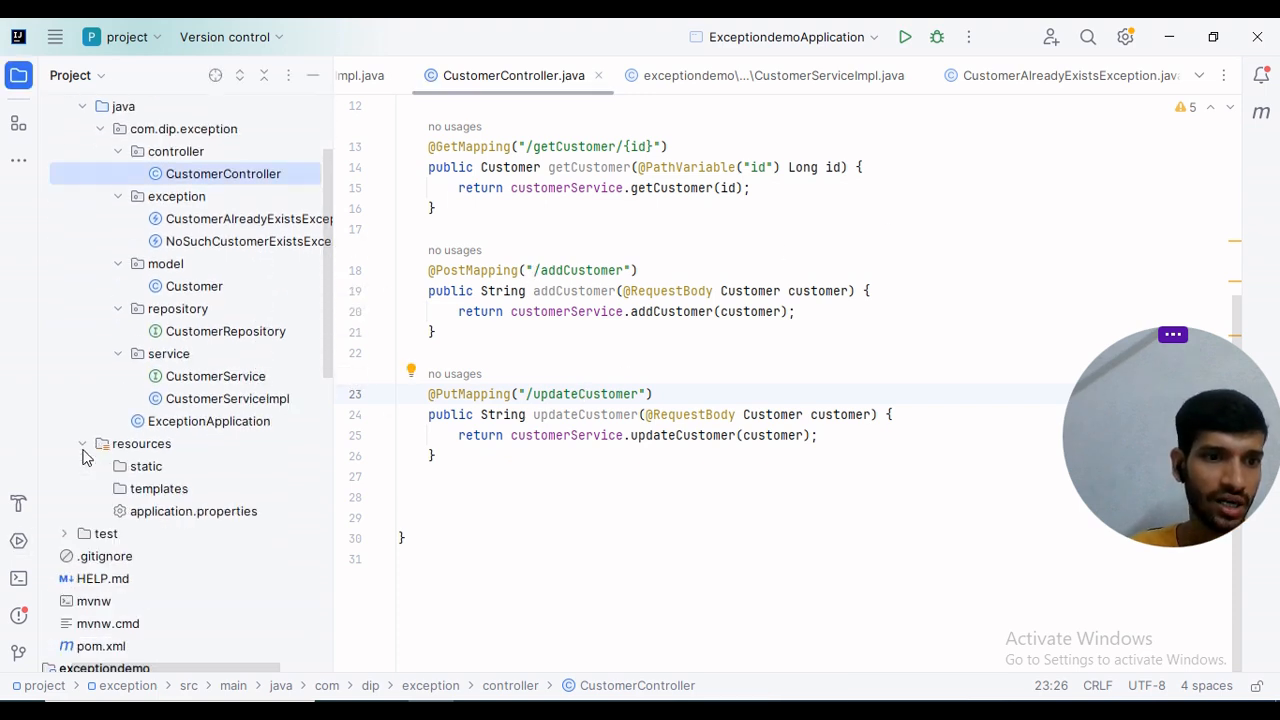
pyautogui.click(192, 512)
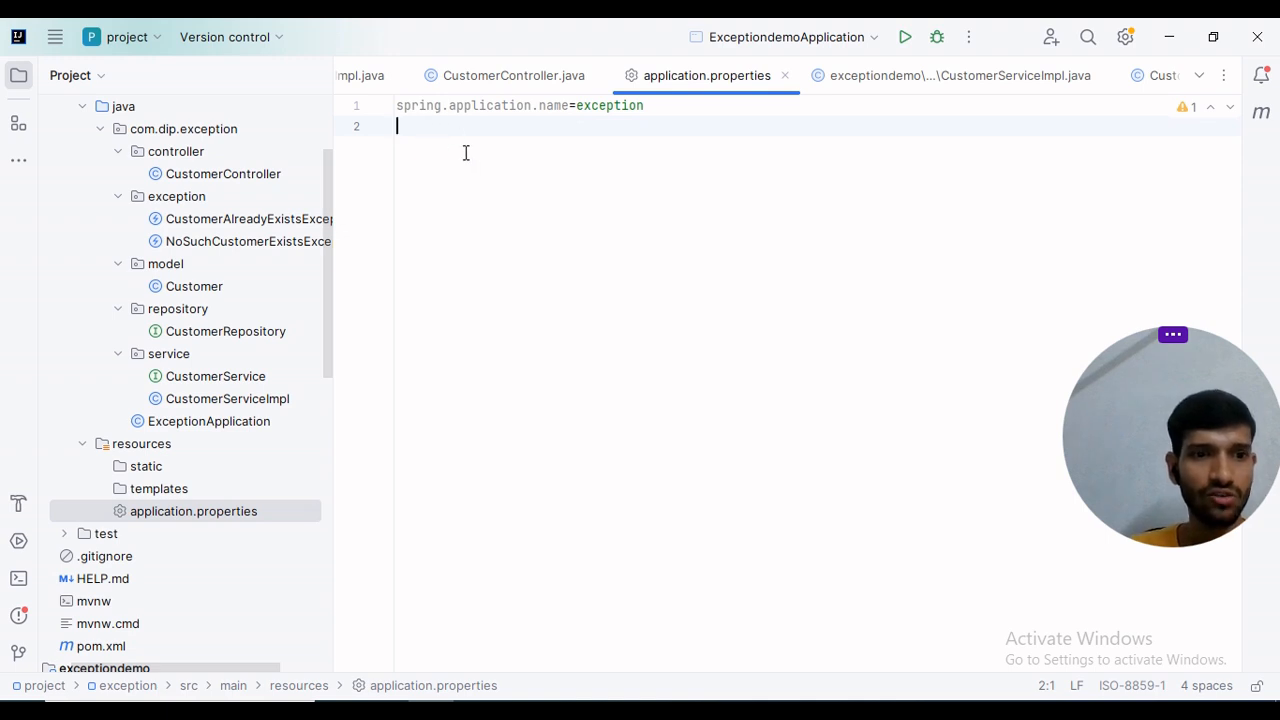
# Scroll the application.properties file before switching to MySQL Workbench.
pyautogui.scroll(-3)
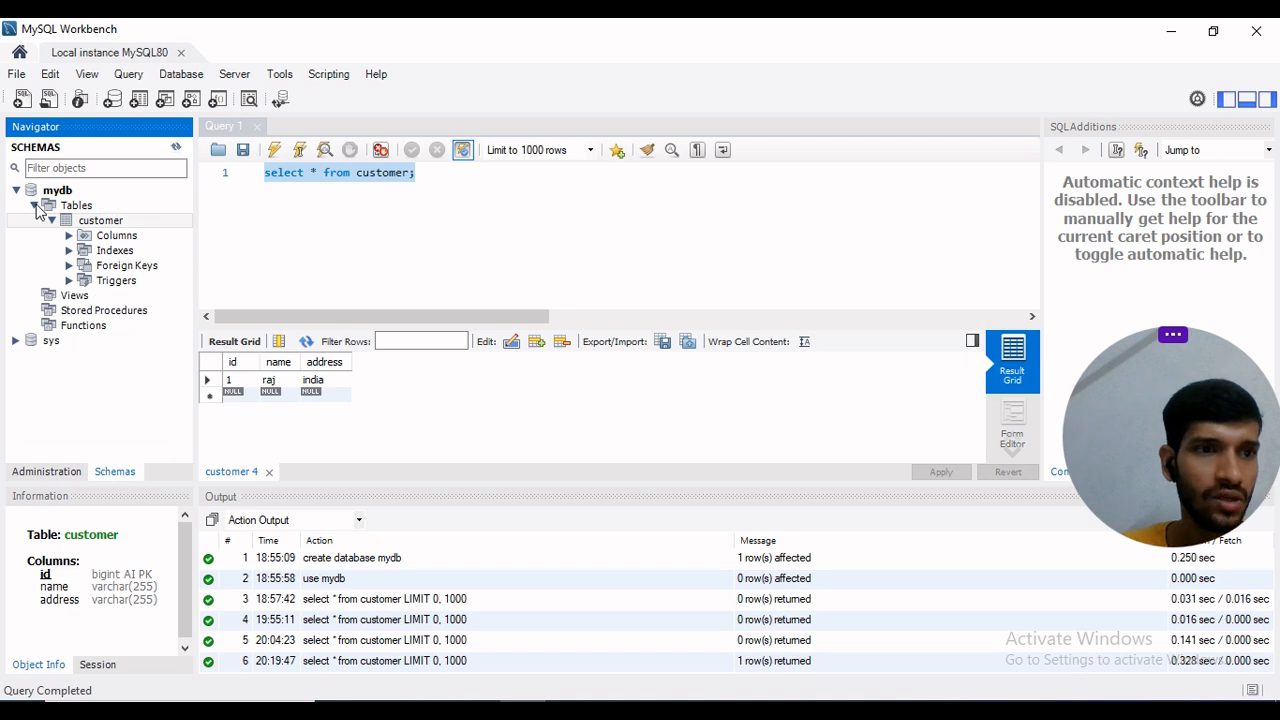
# Collapse the mydb table list and switch back to the Spring project's application.properties.
pyautogui.click(34, 204)
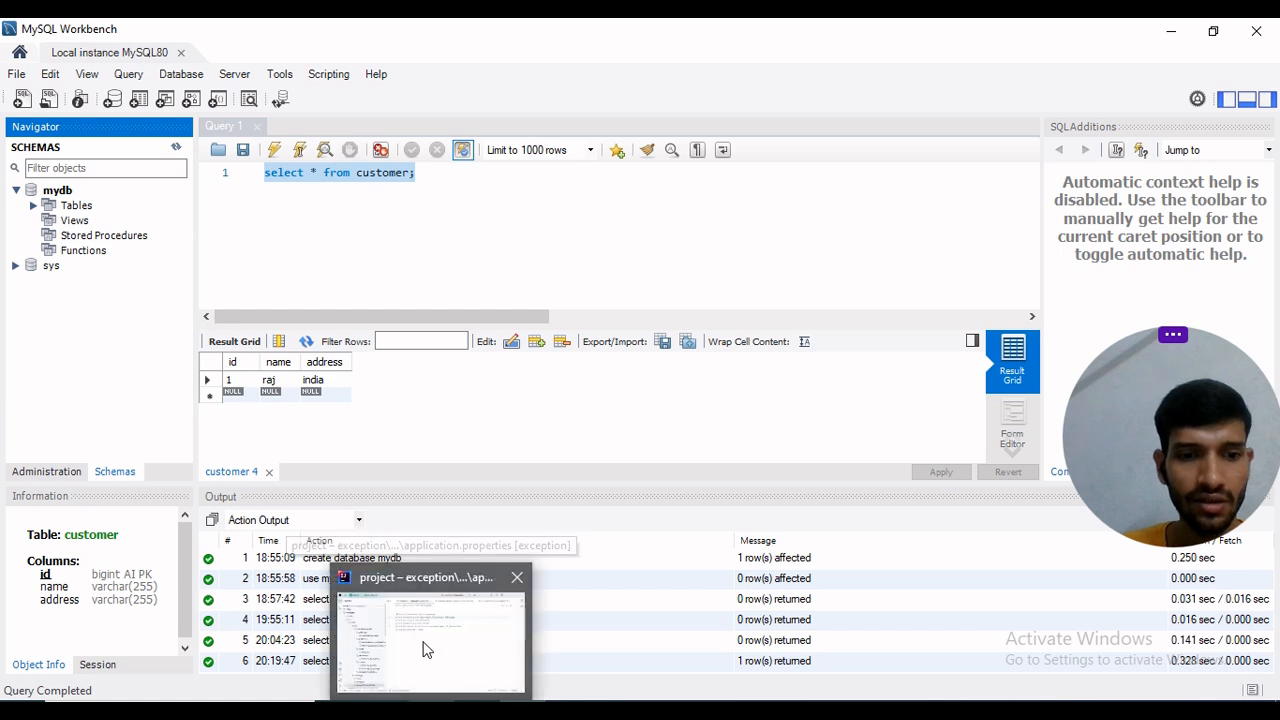
pyautogui.click(428, 640)
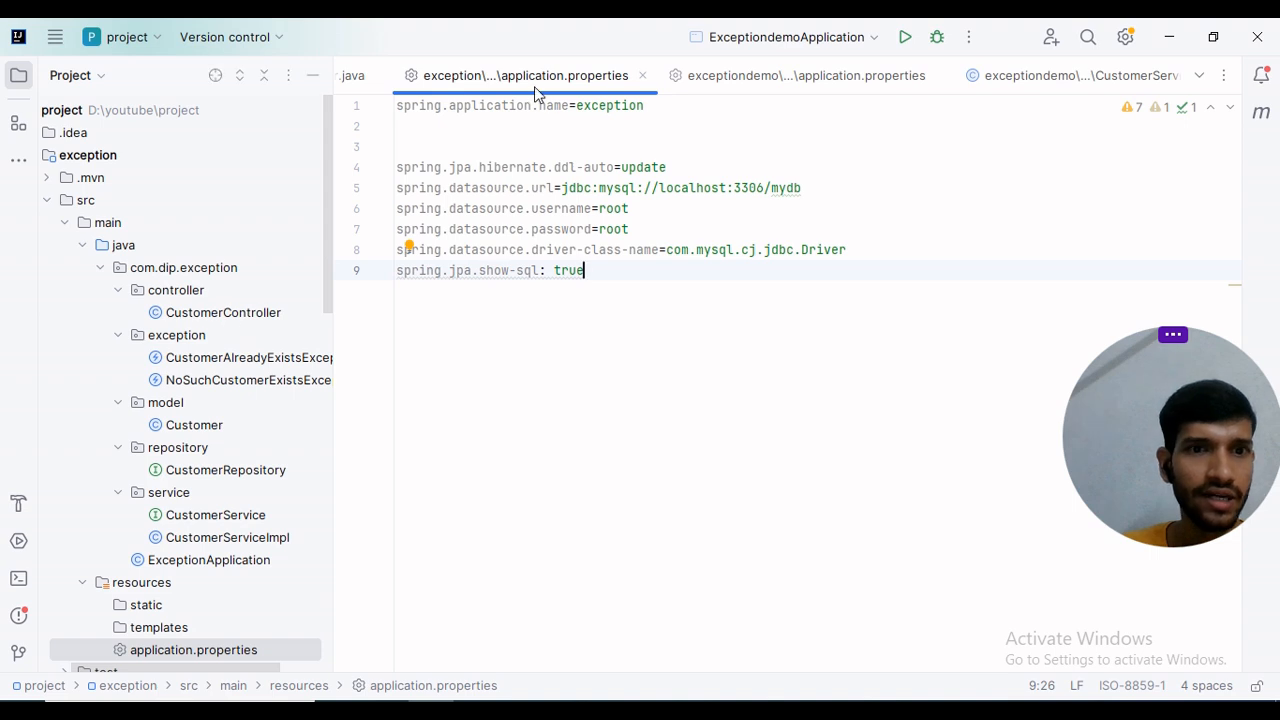
# Launch the Spring Boot app via Run 'ExceptionApplication.main()' from the main class gutter.
pyautogui.scroll(-3)
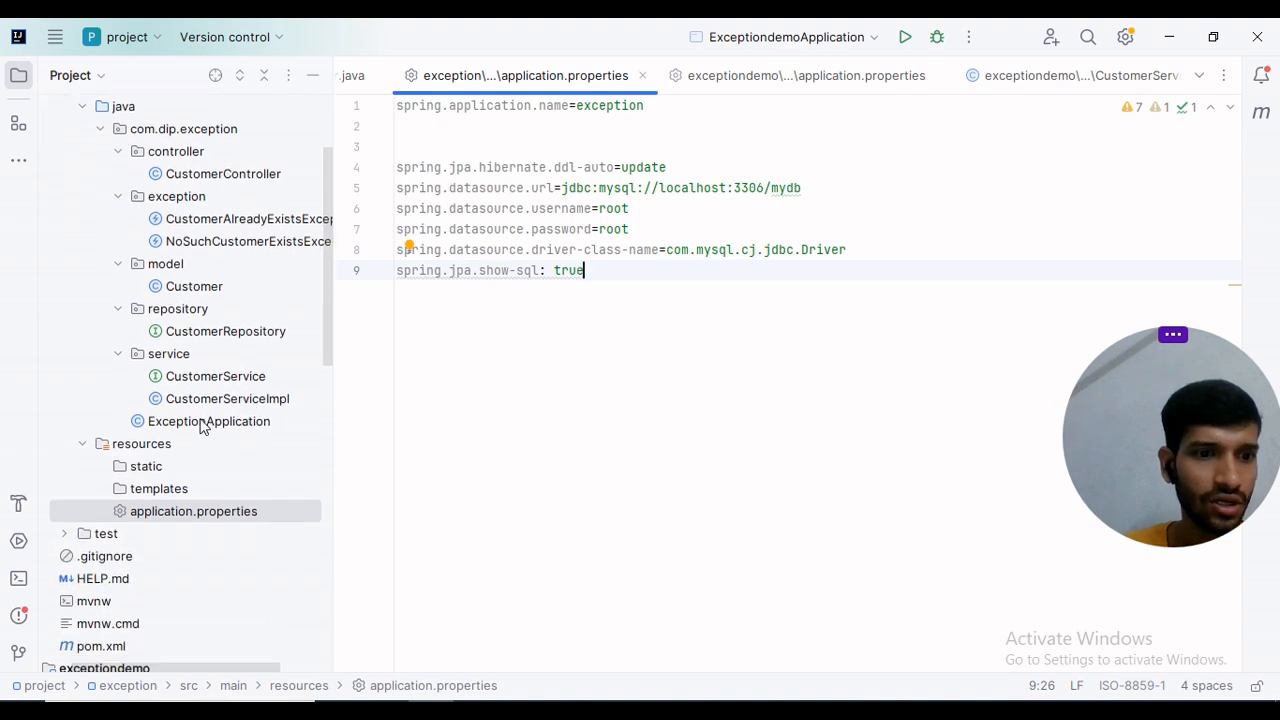
pyautogui.click(208, 420)
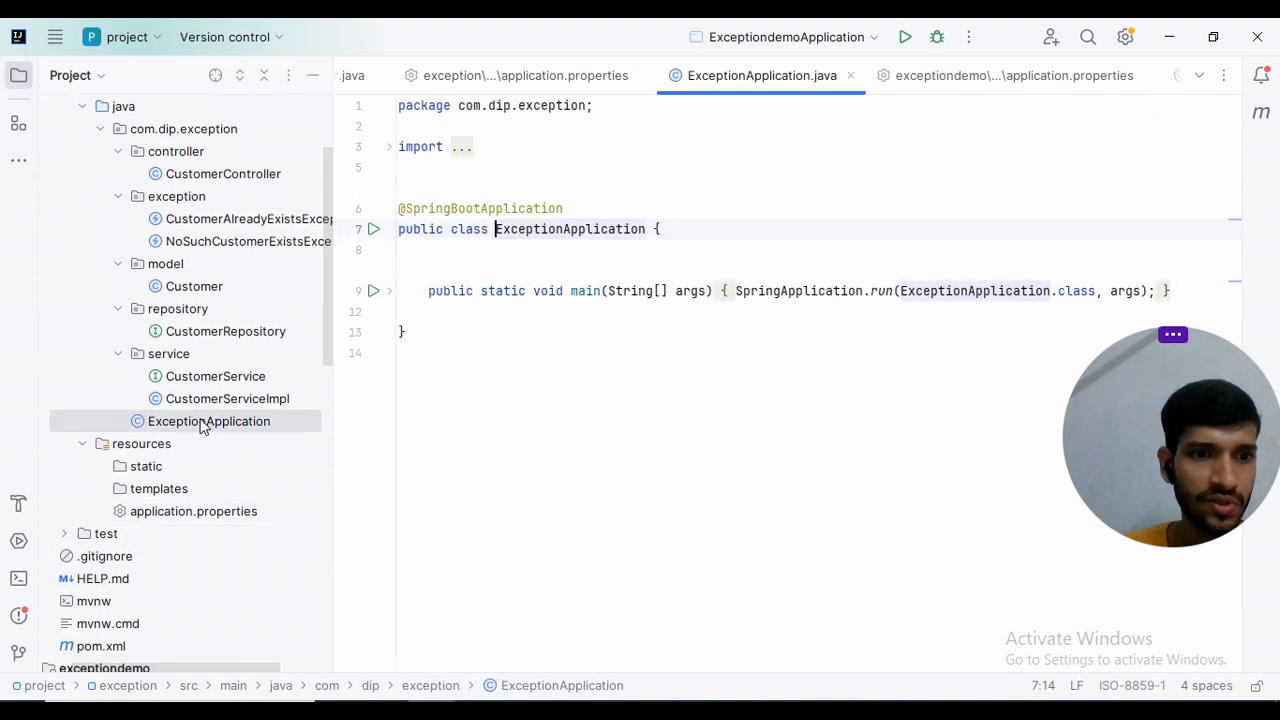
pyautogui.click(374, 228)
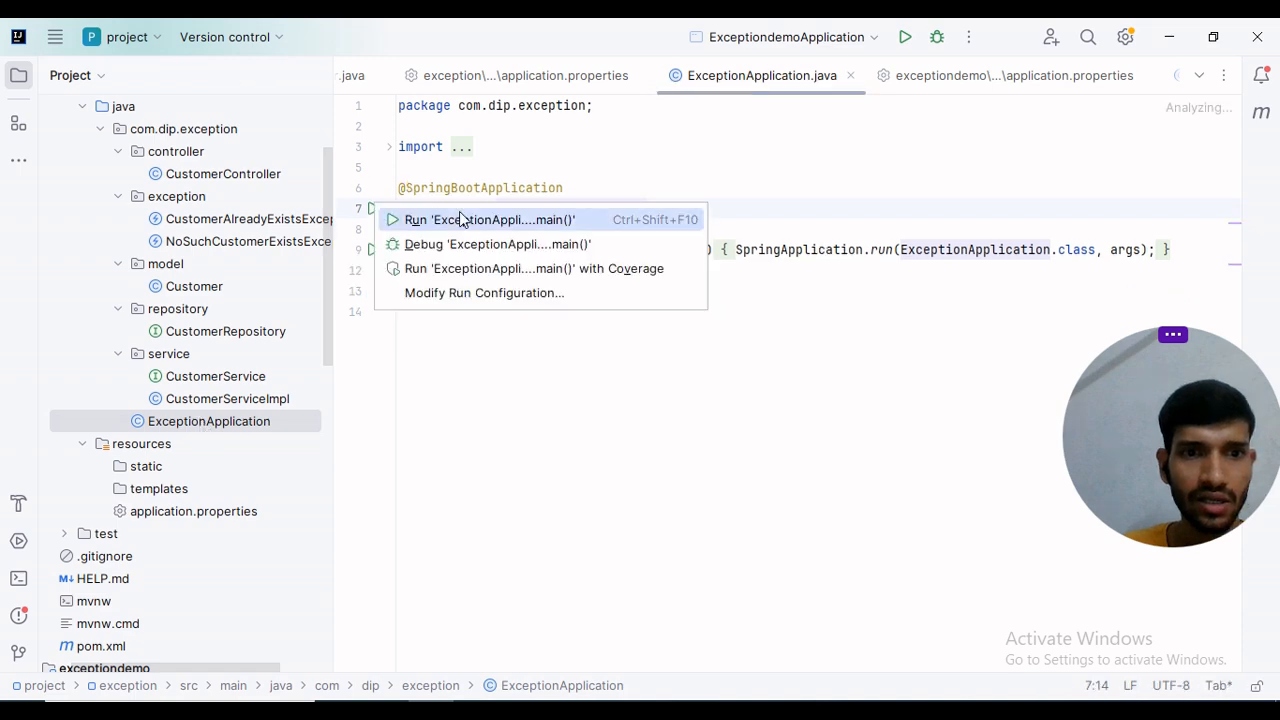
pyautogui.click(488, 218)
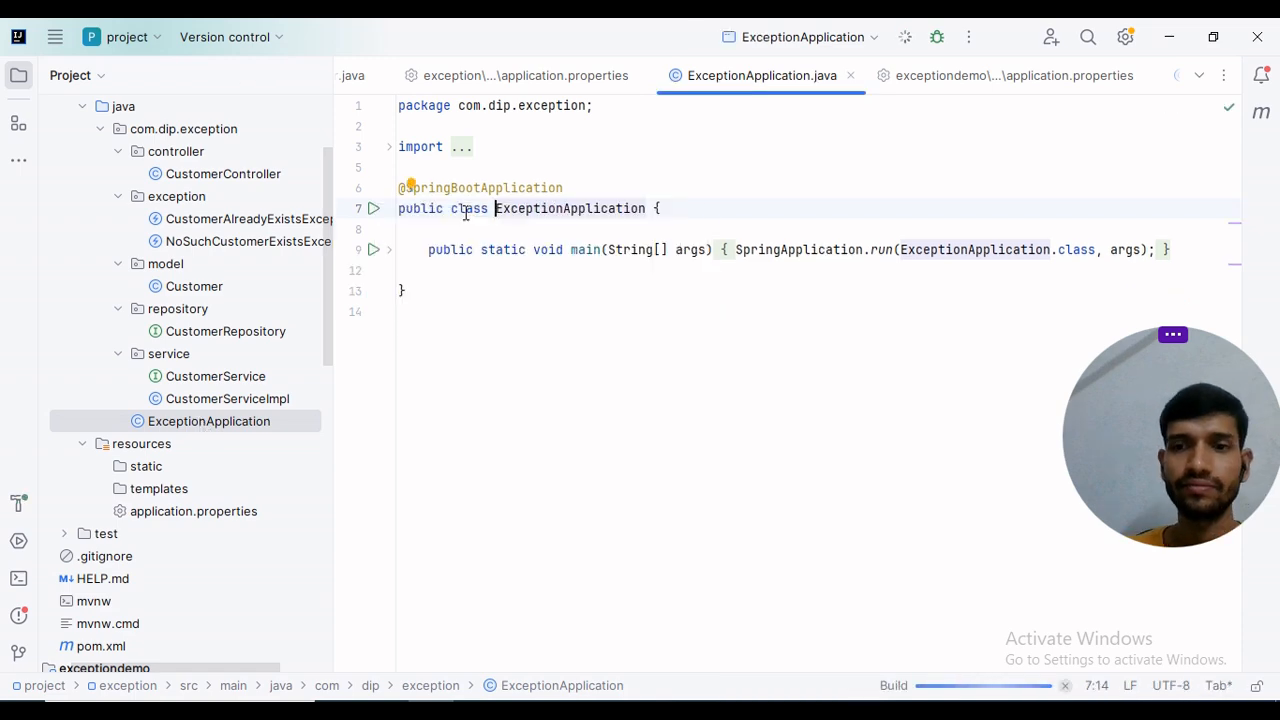
pyautogui.click(374, 208)
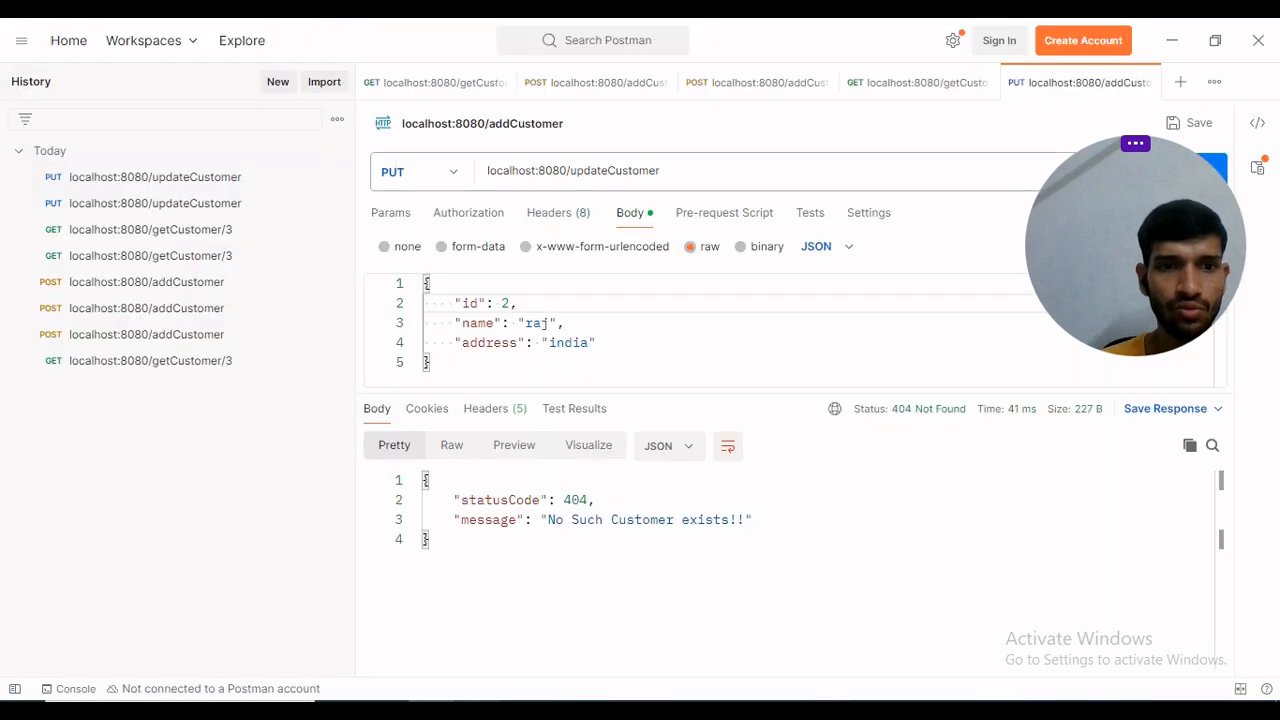
pyautogui.moveTo(204, 368)
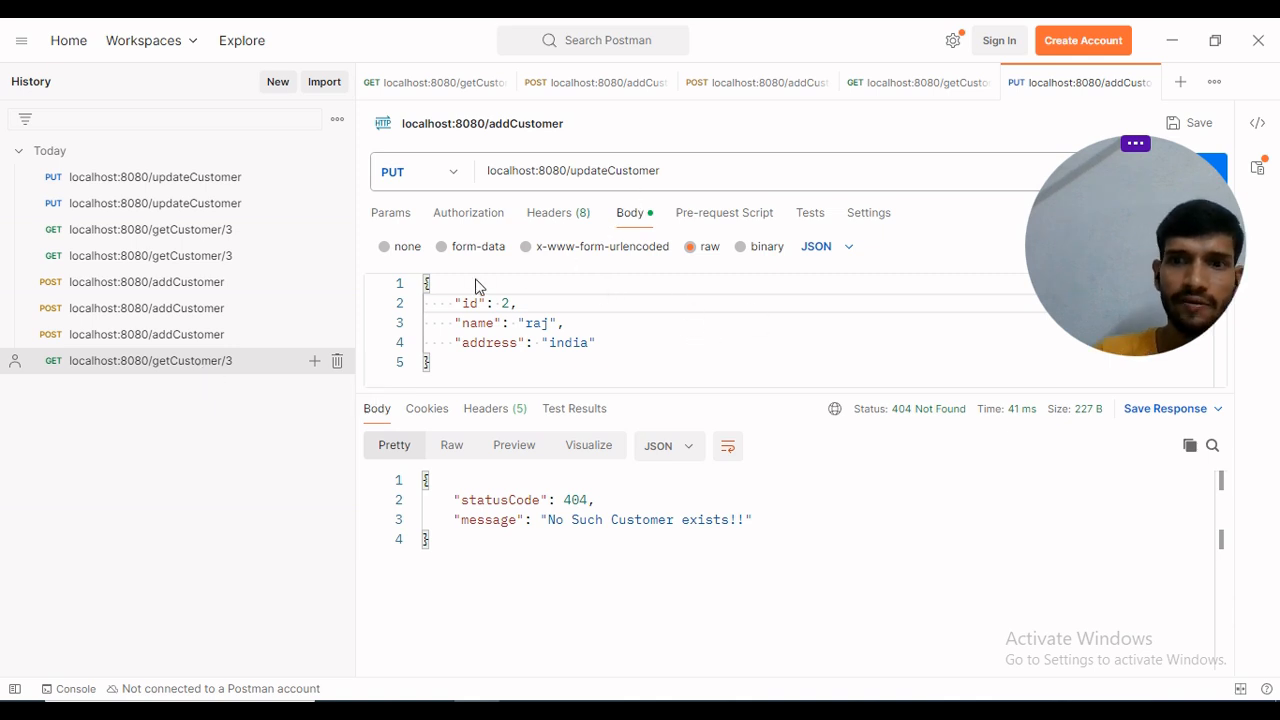
# Resend GET localhost:8080/getCustomer/3 from History and view the 500 Internal Server Error.
pyautogui.click(916, 82)
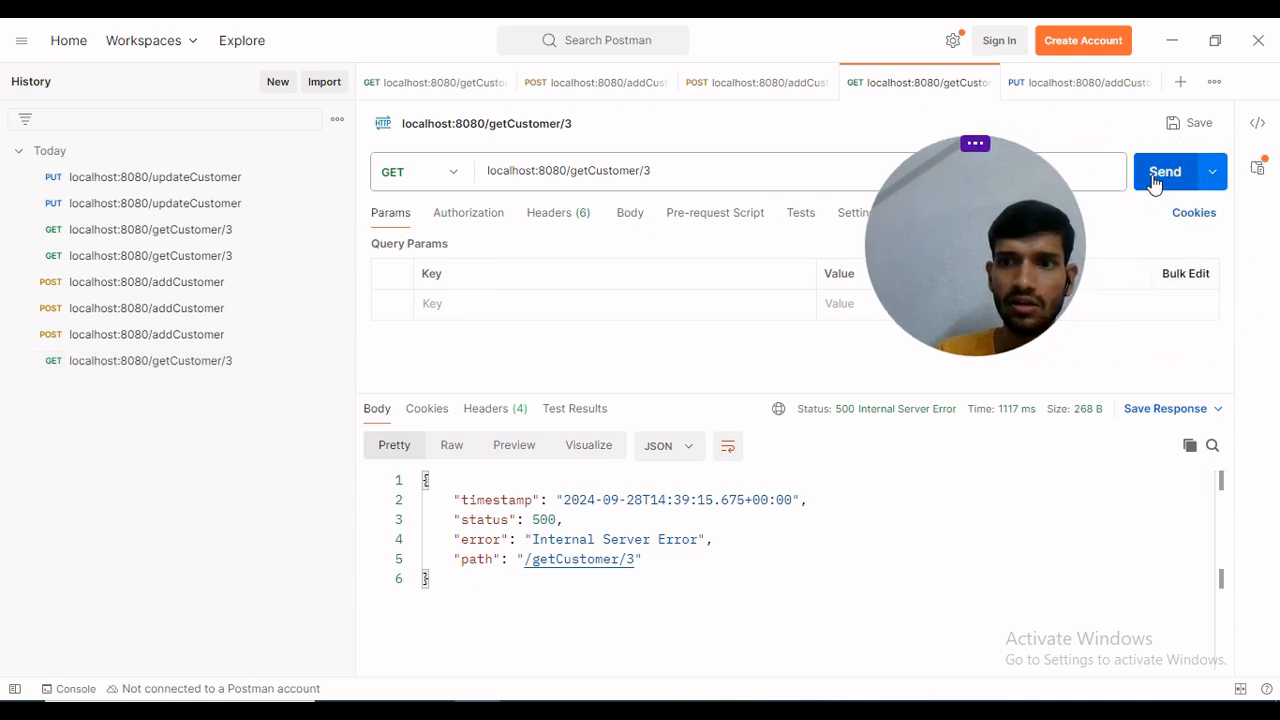
pyautogui.click(1164, 172)
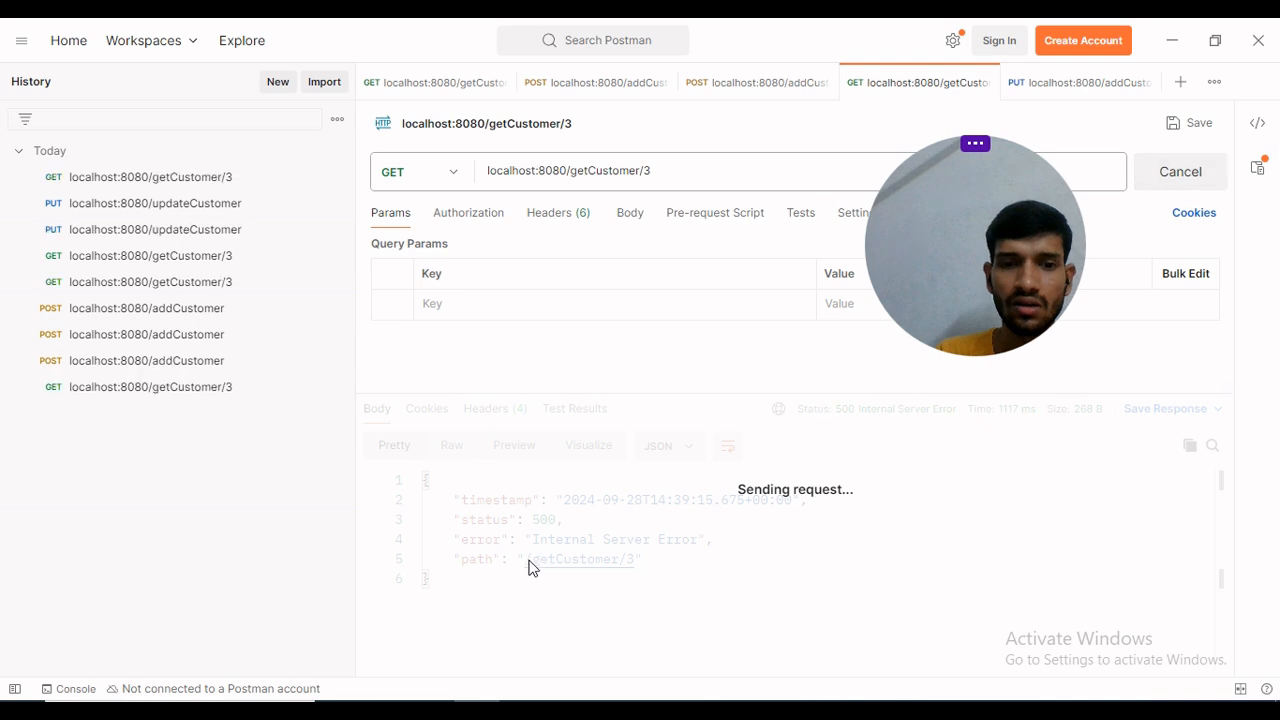
pyautogui.moveTo(784, 528)
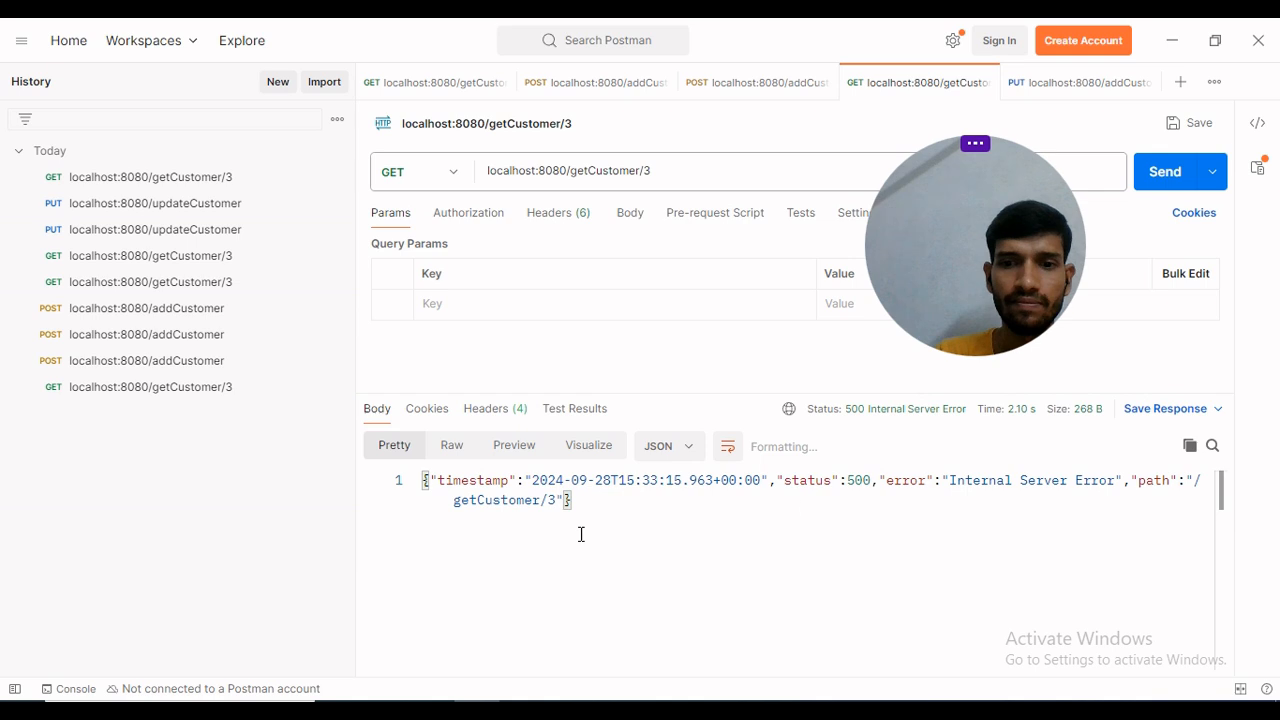
pyautogui.click(728, 446)
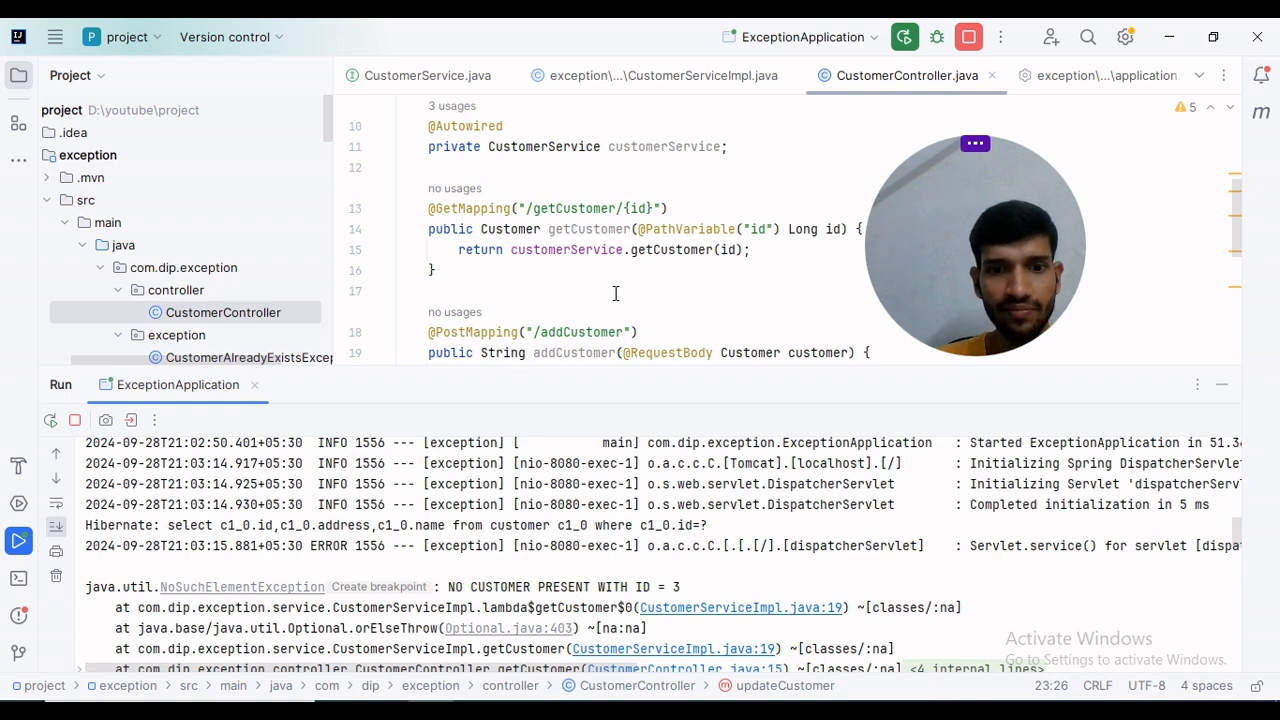
# Review the NoSuchElementException stack trace, then open ErrorResponse.java in the exception package.
pyautogui.scroll(-3)
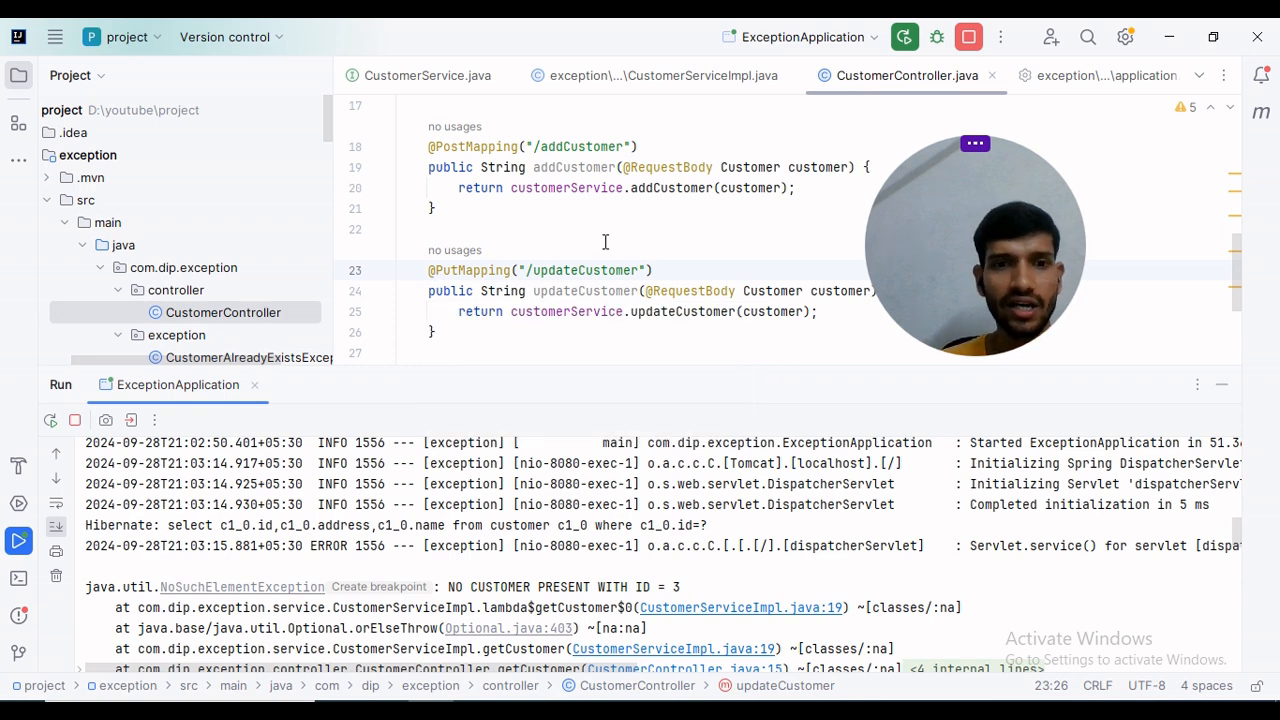
pyautogui.click(256, 376)
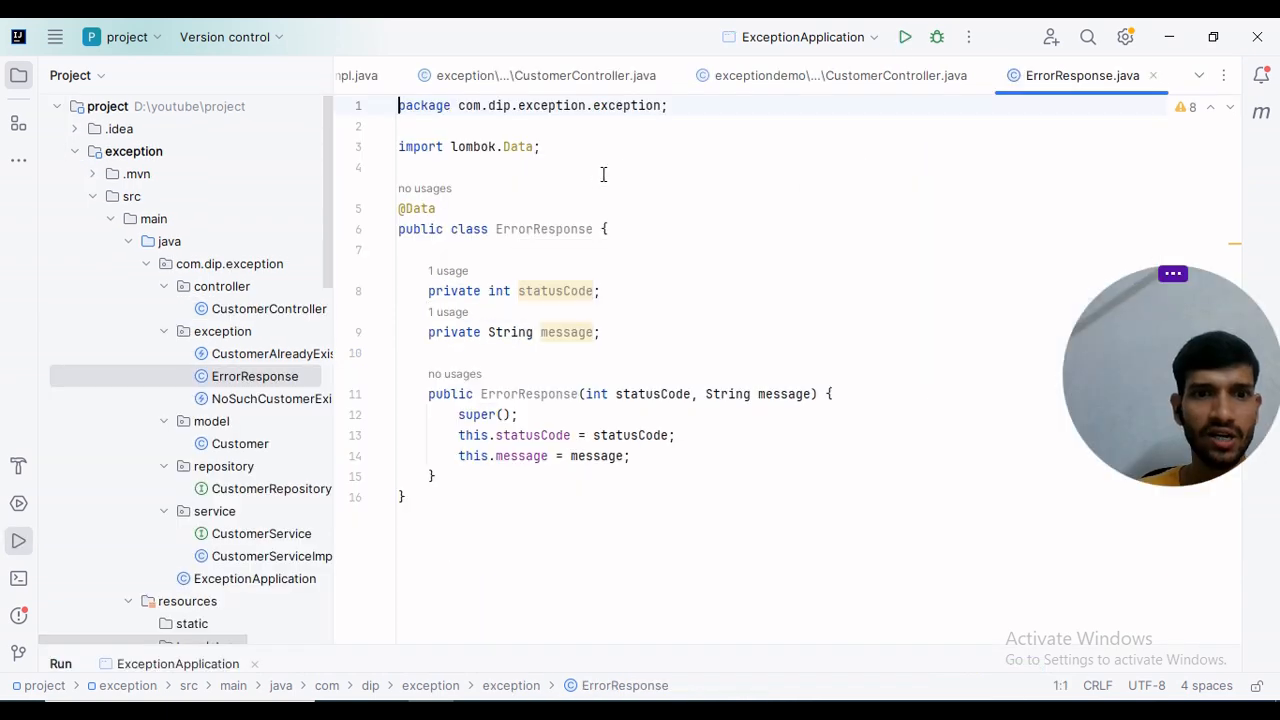
pyautogui.click(254, 376)
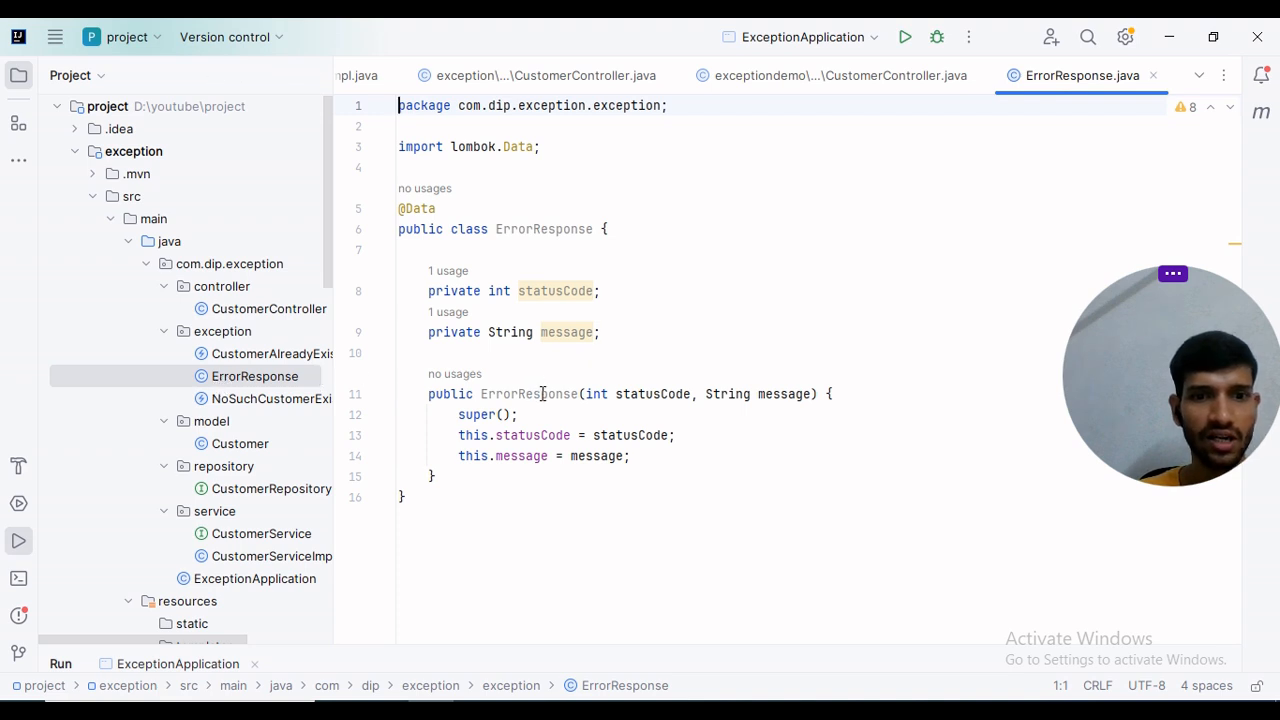
pyautogui.click(536, 436)
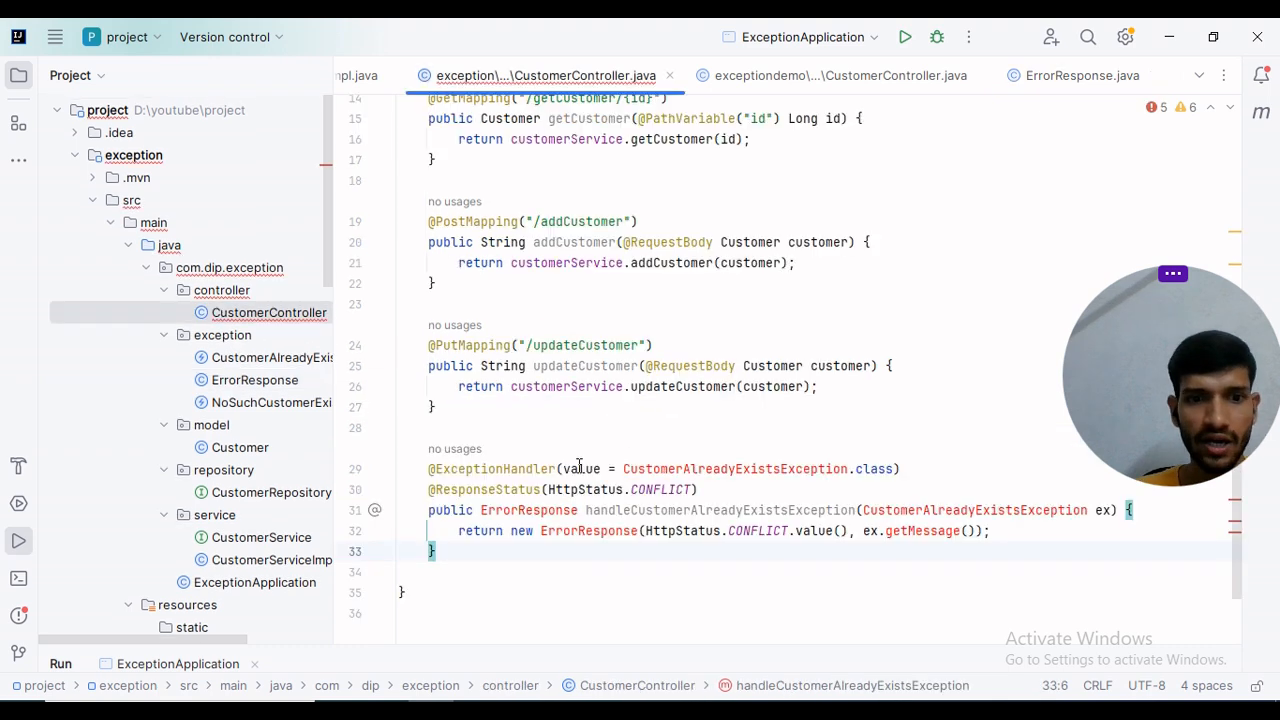
pyautogui.doubleClick(496, 468)
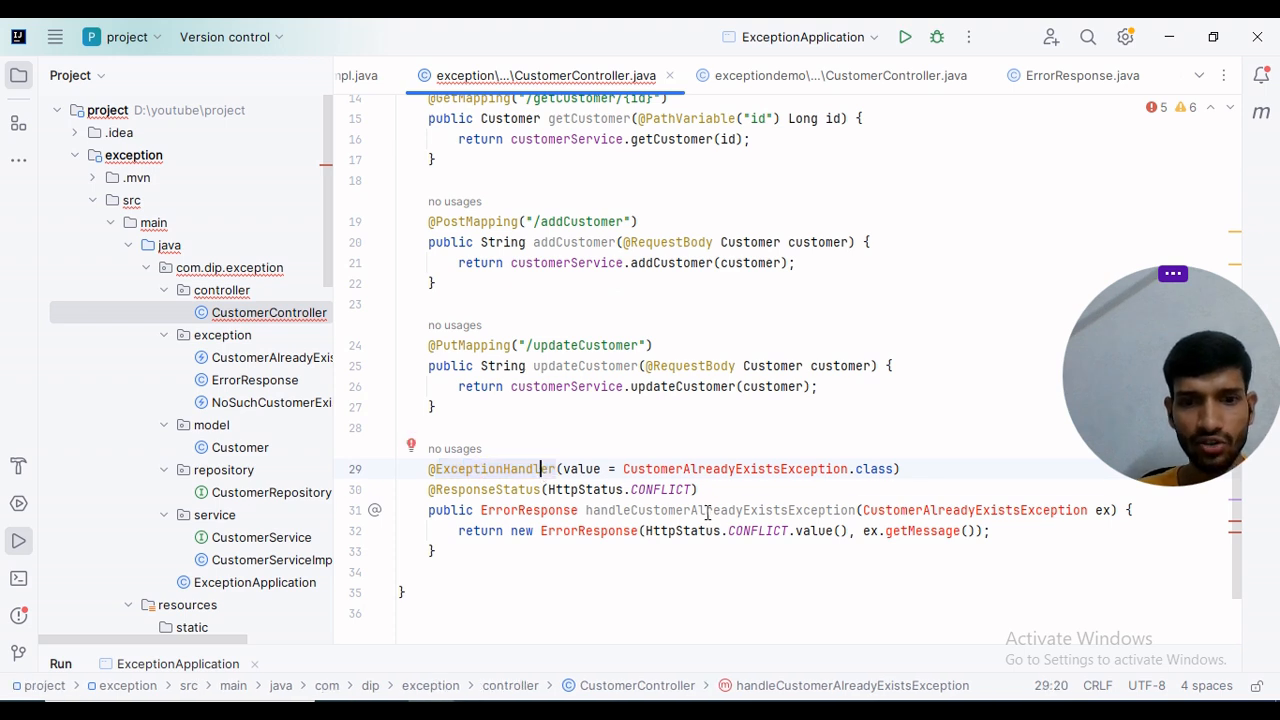
pyautogui.click(652, 510)
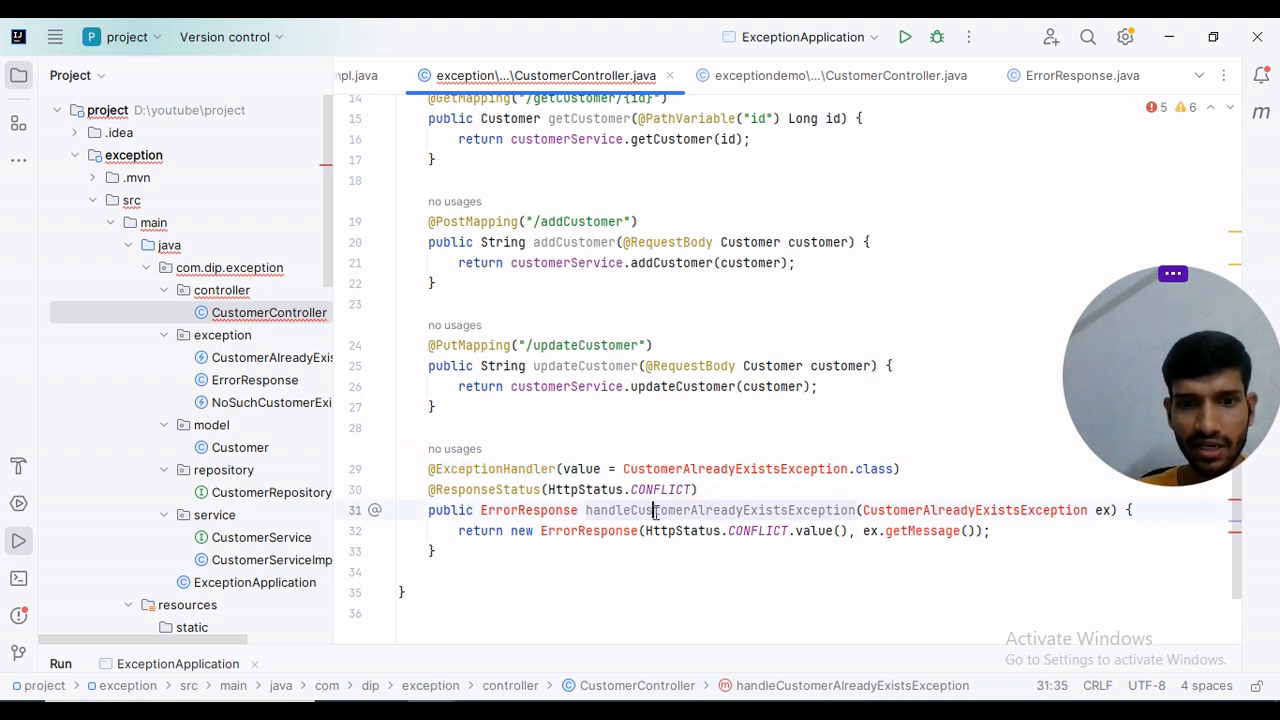
pyautogui.doubleClick(718, 510)
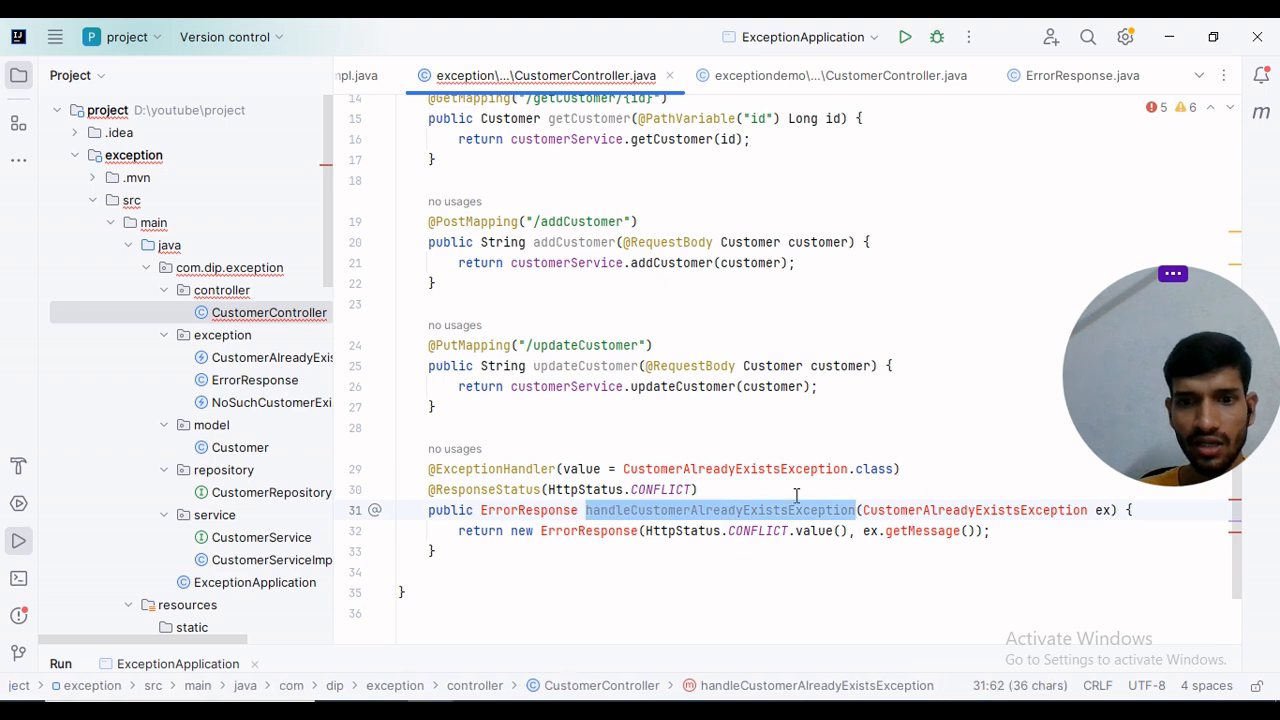
# Complete the handler to return new ErrorResponse(HttpStatus.CONFLICT.value(), ex.getMessage()).
pyautogui.click(770, 532)
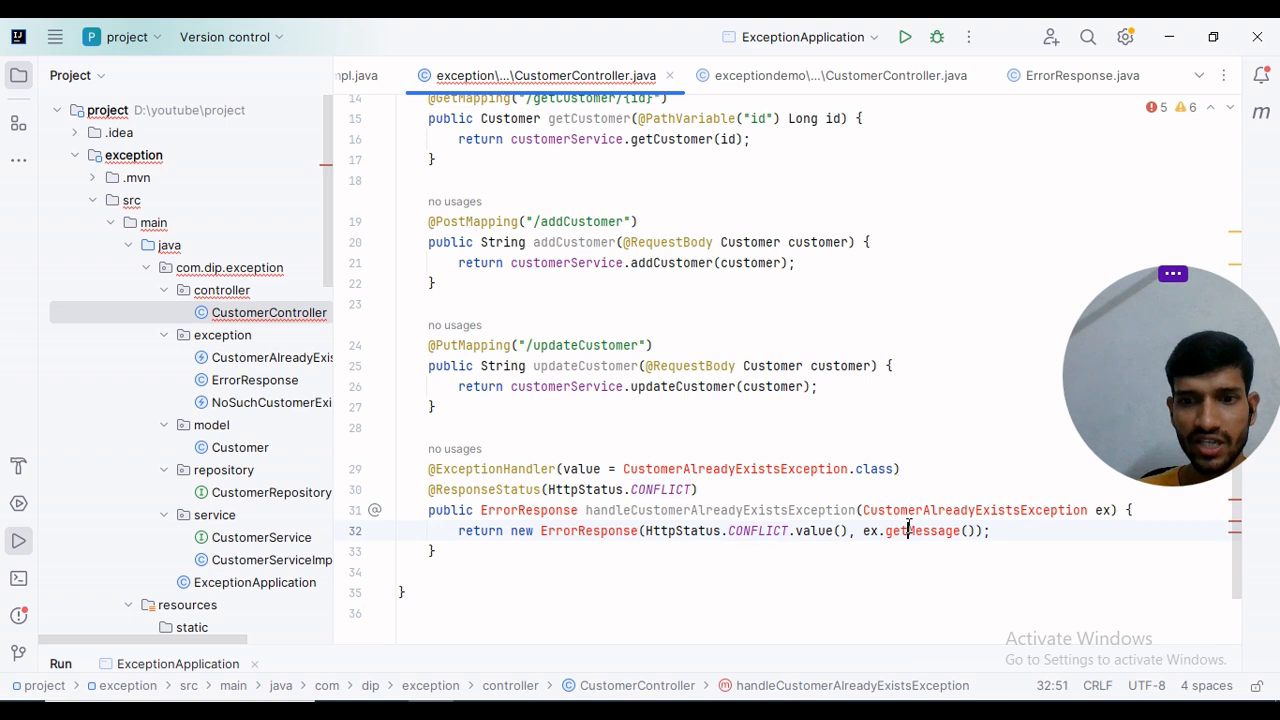
pyautogui.click(712, 468)
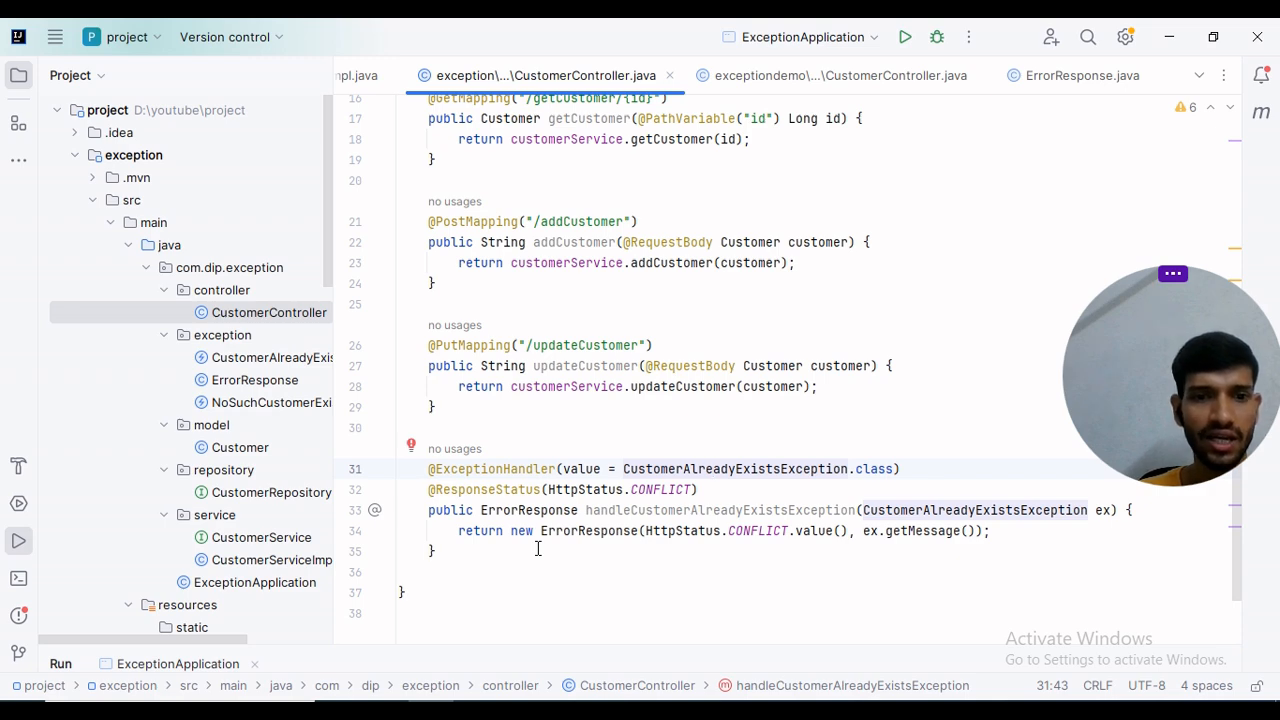
pyautogui.click(270, 398)
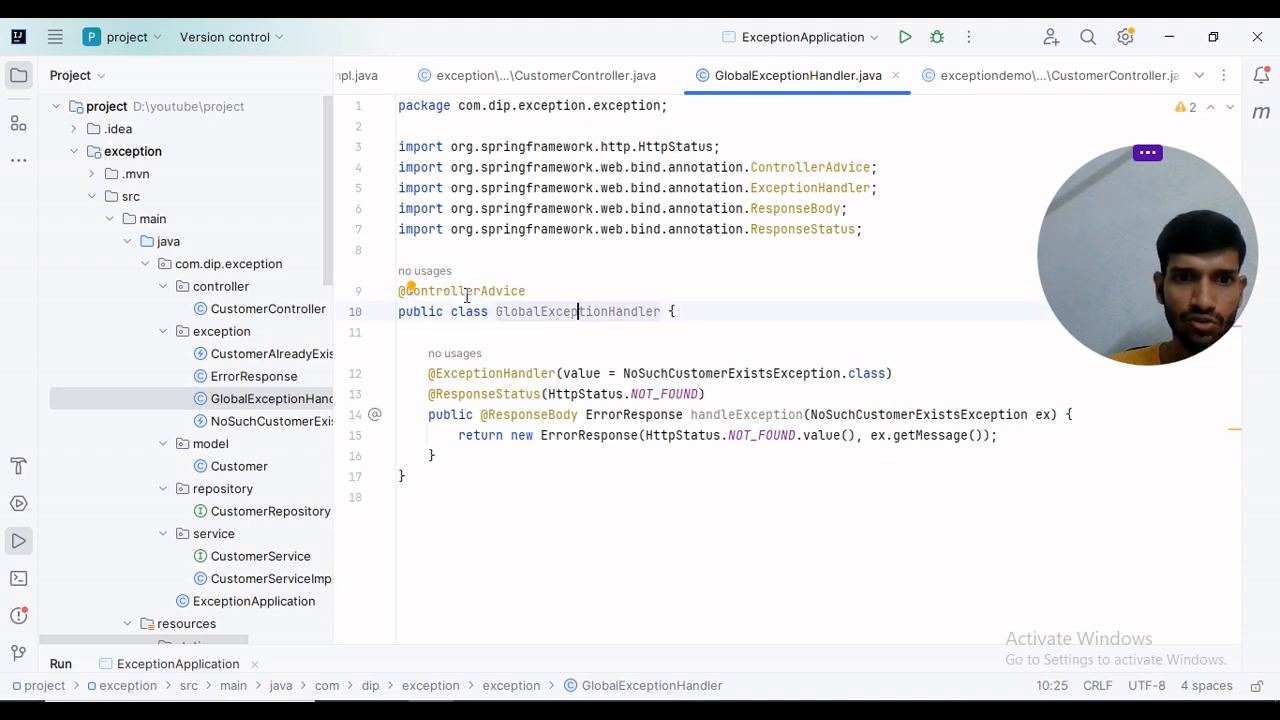
pyautogui.moveTo(490, 384)
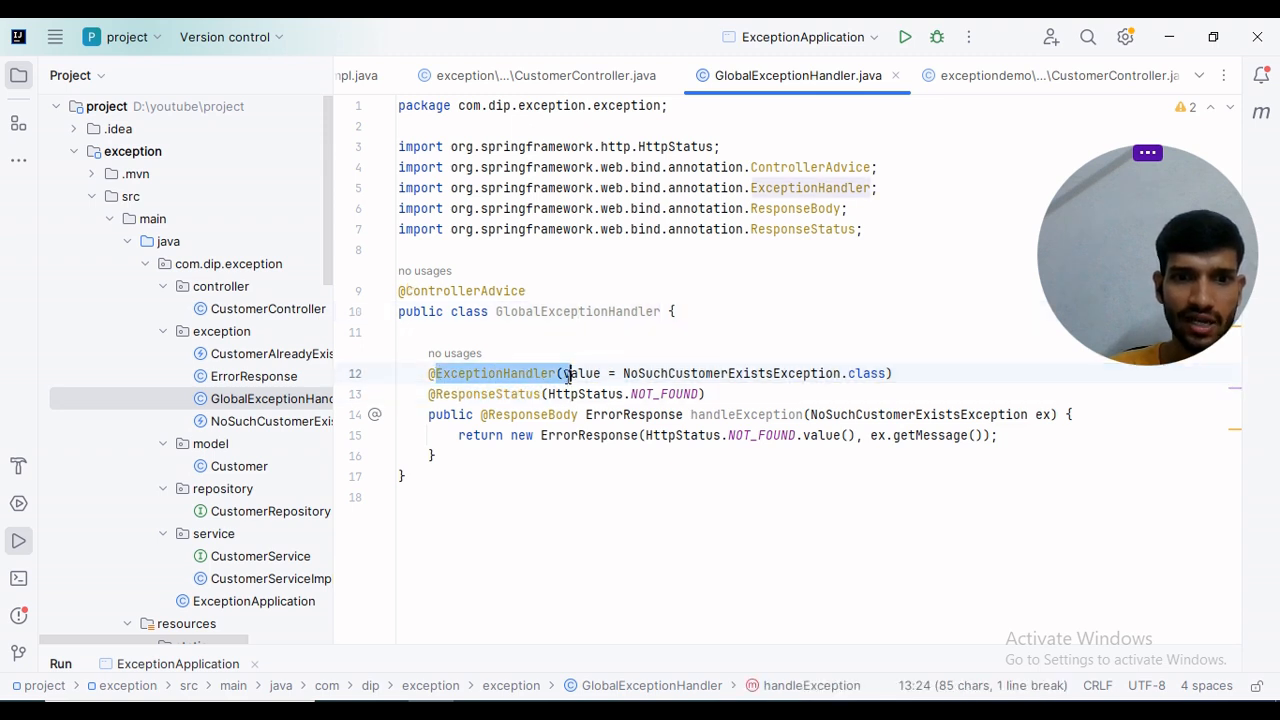
# Review GlobalExceptionHandler's 404 handler for NoSuchCustomerExistsException and restart the application.
pyautogui.doubleClick(492, 374)
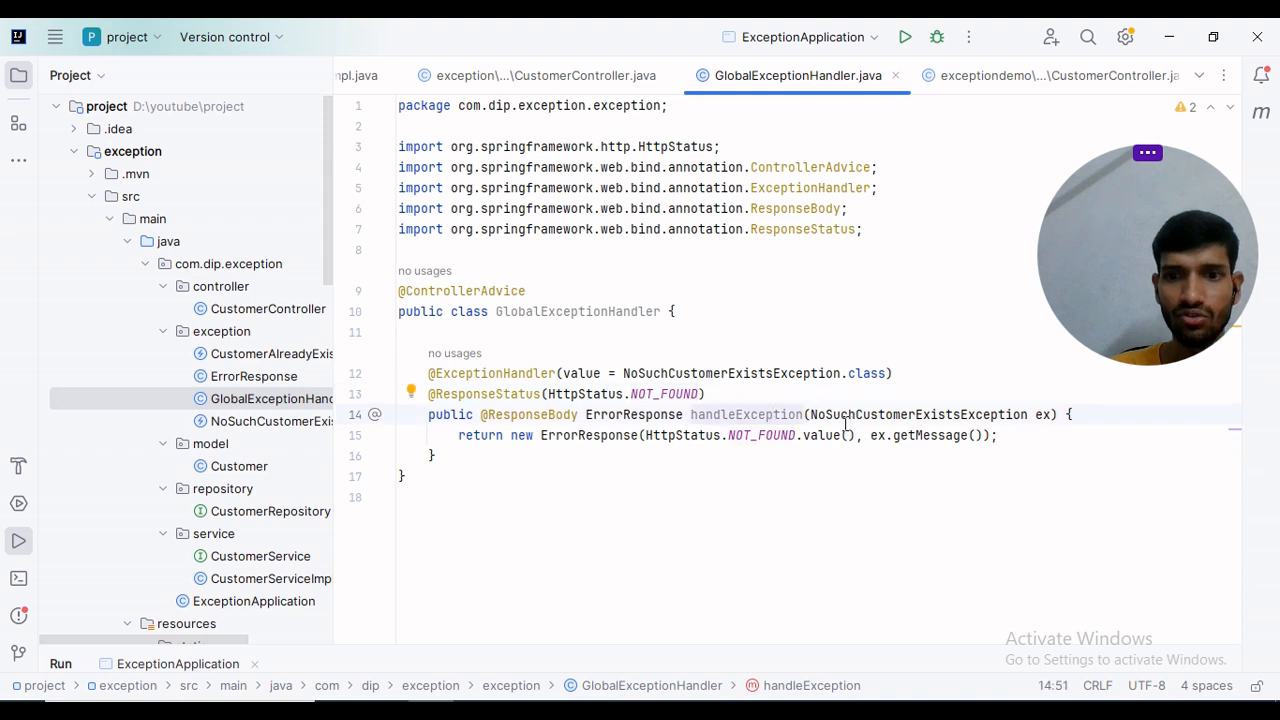
pyautogui.doubleClick(896, 414)
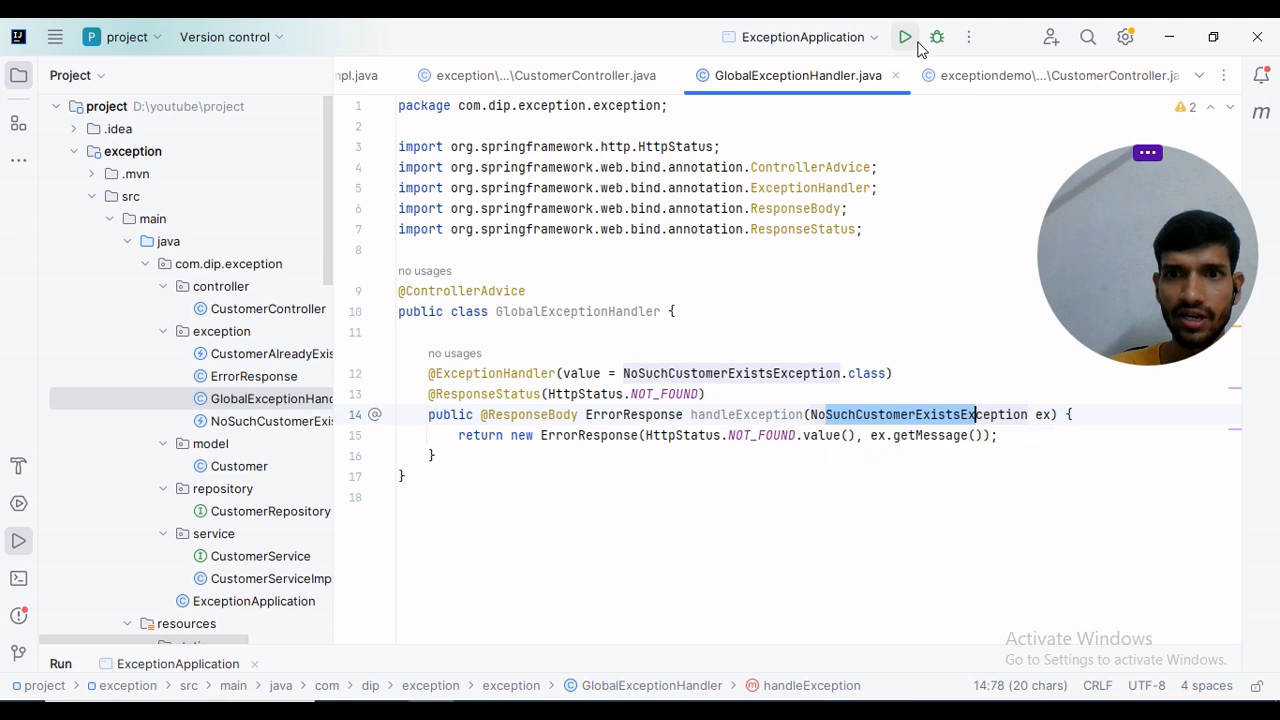
pyautogui.click(904, 36)
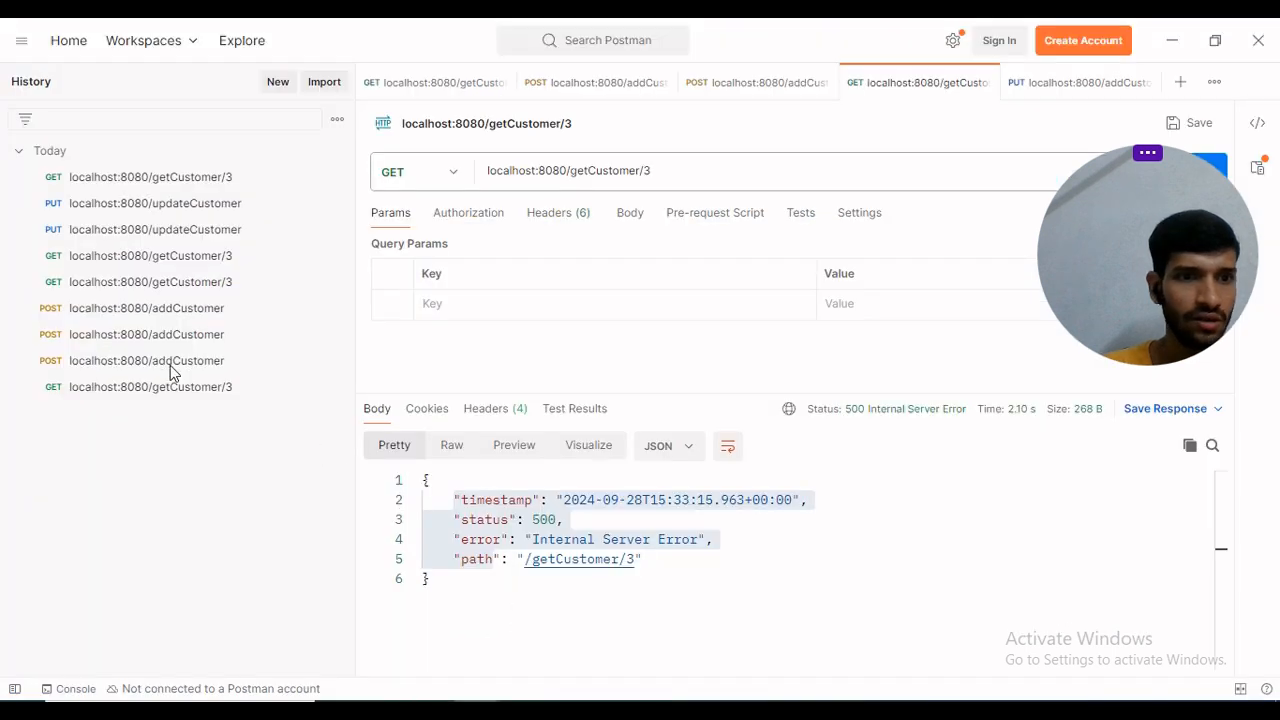
pyautogui.moveTo(140, 370)
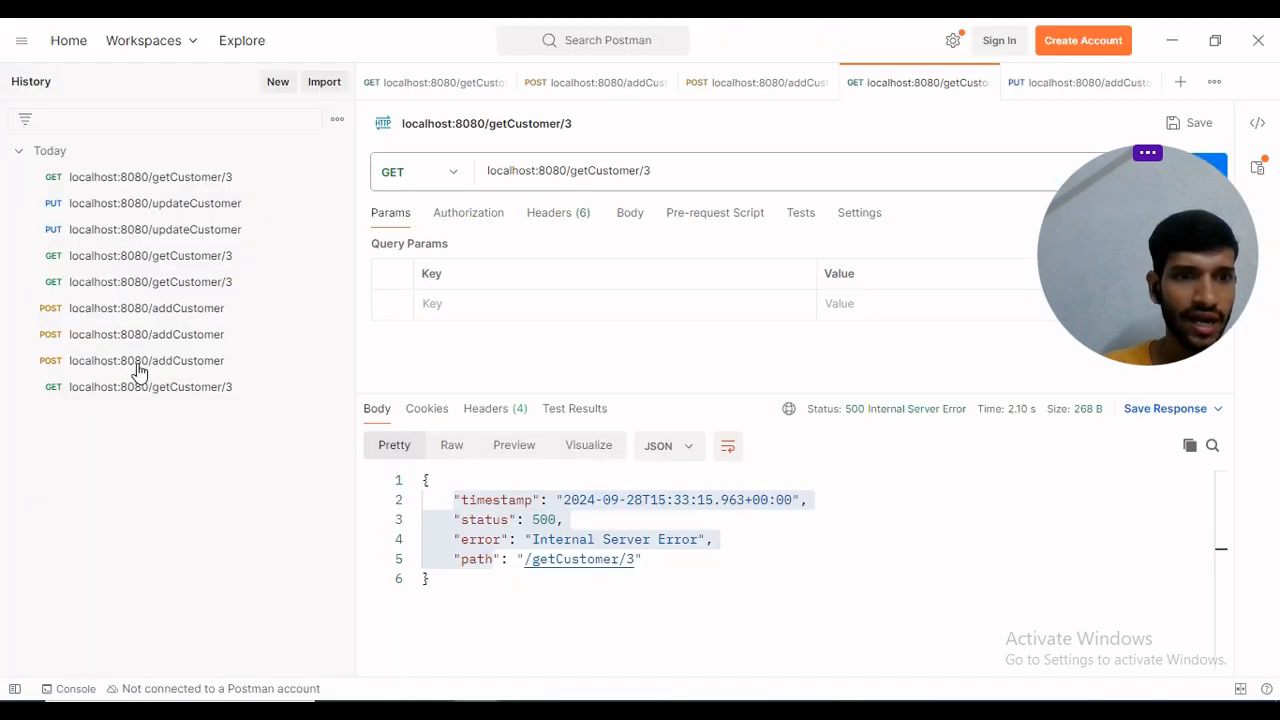
pyautogui.moveTo(140, 360)
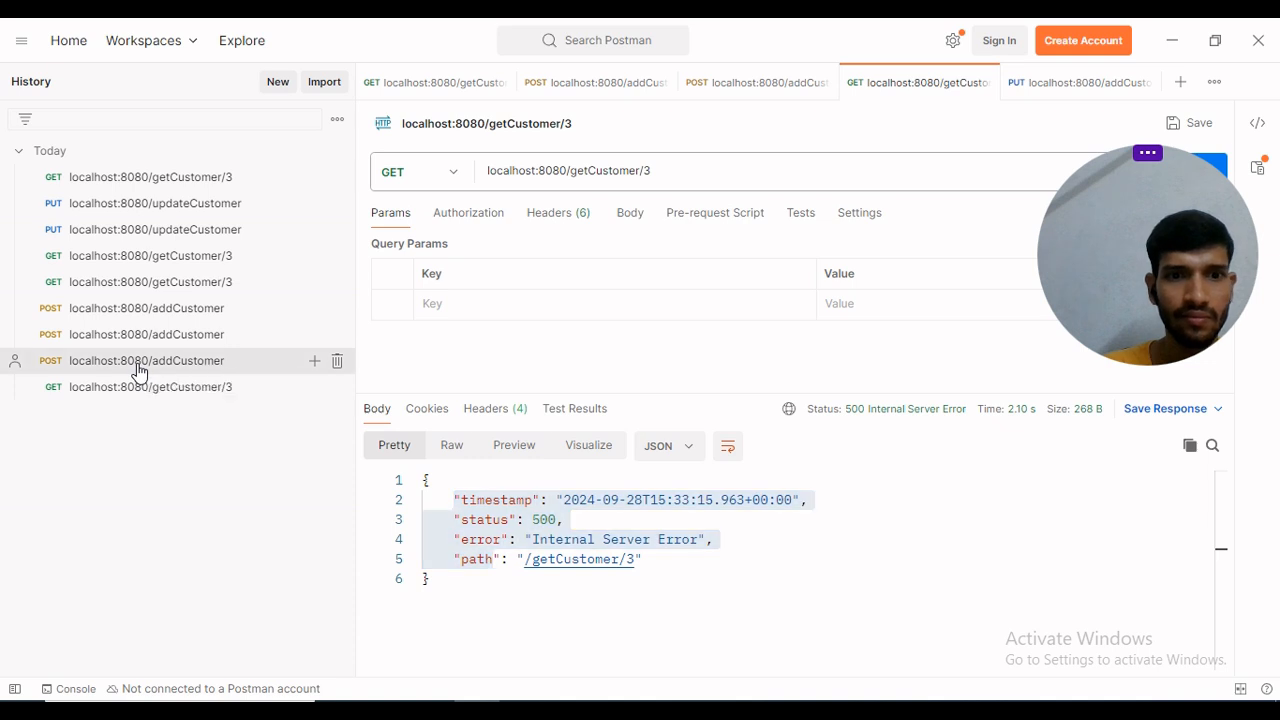
pyautogui.moveTo(1168, 328)
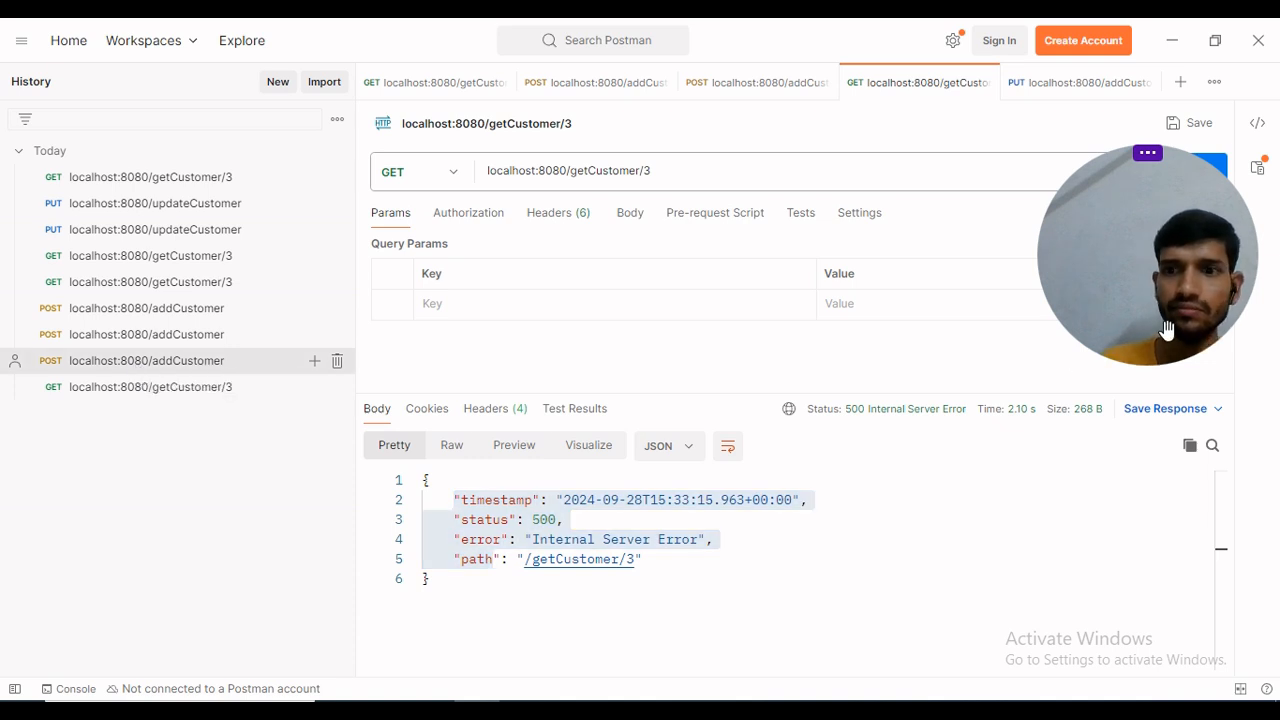
# Resend the addCustomer POST for id 1 and get 409 'Customer already exists!!'.
pyautogui.click(756, 82)
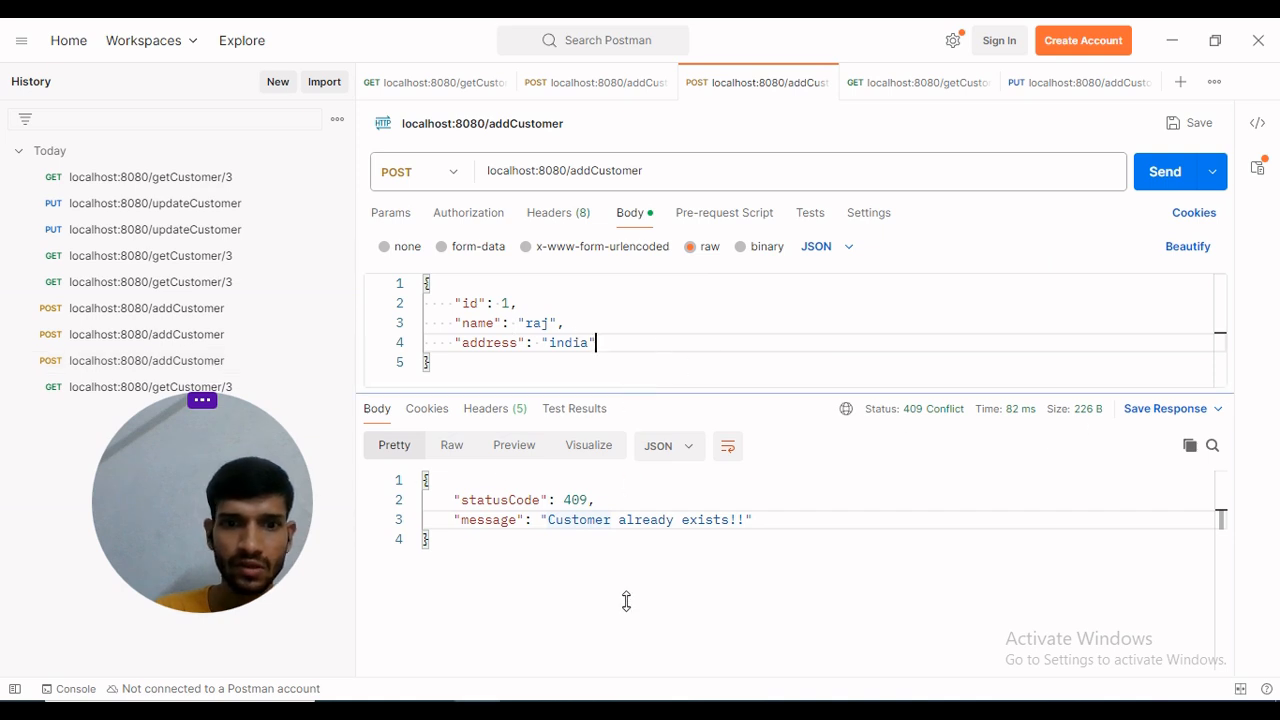
pyautogui.moveTo(626, 408); pyautogui.dragTo(626, 598)
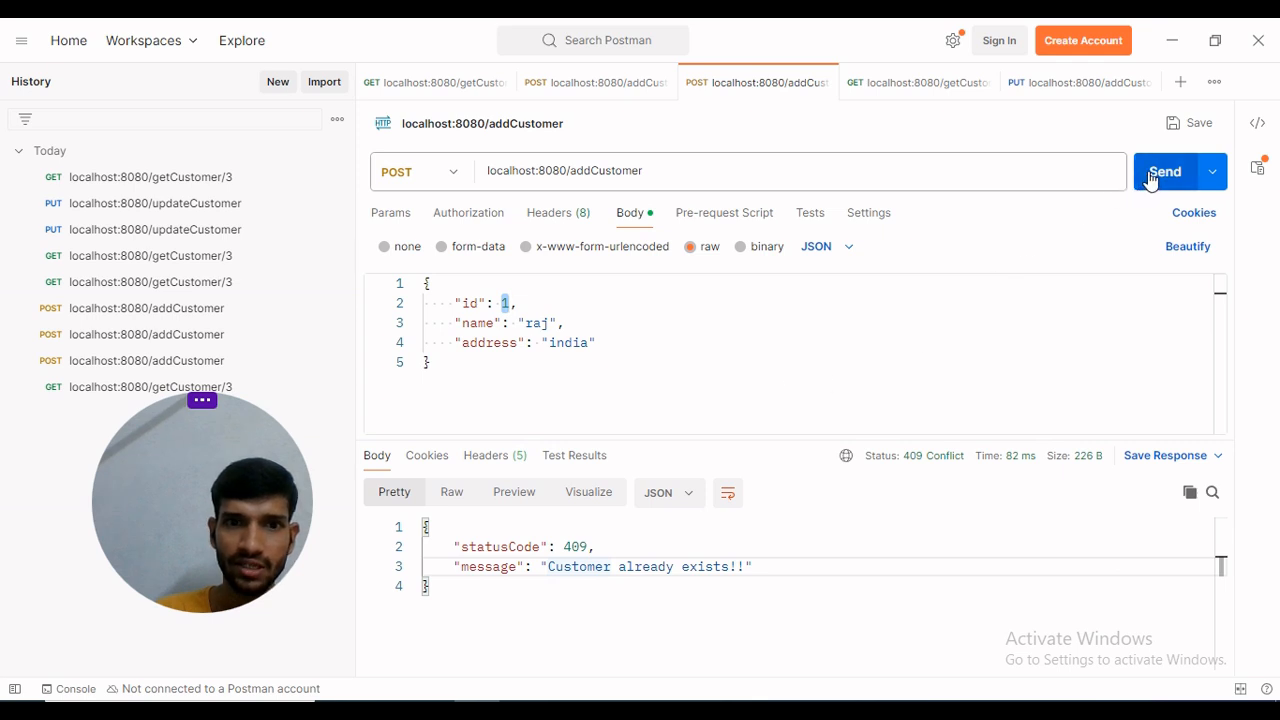
pyautogui.click(1164, 172)
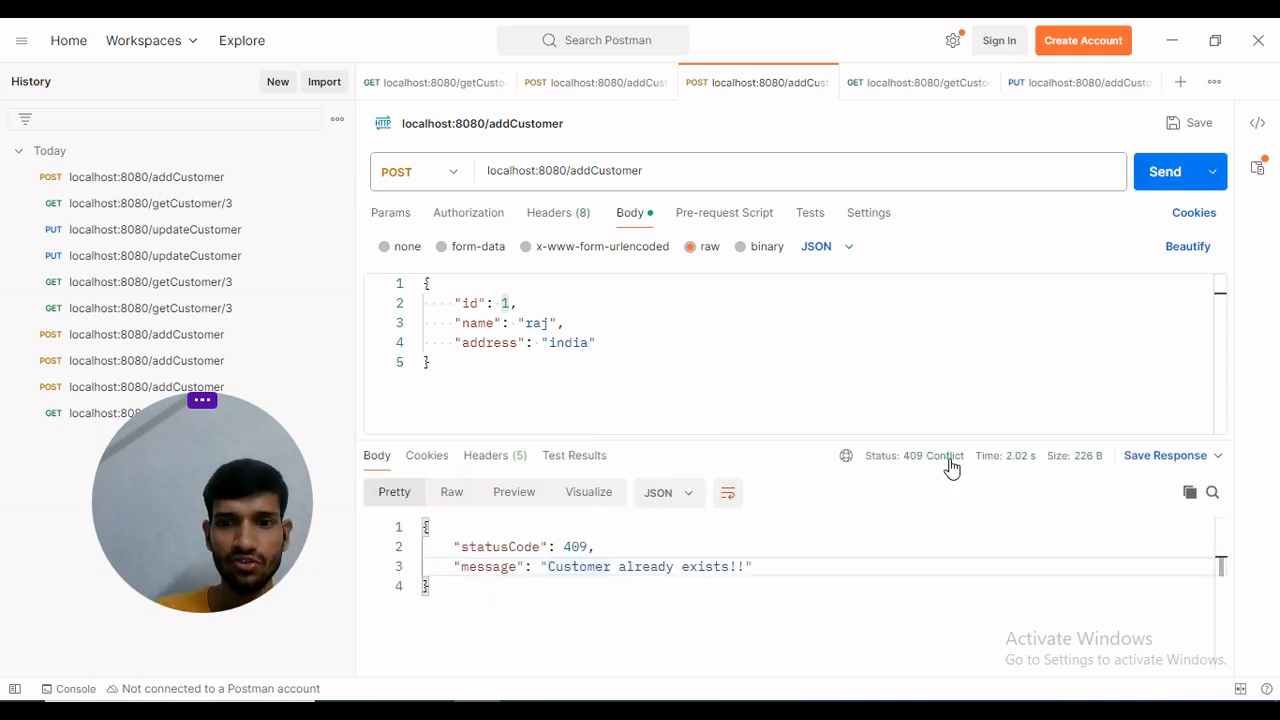
pyautogui.moveTo(568, 572)
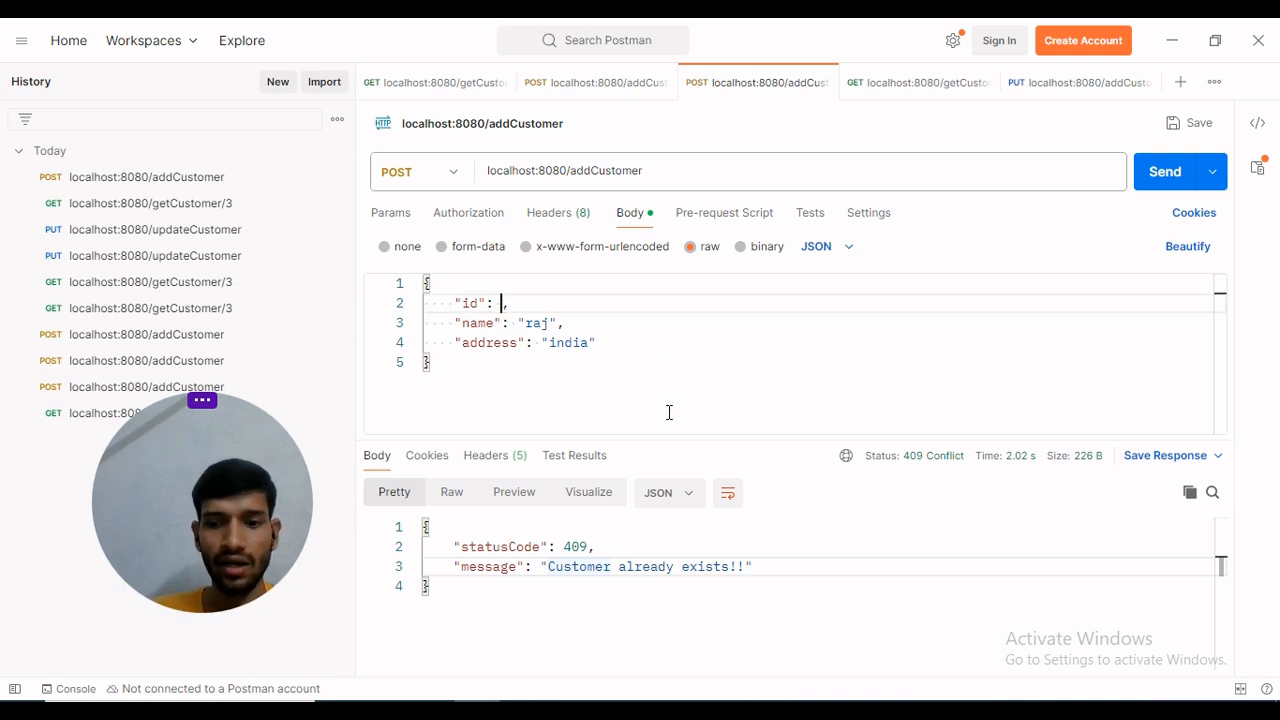
# Change the body id to 2 and send, getting 200 'Customer added successfully'.
pyautogui.write('2')
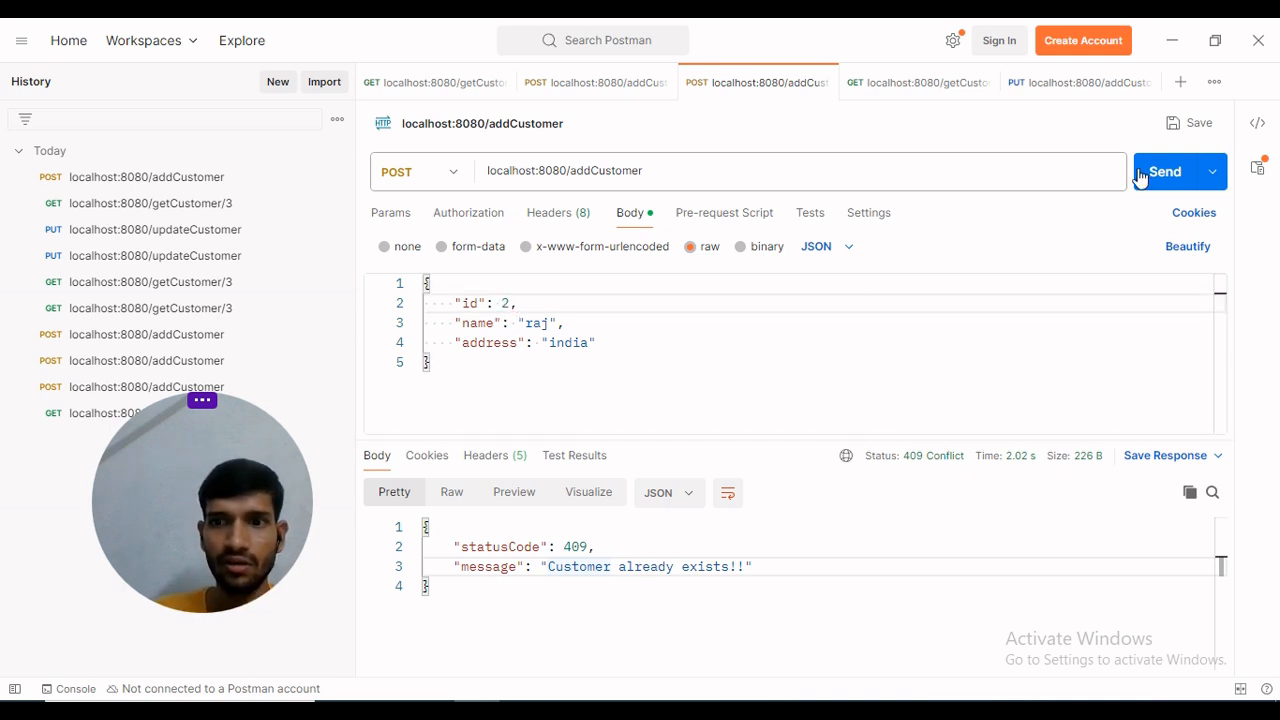
pyautogui.click(1164, 172)
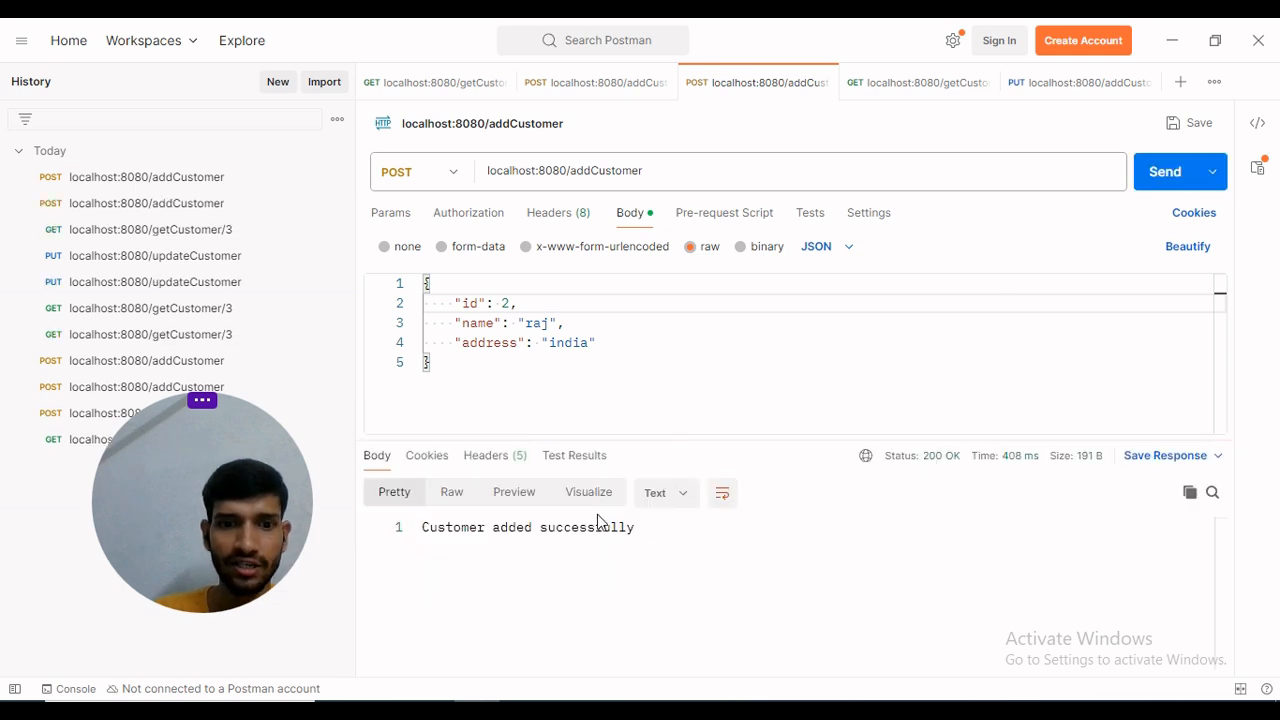
pyautogui.moveTo(100, 228)
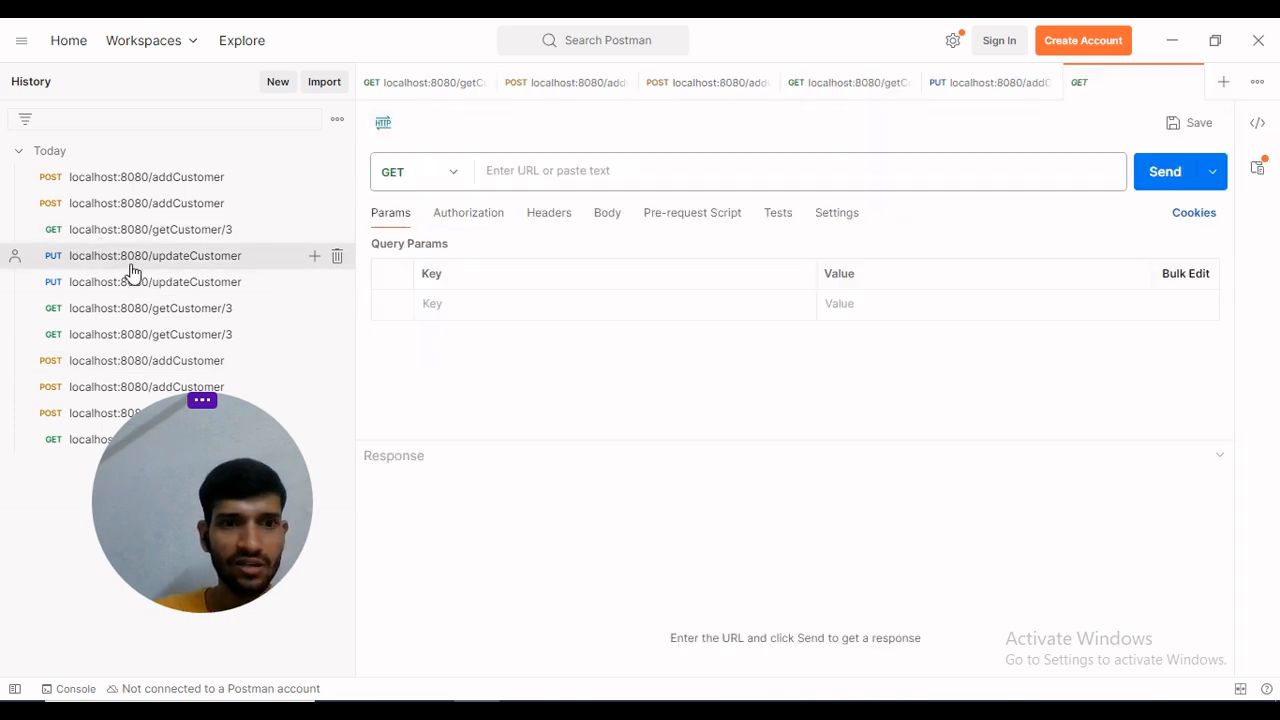
# Send the updateCustomer PUT for id 2 from History, getting 200 'Record updated Successfully'.
pyautogui.click(156, 256)
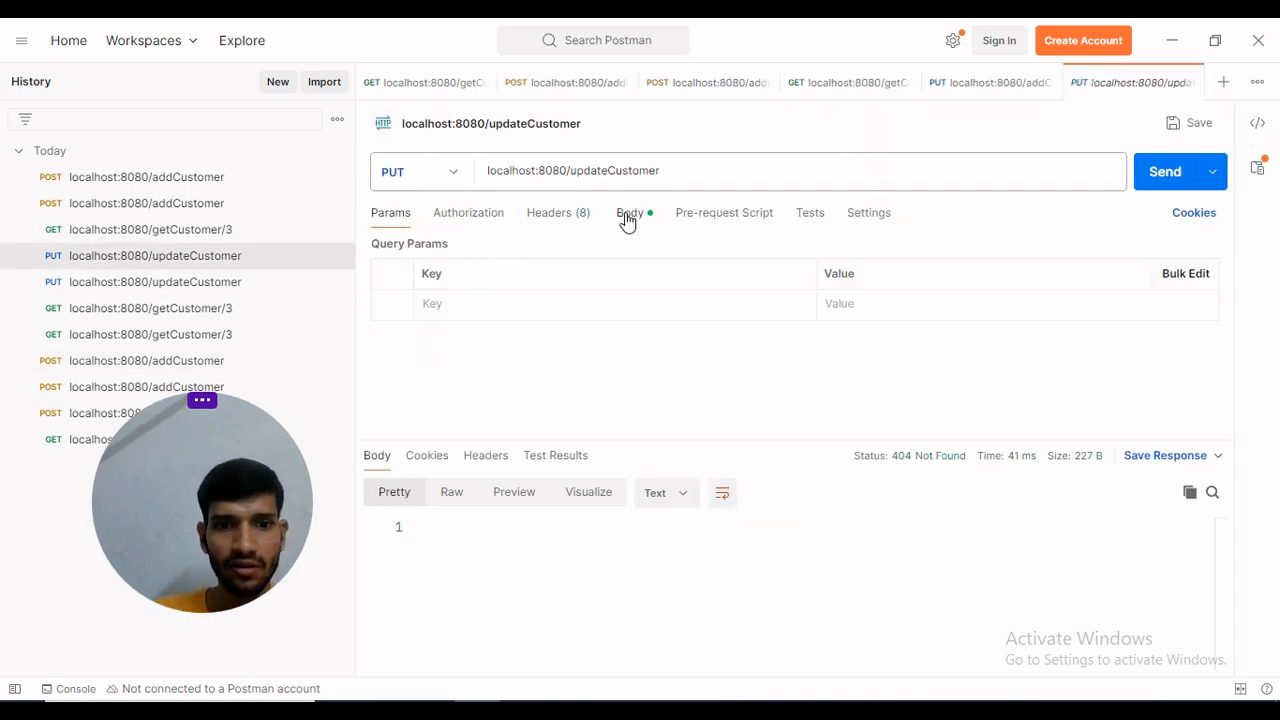
pyautogui.click(630, 212)
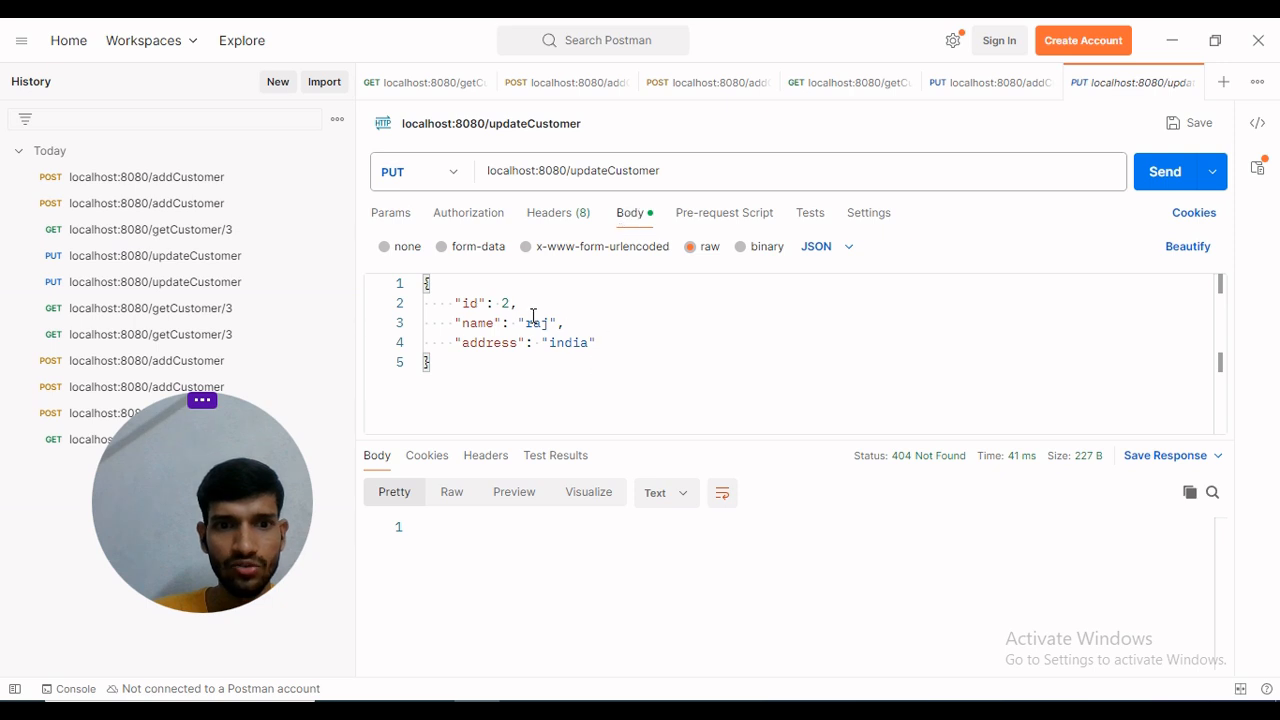
pyautogui.moveTo(1164, 172)
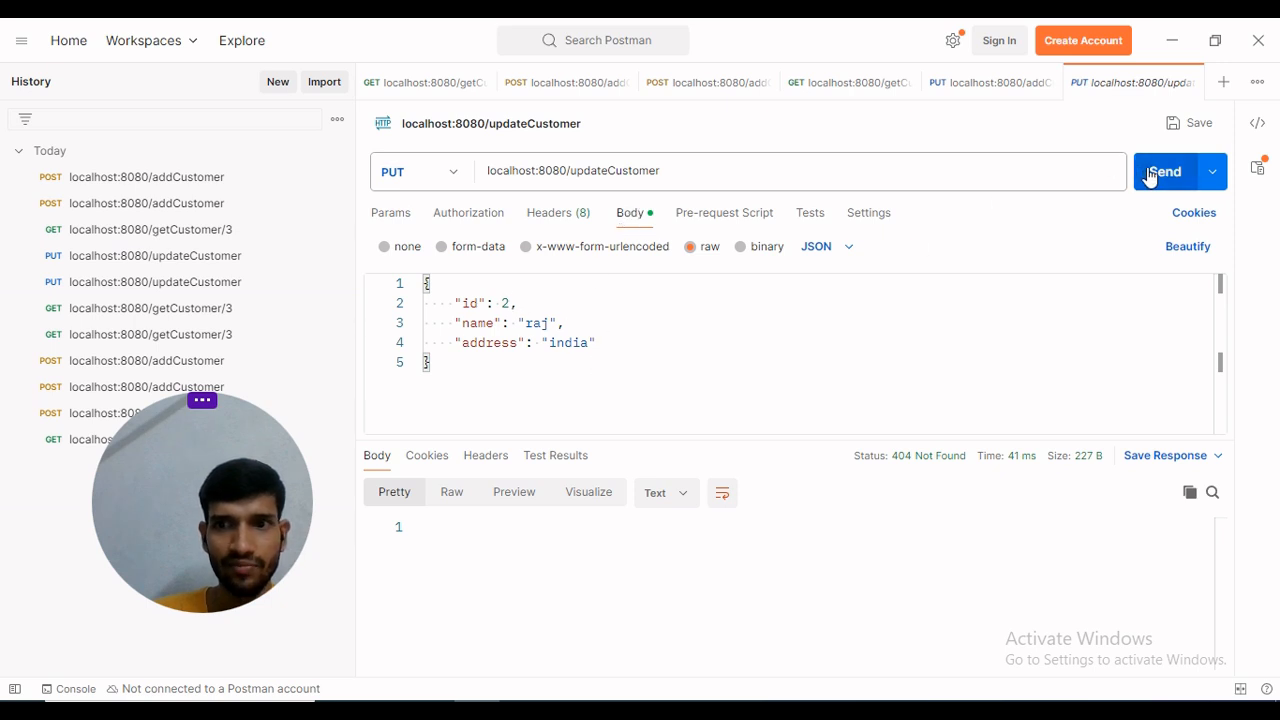
pyautogui.click(1164, 172)
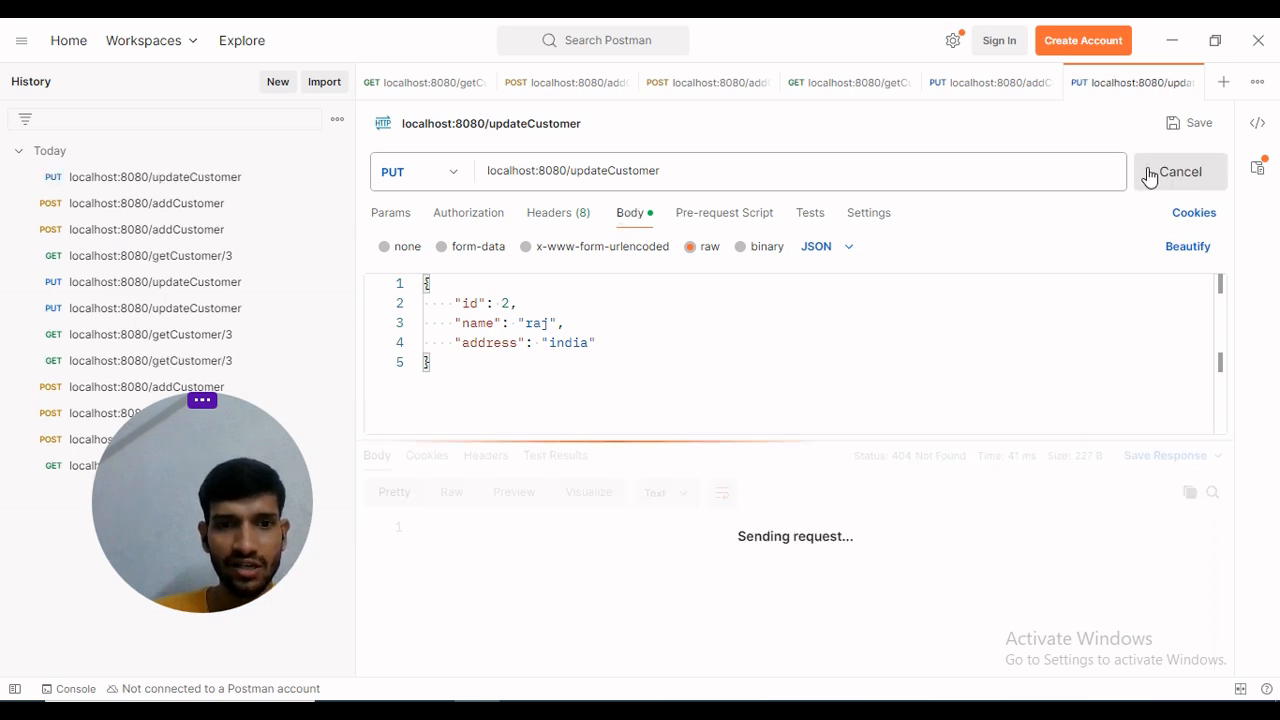
pyautogui.click(1164, 172)
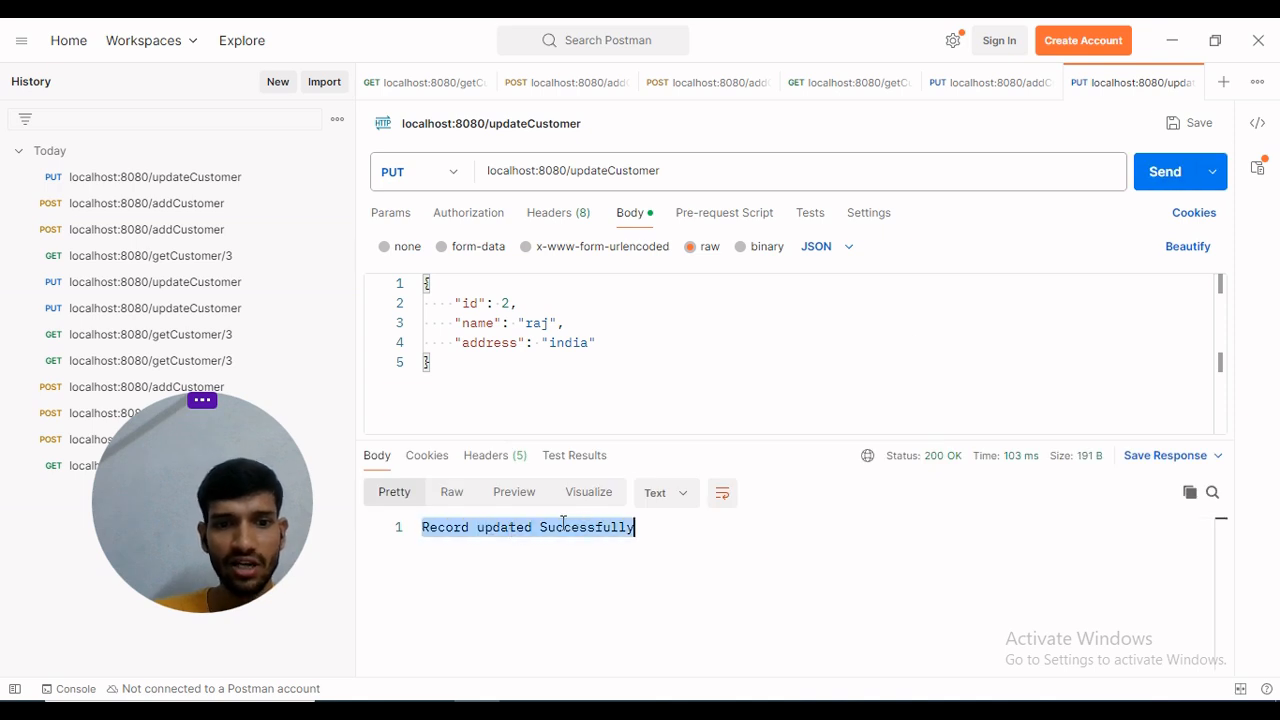
# Change the body id to 3 and send, getting 404 'No Such Customer exists!!'.
pyautogui.click(508, 302)
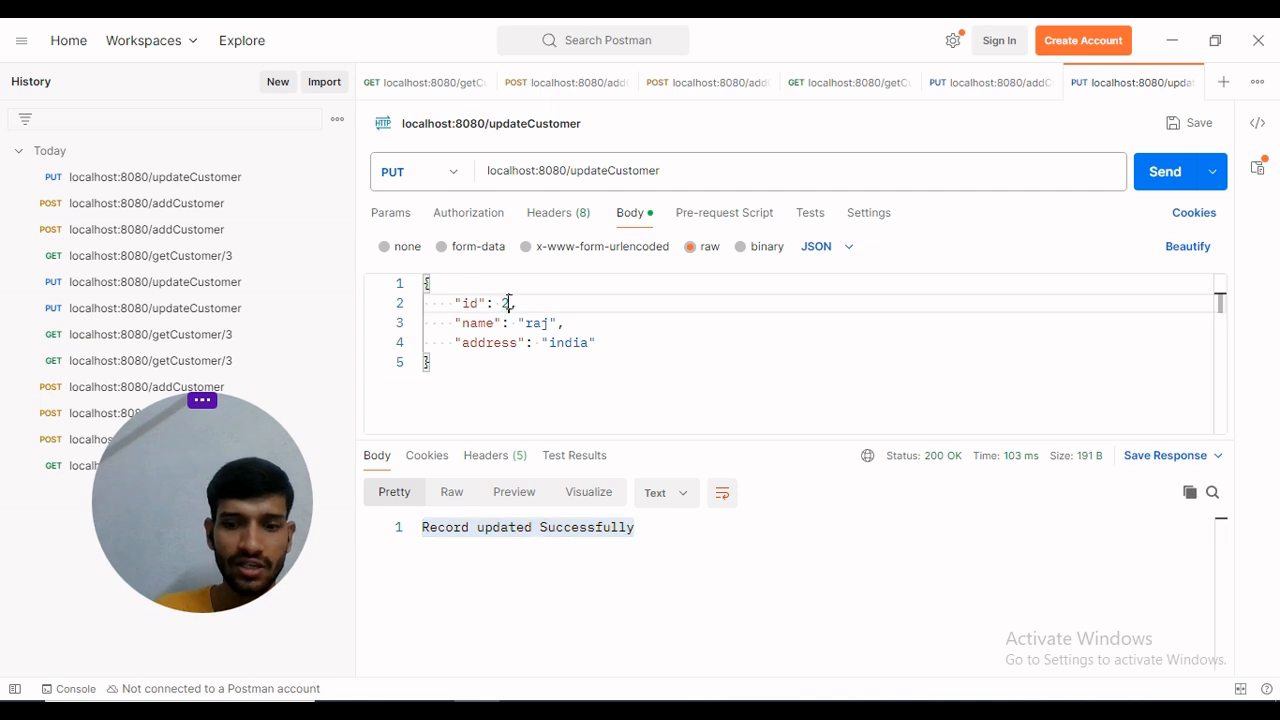
pyautogui.write('3')
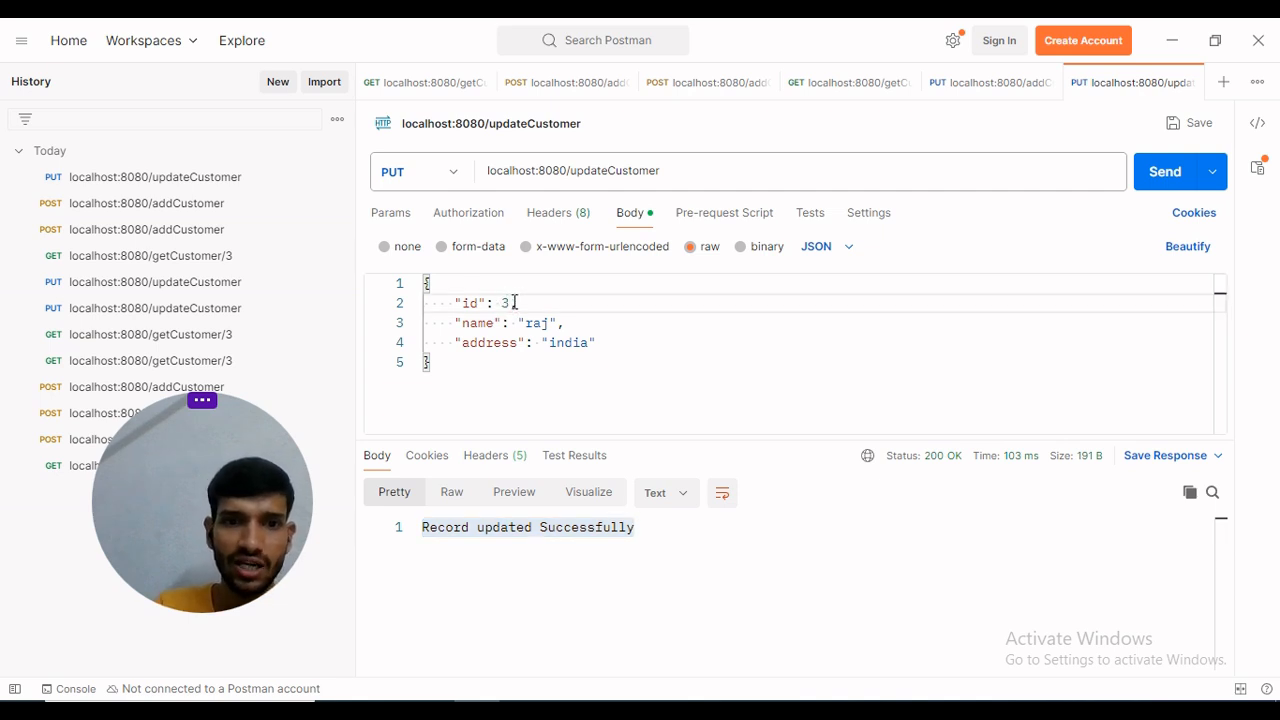
pyautogui.click(1164, 172)
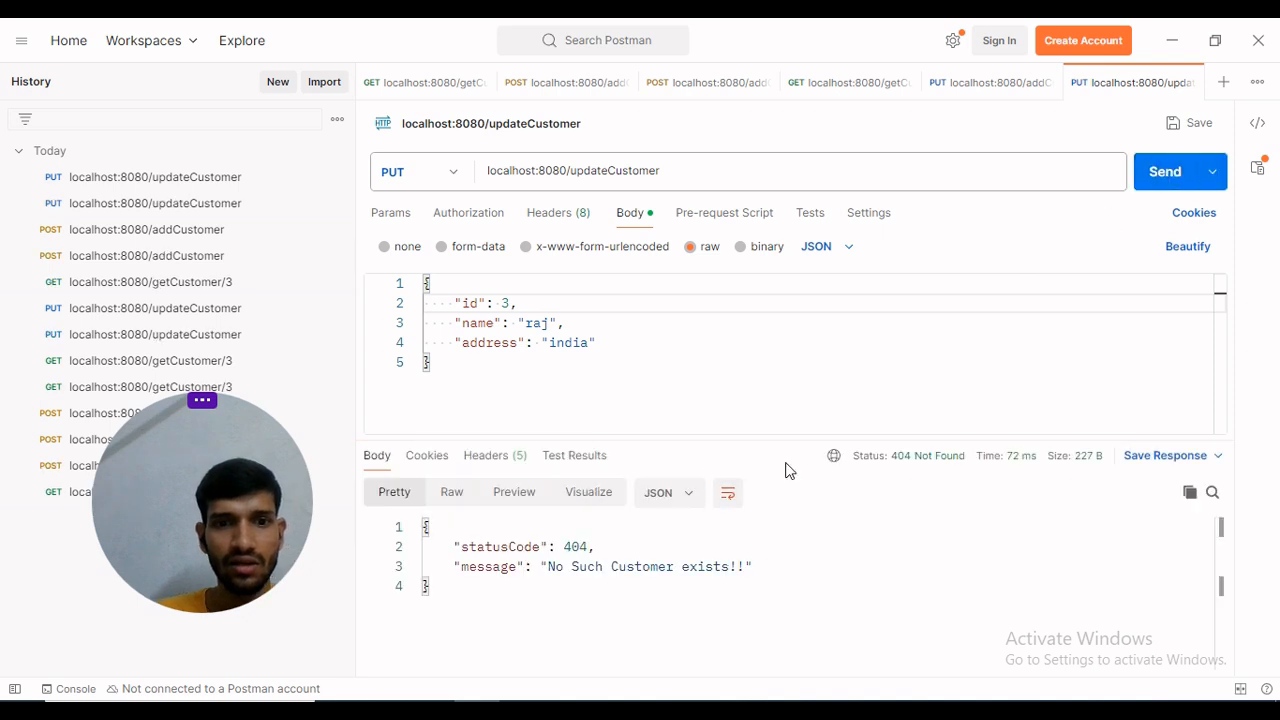
pyautogui.doubleClick(572, 548)
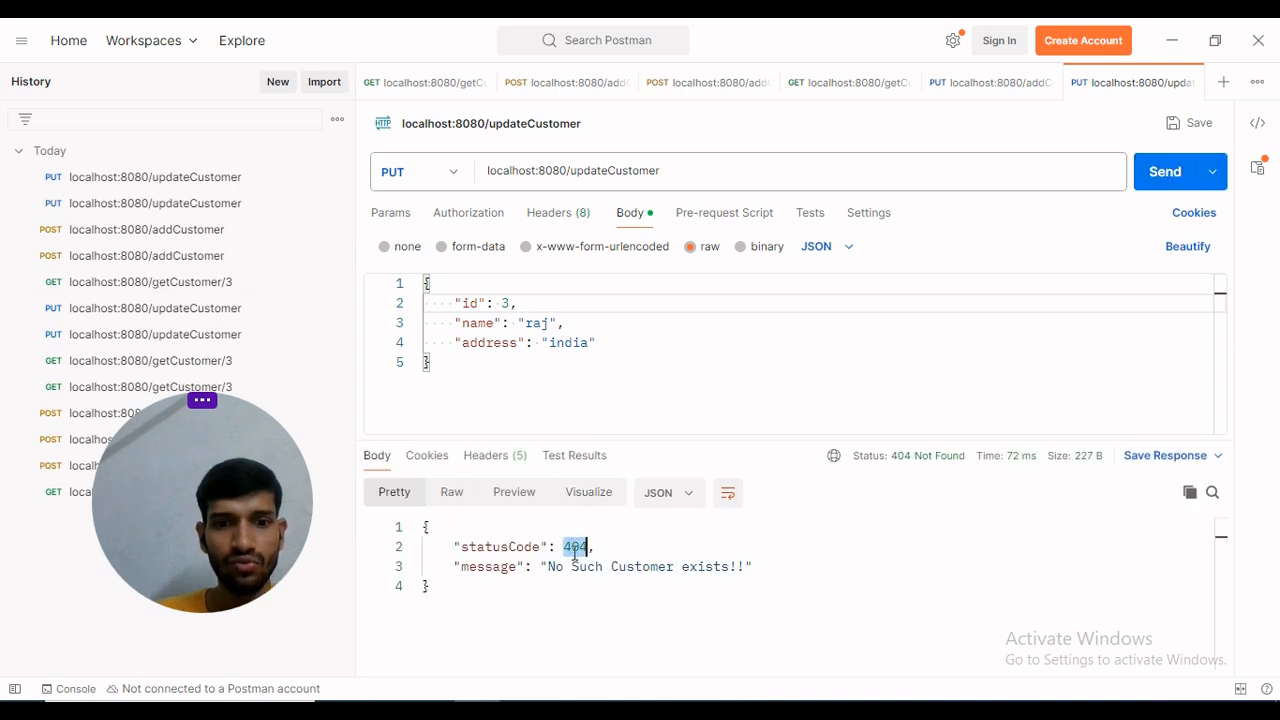
pyautogui.doubleClick(588, 566)
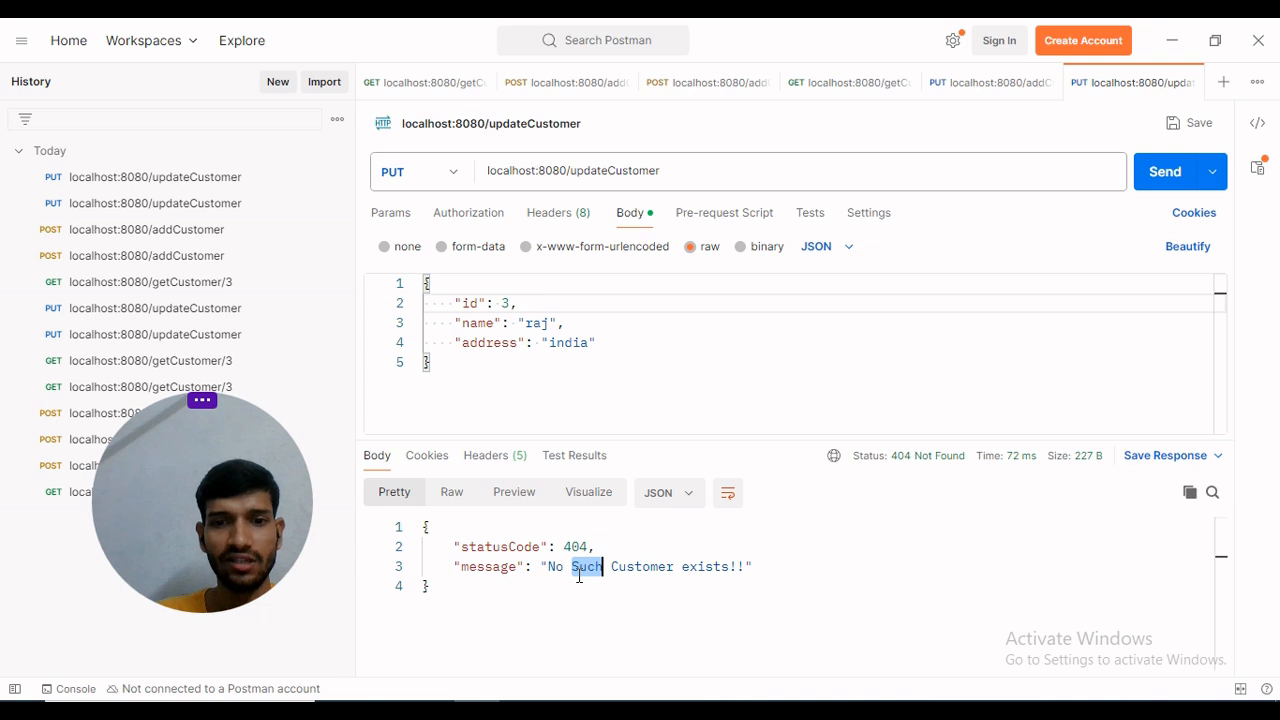